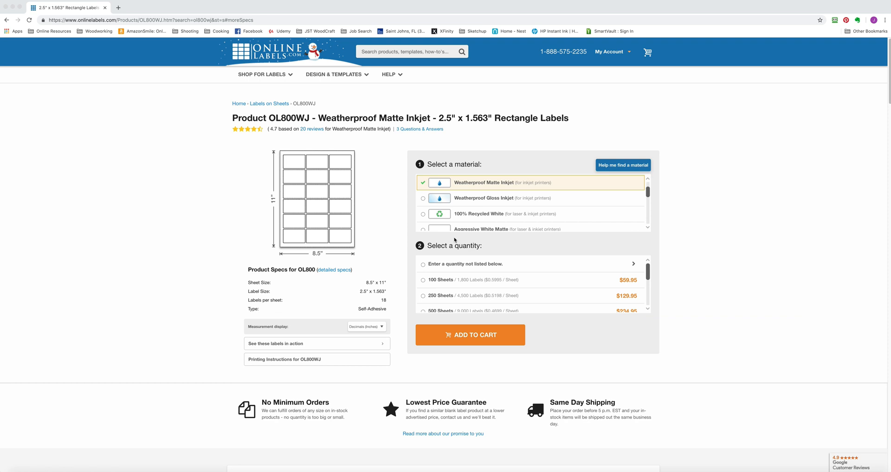
pyautogui.moveTo(326, 278)
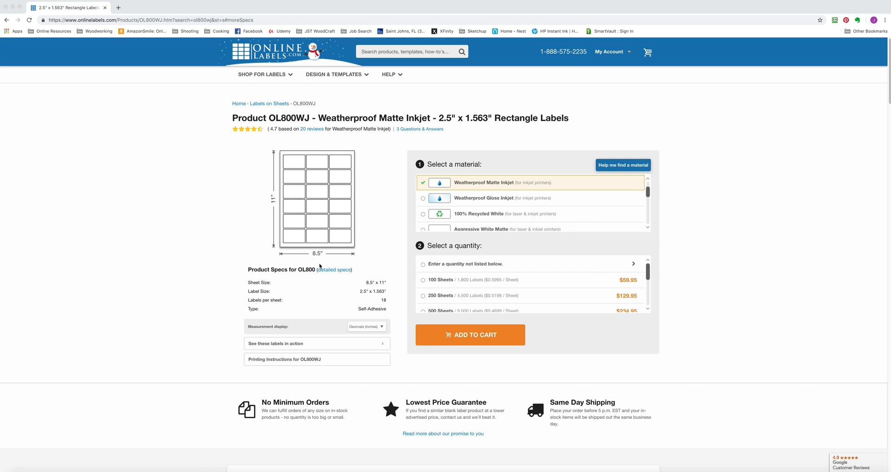
pyautogui.moveTo(319, 267)
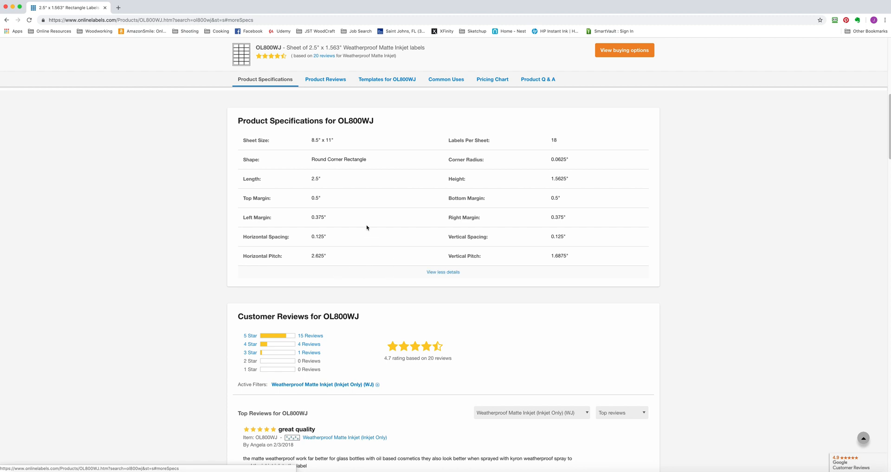
pyautogui.moveTo(291, 141)
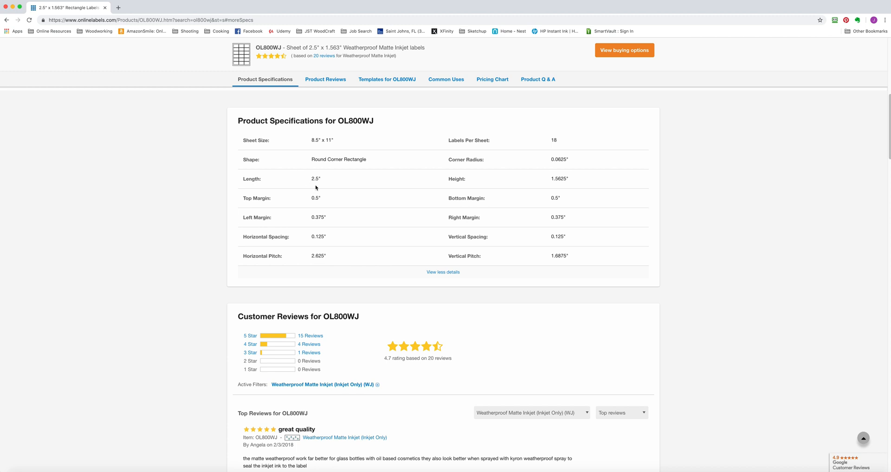
pyautogui.moveTo(548, 183)
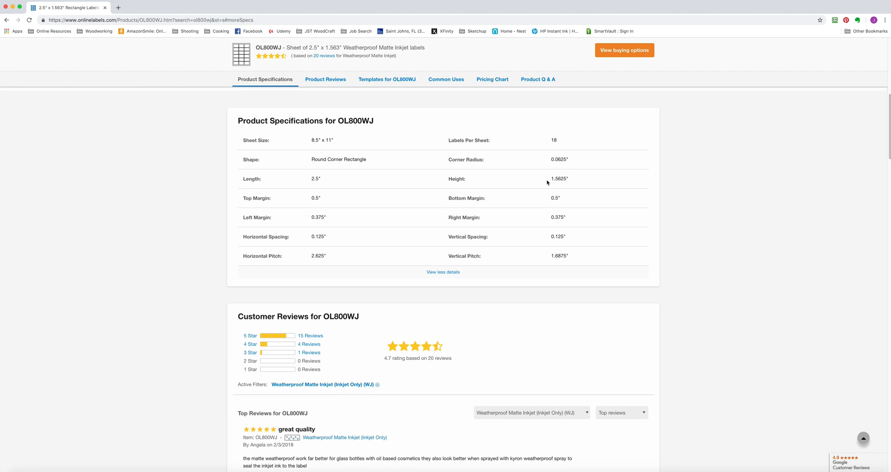
pyautogui.moveTo(341, 204)
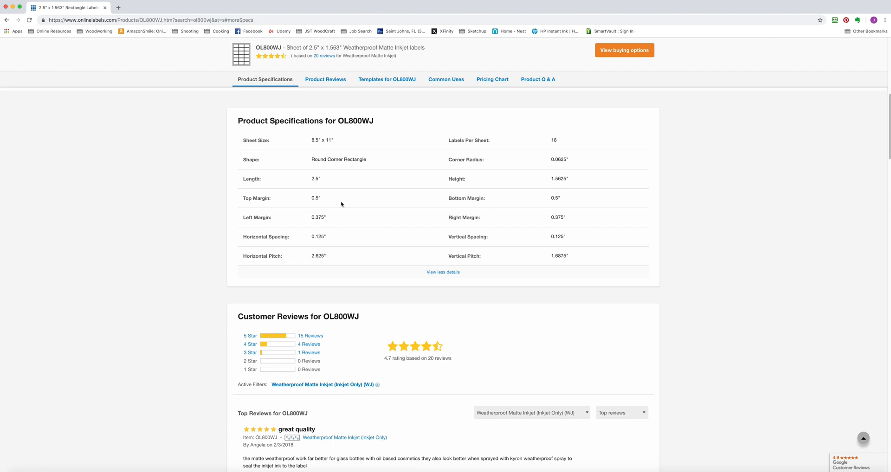
pyautogui.moveTo(409, 205)
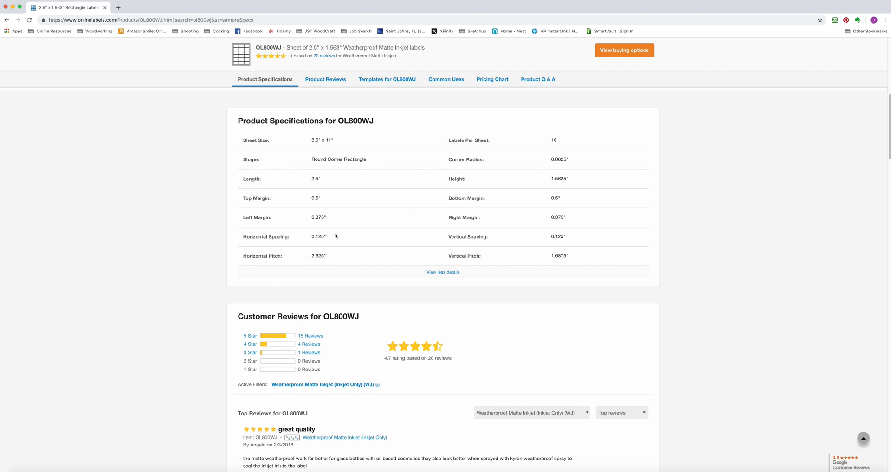
pyautogui.moveTo(442, 250)
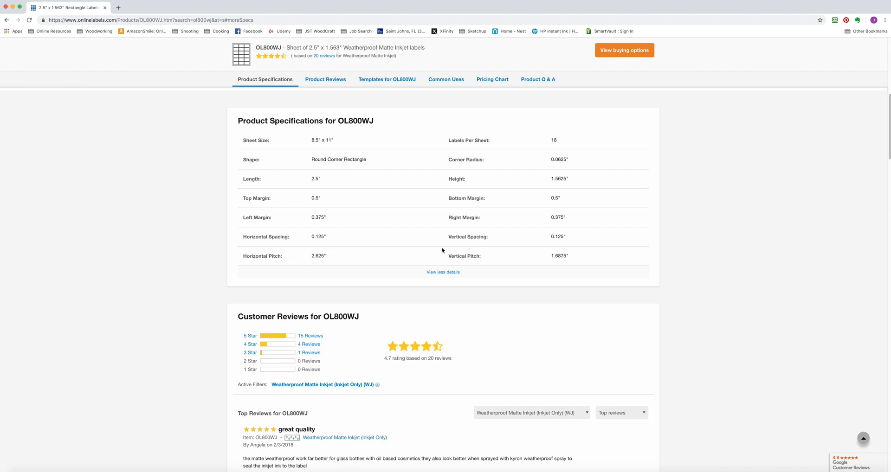
pyautogui.moveTo(570, 245)
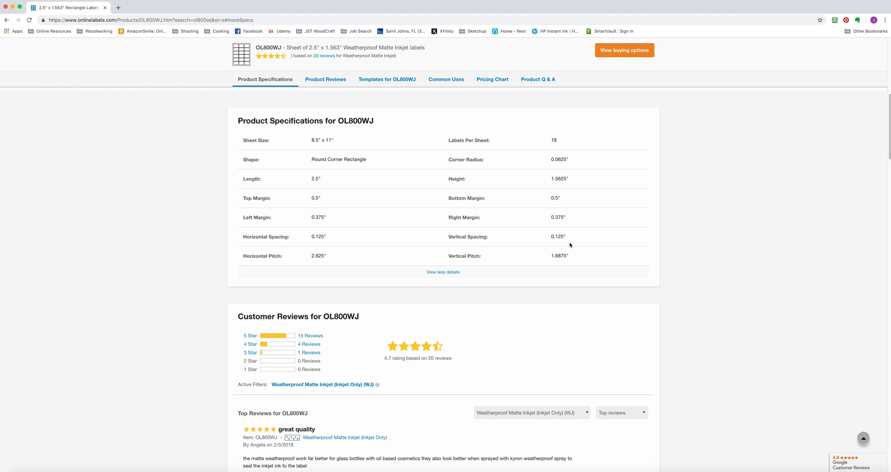
pyautogui.moveTo(538, 246)
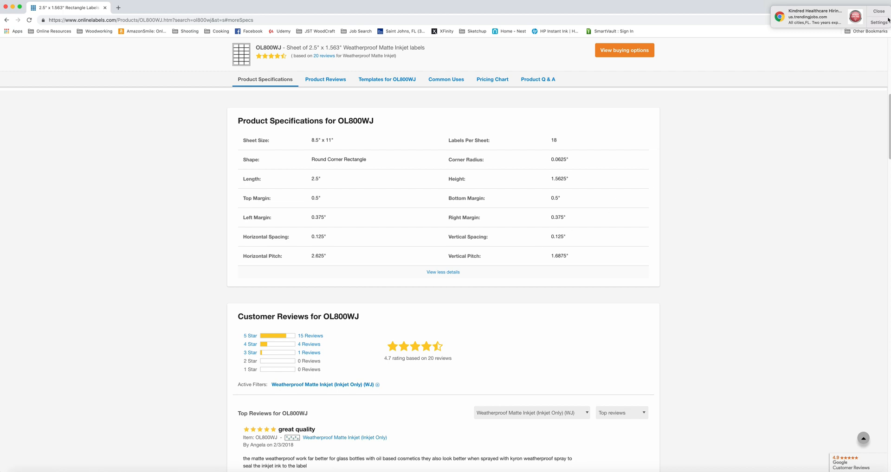
pyautogui.click(879, 10)
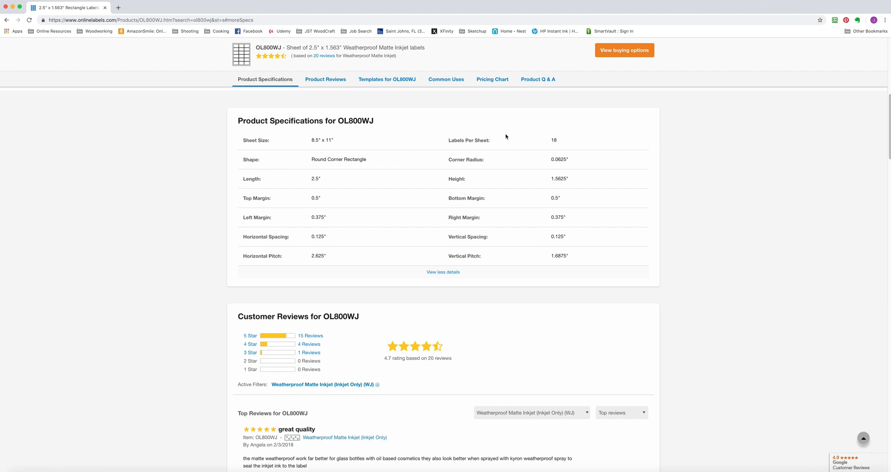
pyautogui.moveTo(388, 461)
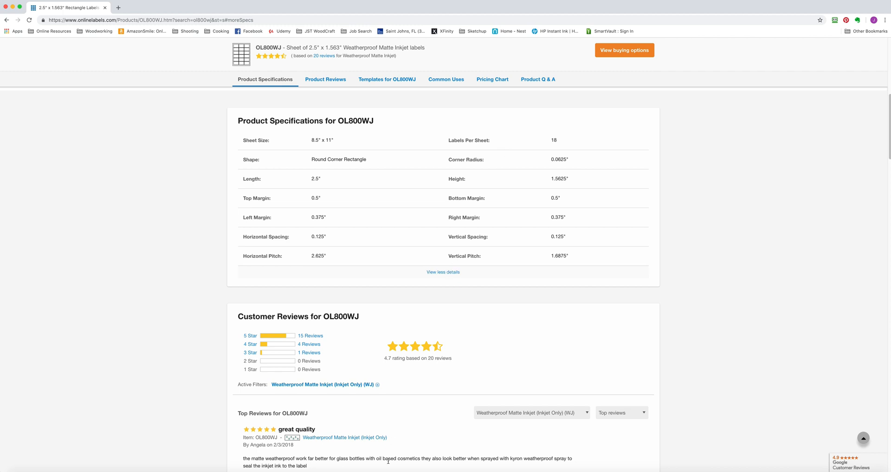
pyautogui.moveTo(388, 461)
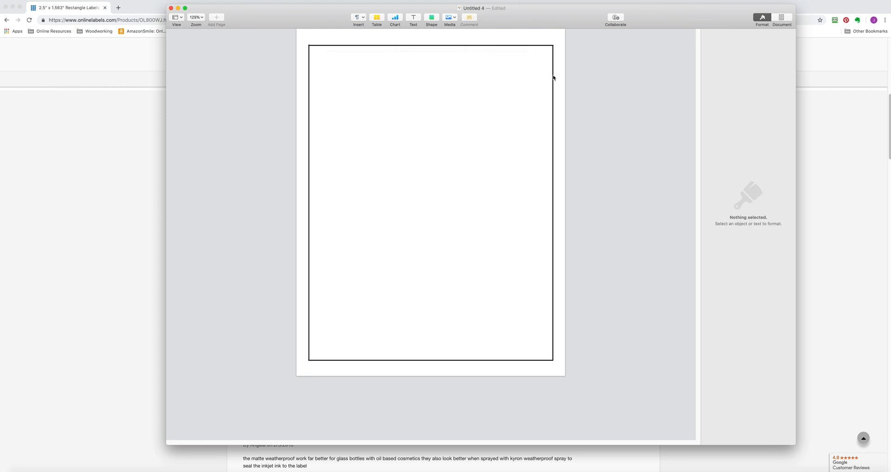
pyautogui.moveTo(309, 285)
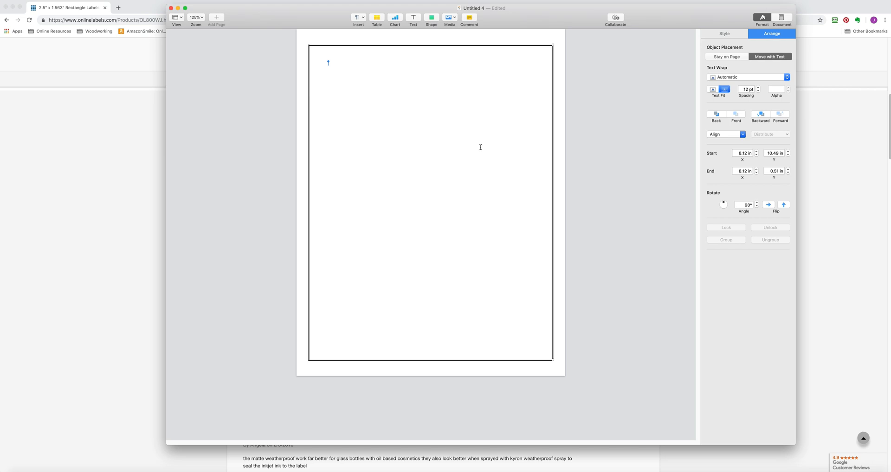
pyautogui.moveTo(446, 46)
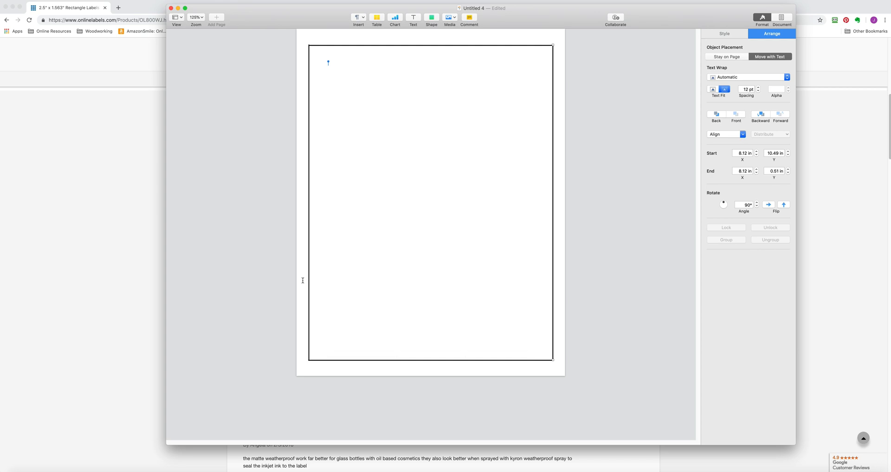
pyautogui.moveTo(309, 283)
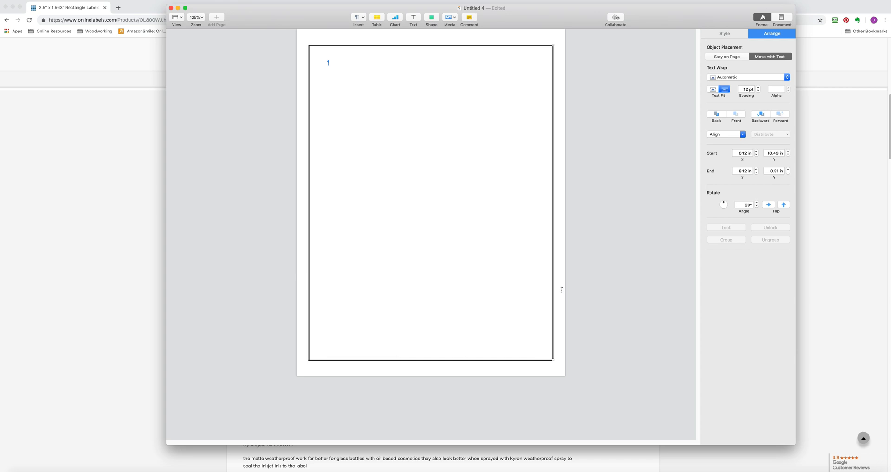
pyautogui.moveTo(532, 67)
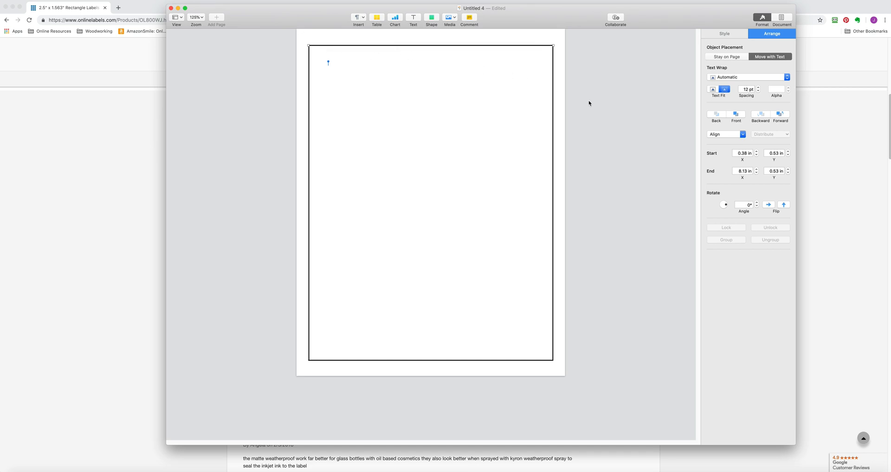
pyautogui.moveTo(781, 159)
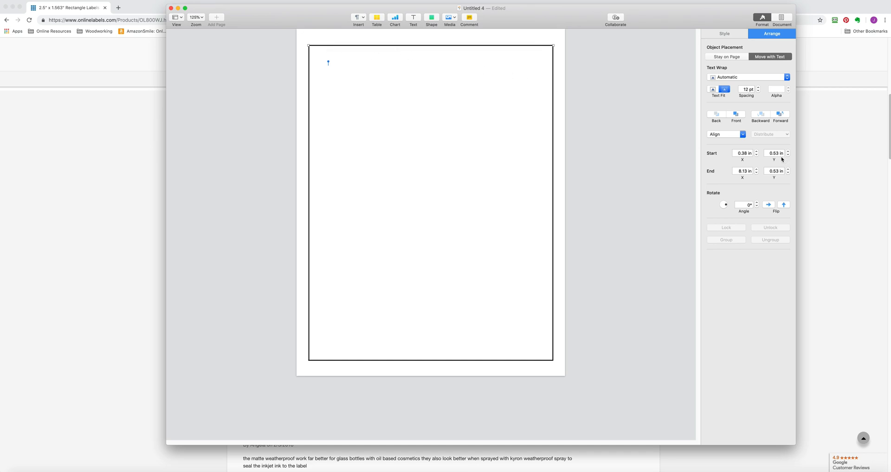
pyautogui.moveTo(784, 160)
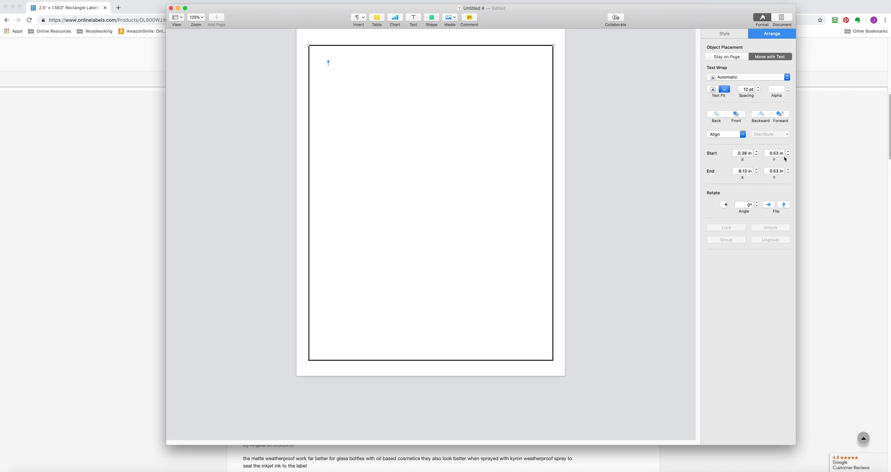
pyautogui.moveTo(775, 153)
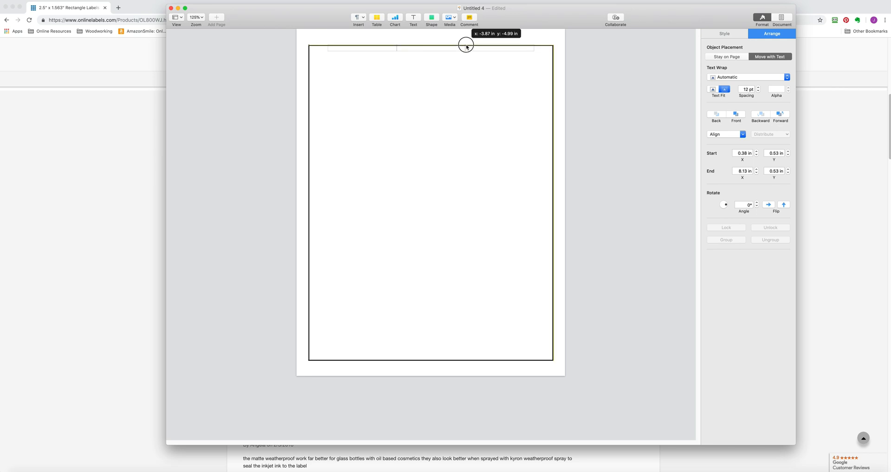
# Step: Place the top horizontal cutting-guide line at the 0.5 in margin
pyautogui.moveTo(465, 47); pyautogui.dragTo(465, 46)
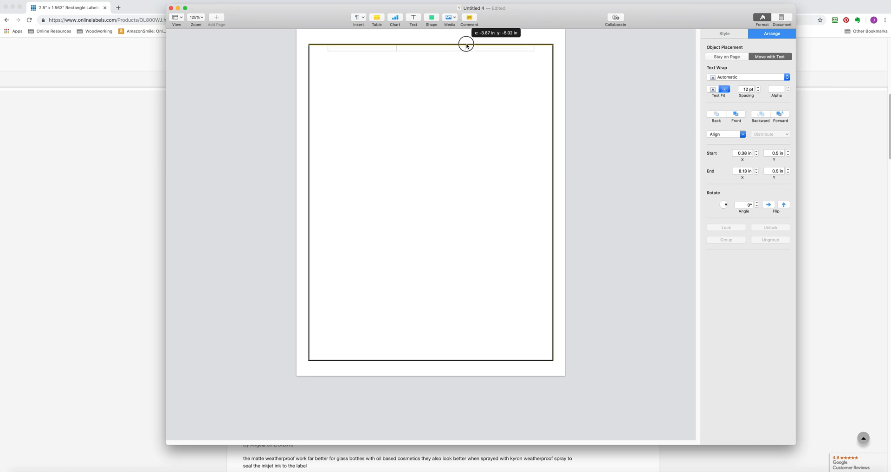
pyautogui.moveTo(465, 46); pyautogui.dragTo(431, 354)
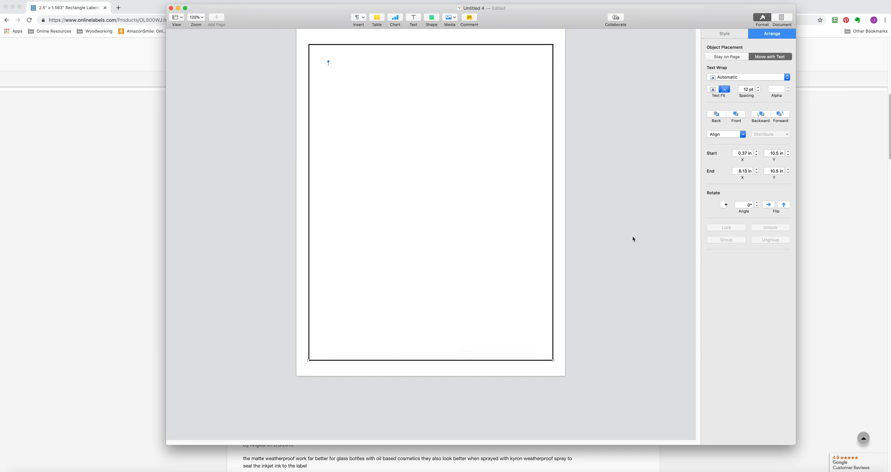
pyautogui.moveTo(773, 186)
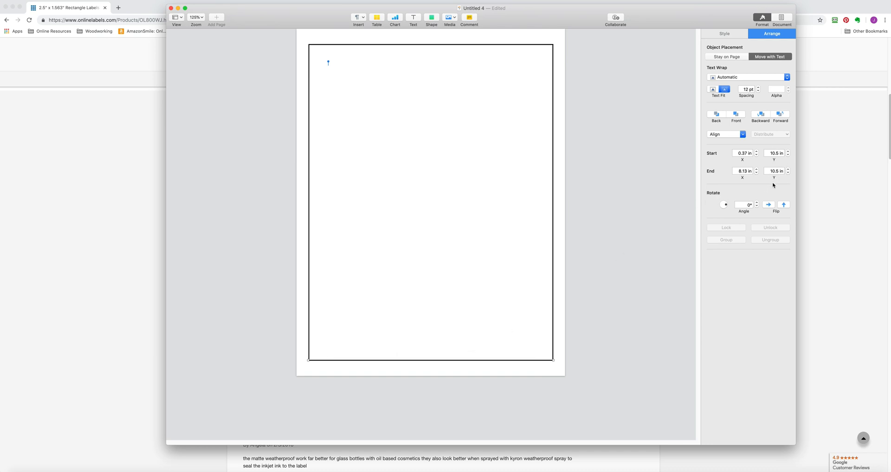
pyautogui.moveTo(552, 181)
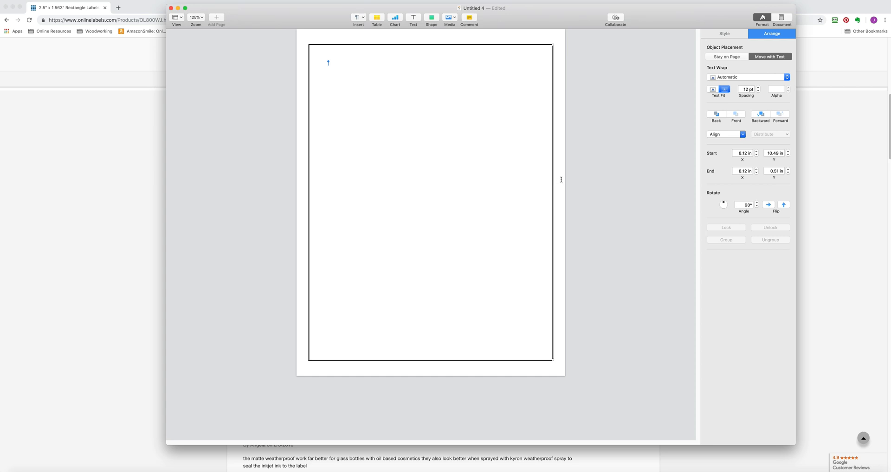
pyautogui.moveTo(303, 178)
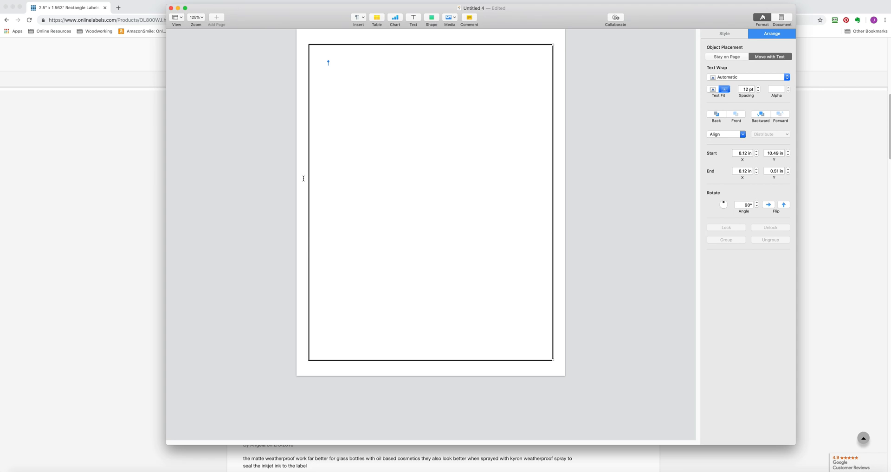
pyautogui.moveTo(424, 115)
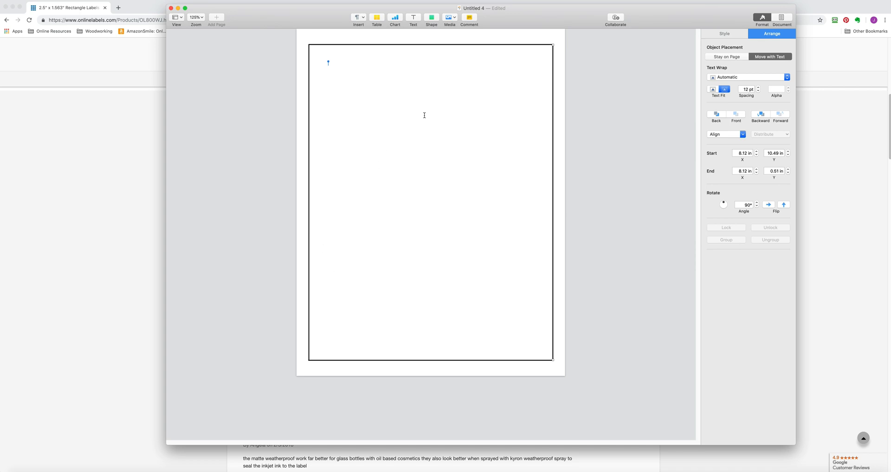
pyautogui.moveTo(147, 320)
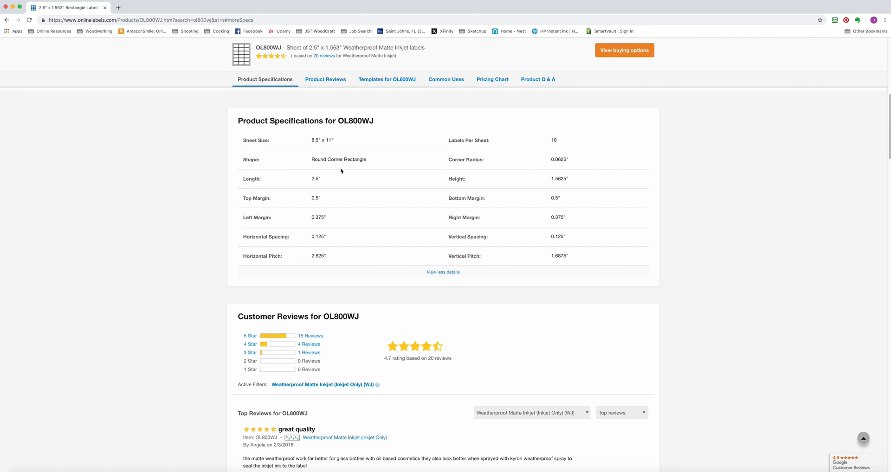
pyautogui.moveTo(321, 197)
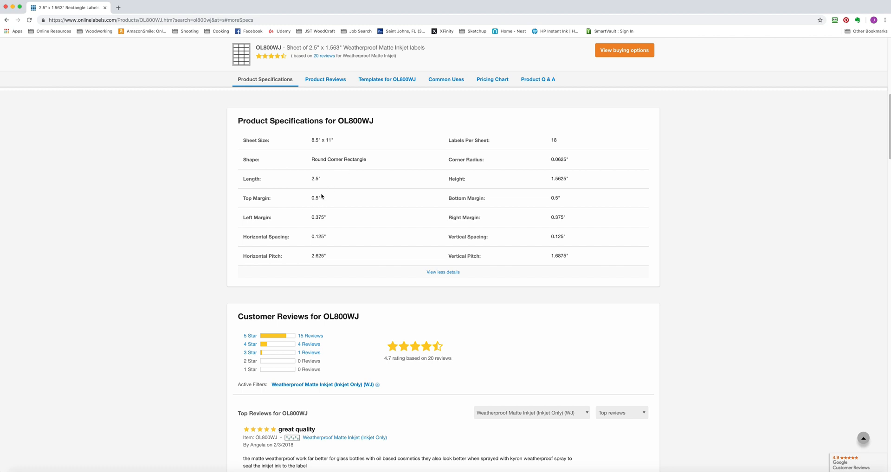
pyautogui.moveTo(477, 185)
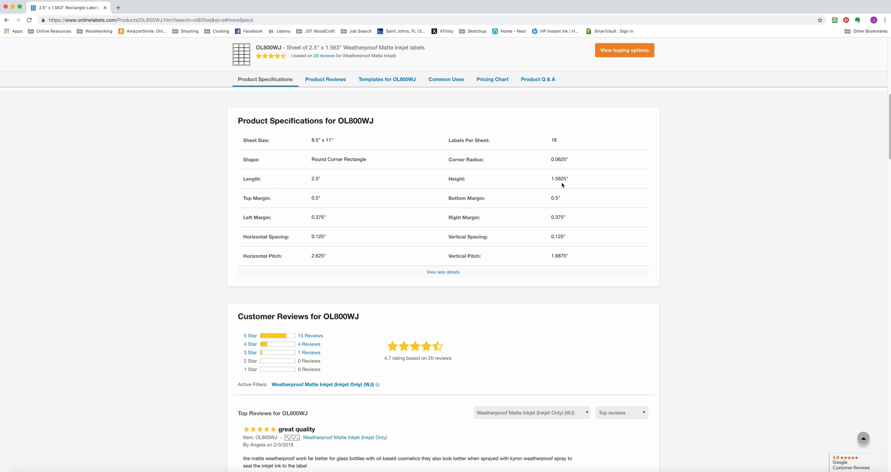
pyautogui.moveTo(551, 178)
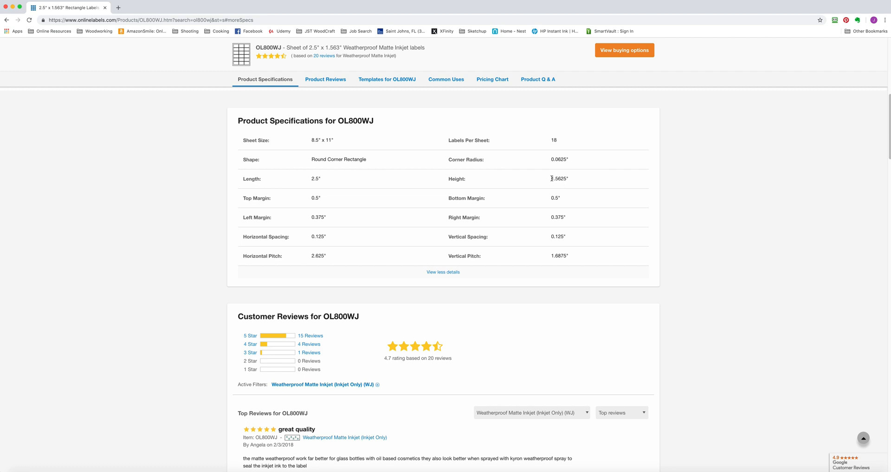
# Step: Copy the 1.5625 in Height value from the OL800WJ specifications table
pyautogui.doubleClick(559, 179)
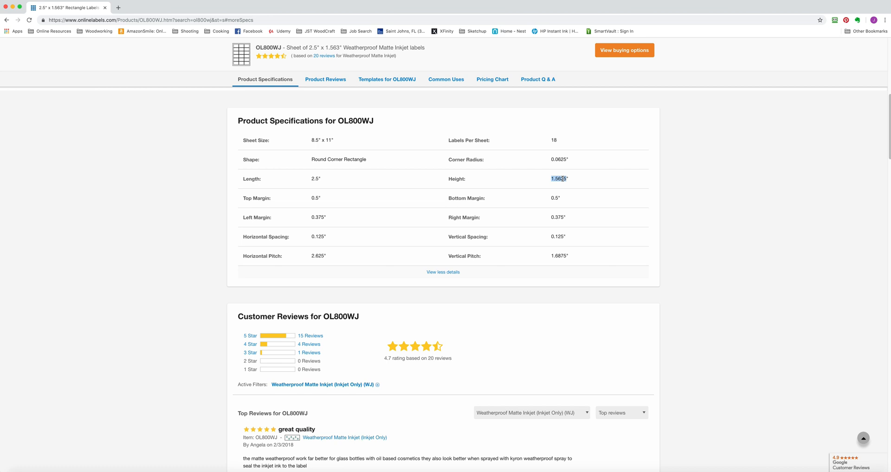
pyautogui.rightClick(559, 179)
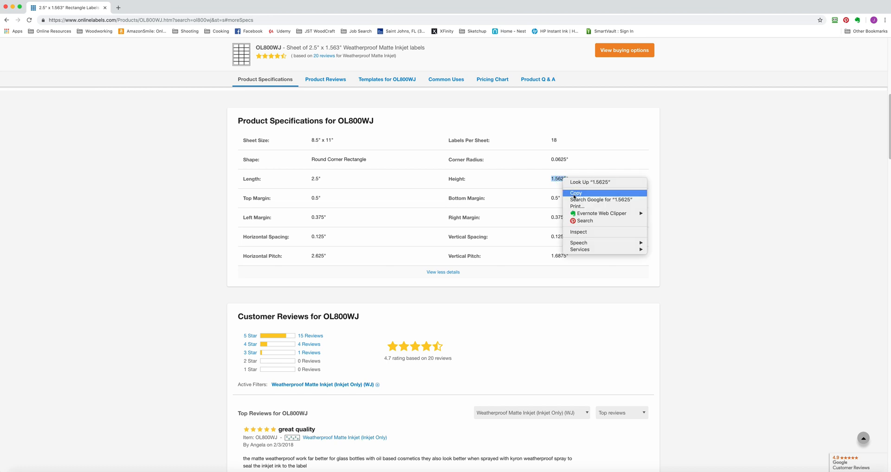
pyautogui.click(575, 192)
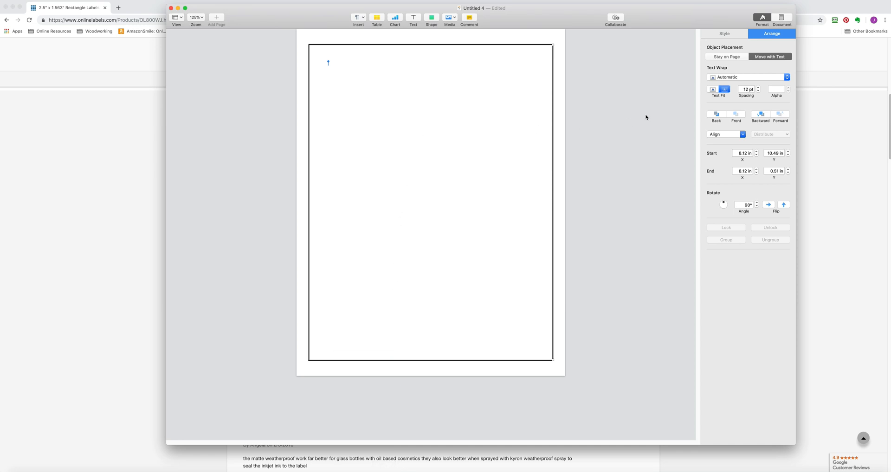
# Step: Insert a 2.5 × 1.5625 in square and drag it toward the top-left of the page
pyautogui.click(432, 17)
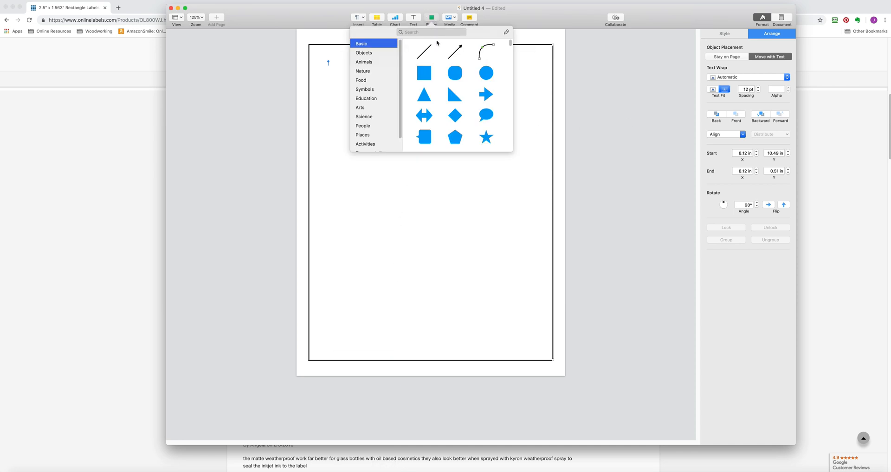
pyautogui.click(424, 73)
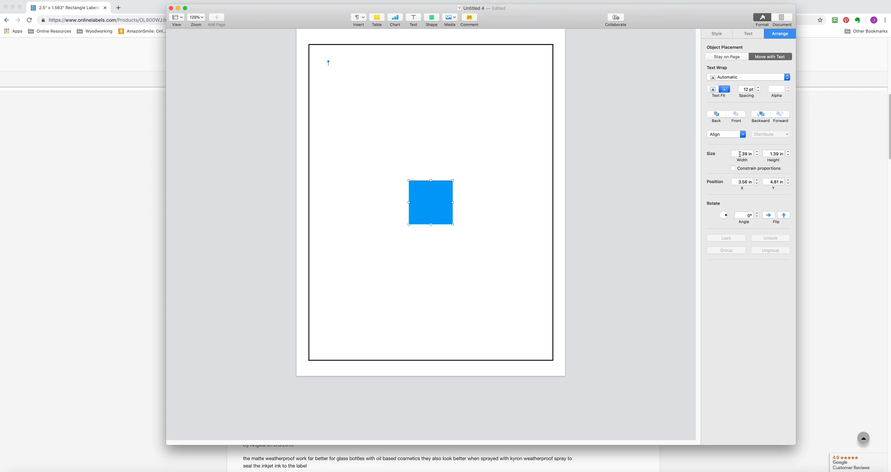
pyautogui.moveTo(451, 203); pyautogui.dragTo(465, 203)
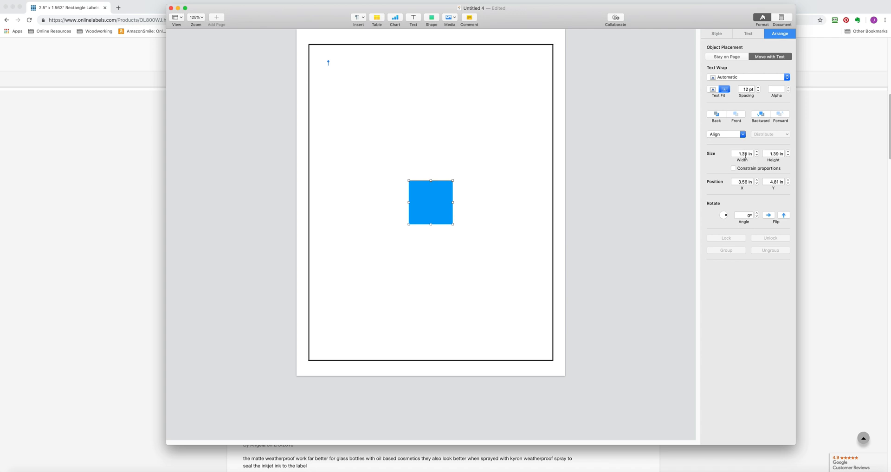
pyautogui.write('25')
pyautogui.write('1.5625')
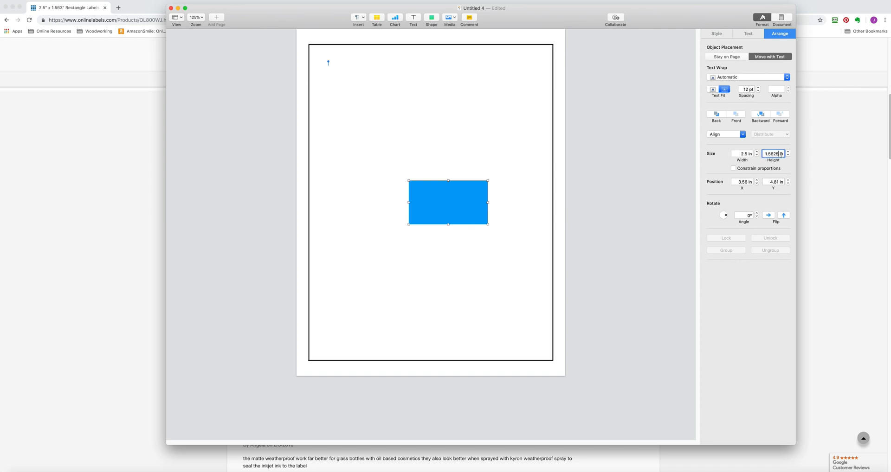
pyautogui.moveTo(773, 153)
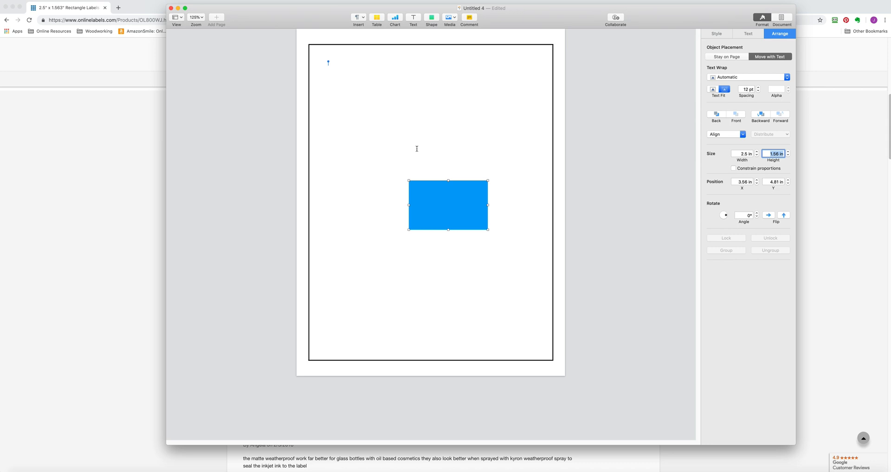
pyautogui.moveTo(395, 128)
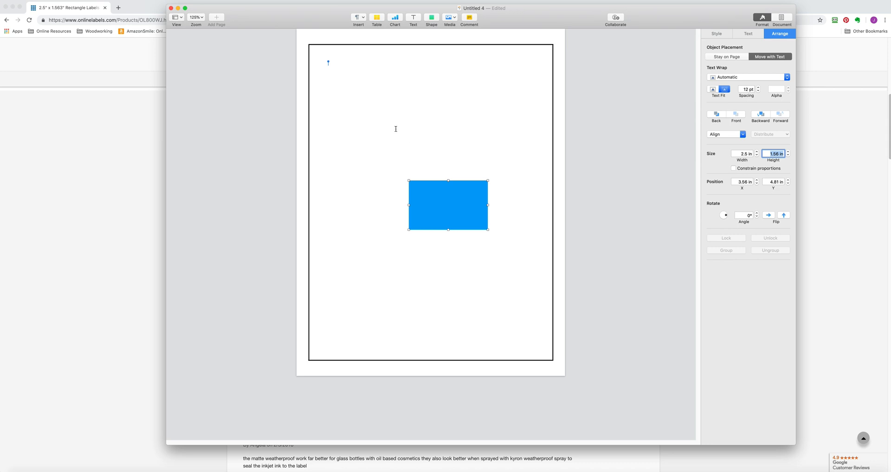
pyautogui.moveTo(448, 205); pyautogui.dragTo(394, 141)
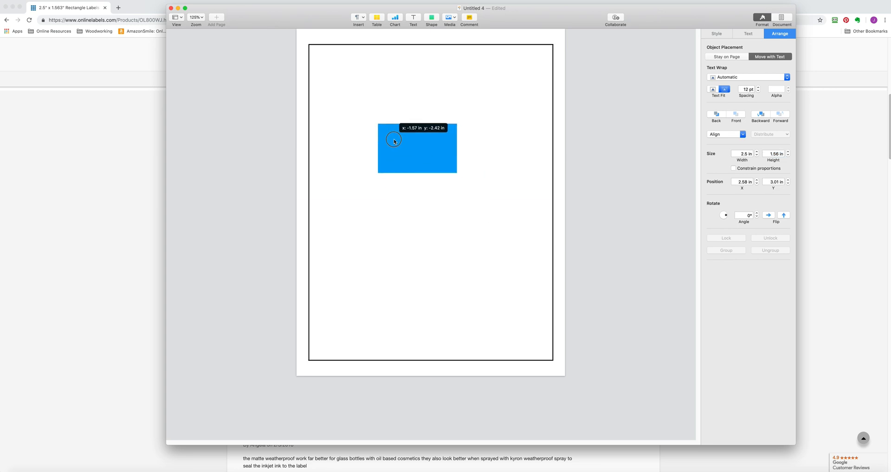
pyautogui.moveTo(394, 141); pyautogui.dragTo(327, 62)
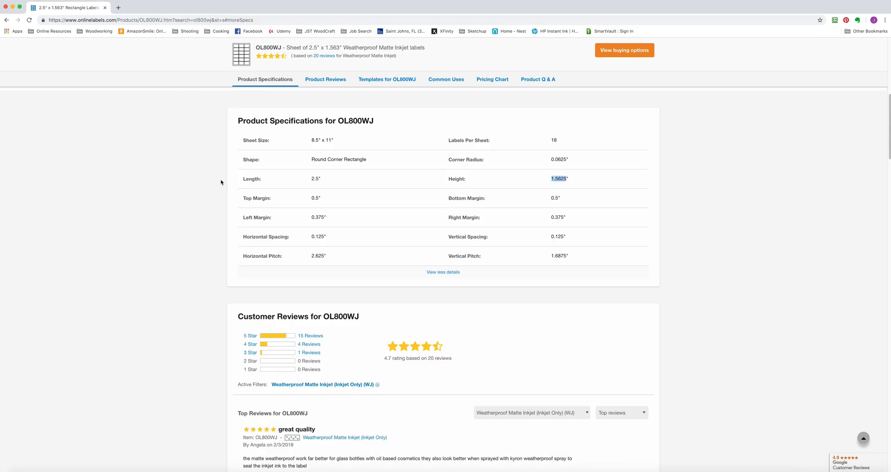
pyautogui.moveTo(551, 145)
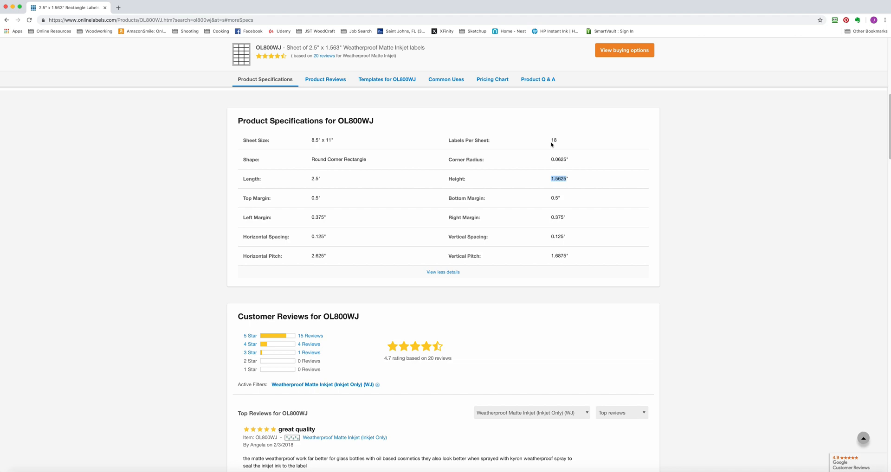
pyautogui.scroll(3)
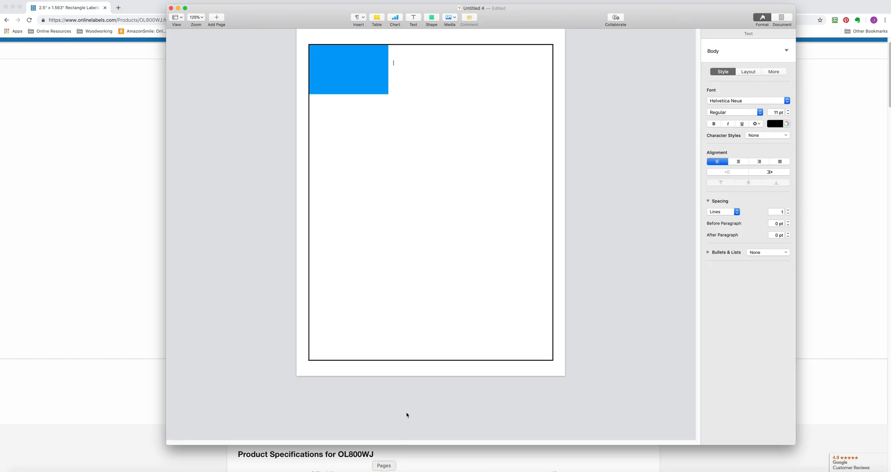
# Step: Duplicate the top-left label twice and space the three copies evenly across the top
pyautogui.click(348, 70)
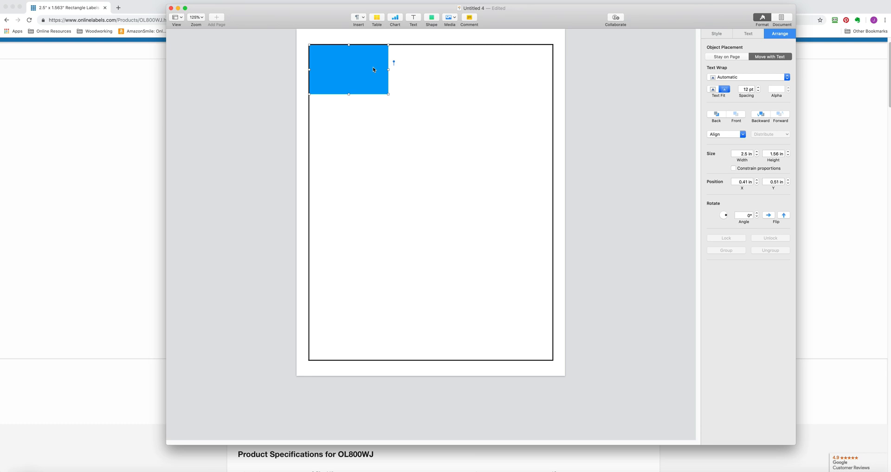
pyautogui.moveTo(348, 69); pyautogui.dragTo(443, 65)
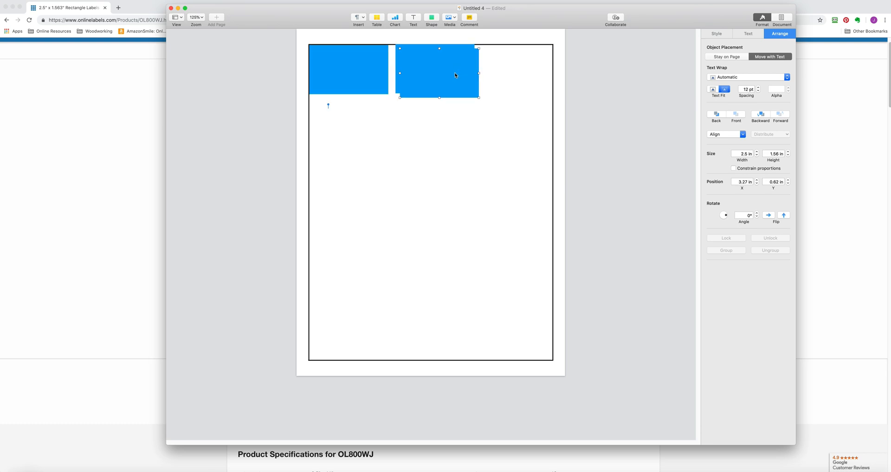
pyautogui.moveTo(438, 74); pyautogui.dragTo(514, 77)
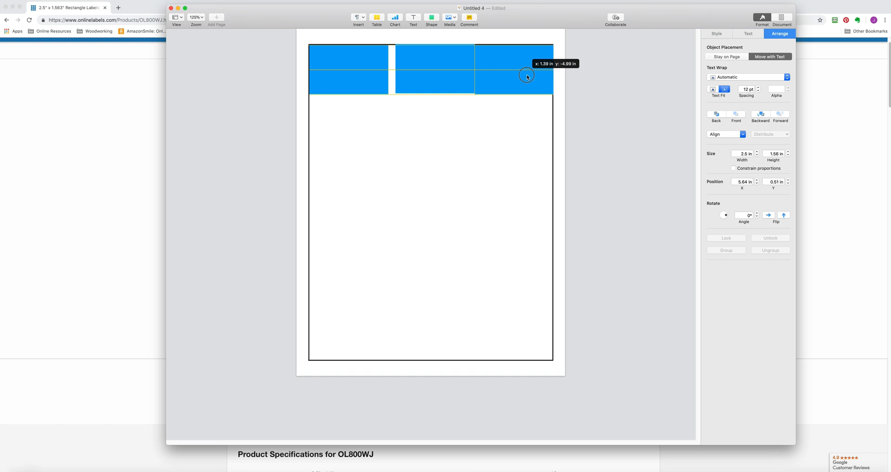
pyautogui.moveTo(526, 76); pyautogui.dragTo(431, 78)
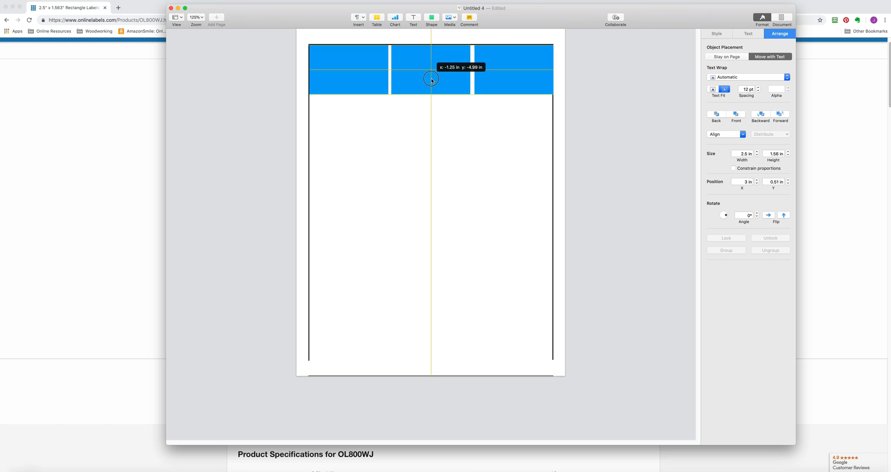
pyautogui.moveTo(430, 80); pyautogui.dragTo(430, 68)
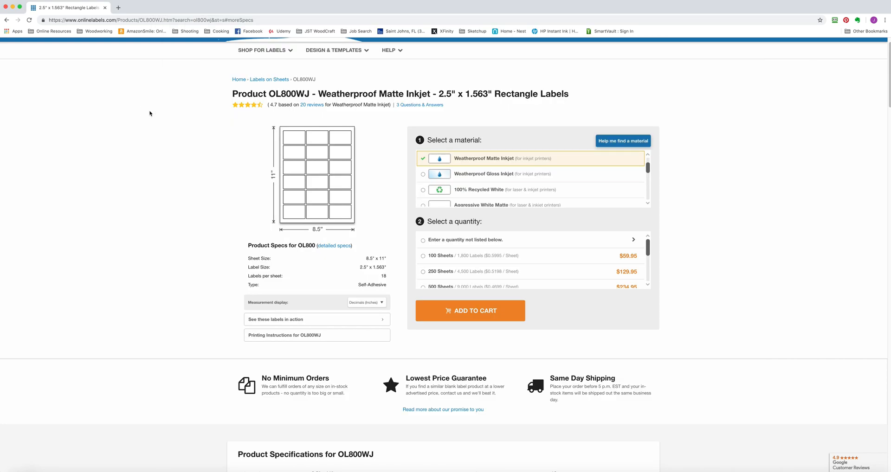
pyautogui.scroll(-3)
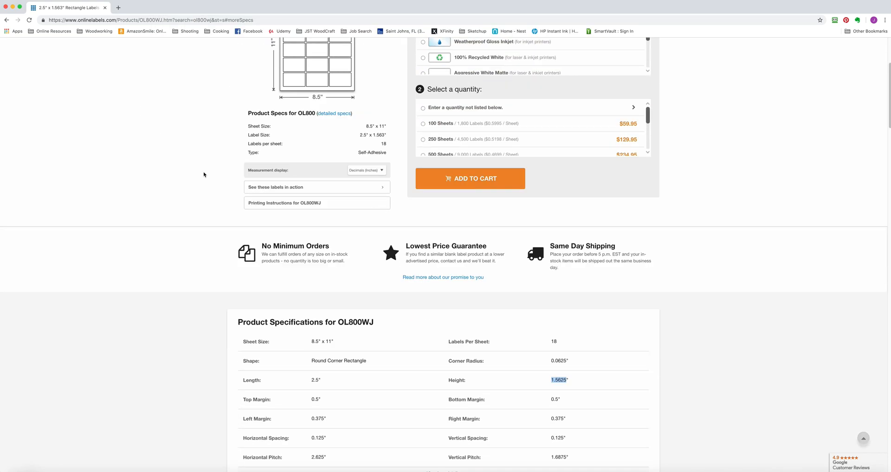
pyautogui.scroll(-3)
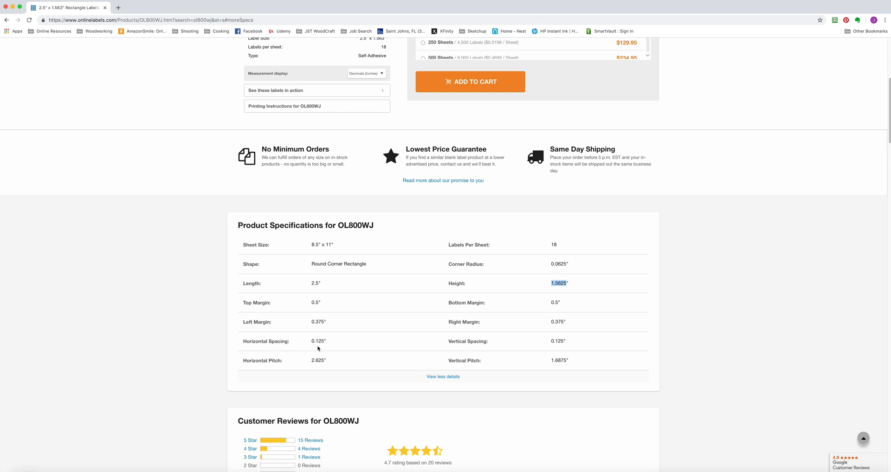
pyautogui.moveTo(242, 112)
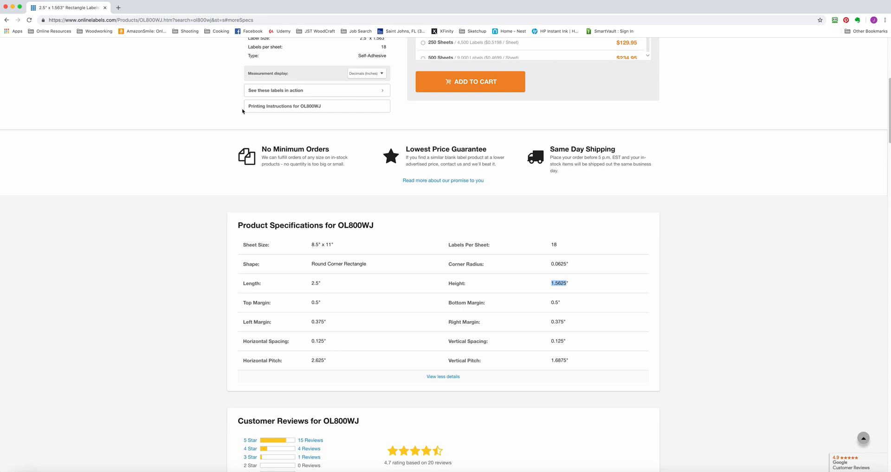
pyautogui.click(559, 283)
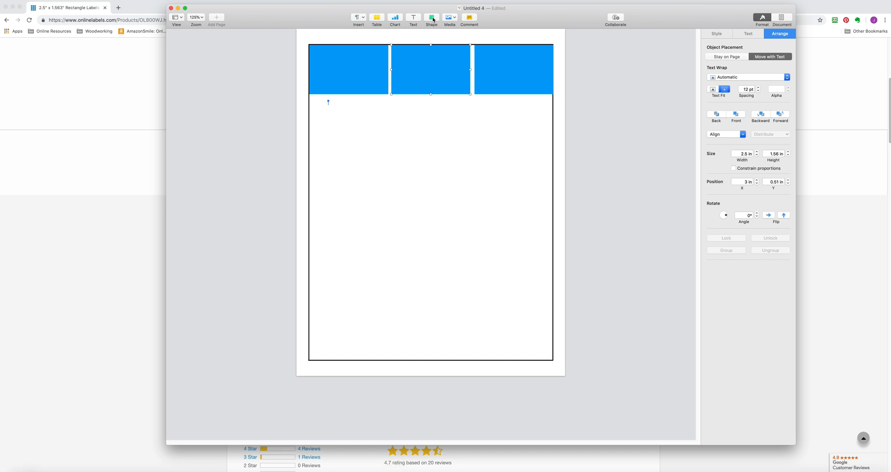
# Step: Insert a black square 0.125 in wide and drag it into the gap between labels
pyautogui.click(431, 17)
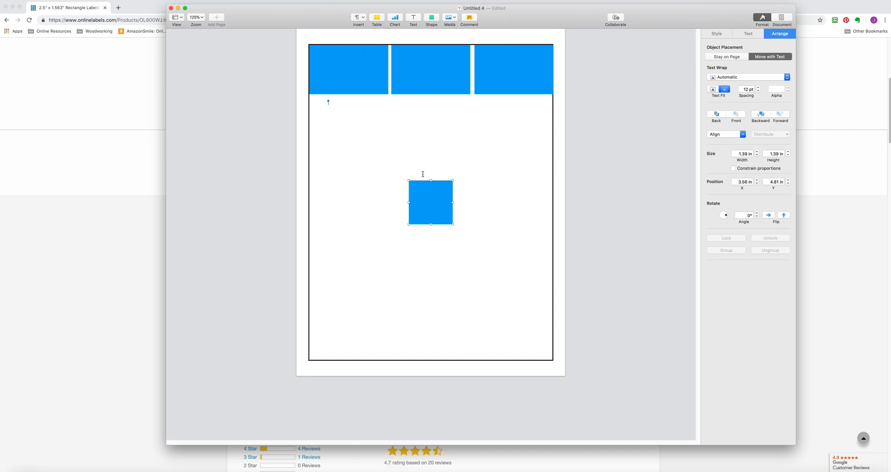
pyautogui.click(742, 154)
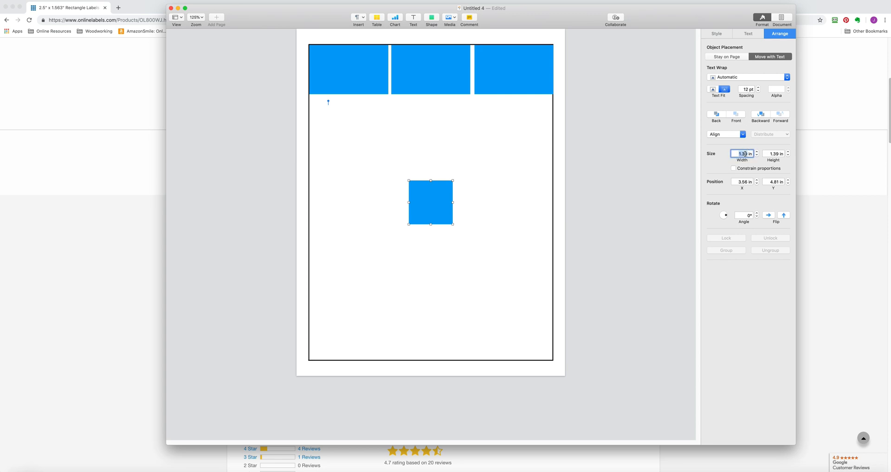
pyautogui.write('.125')
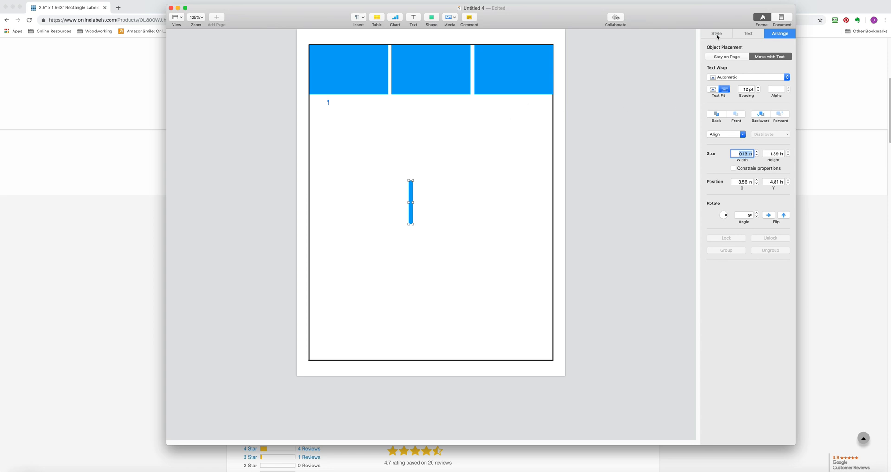
pyautogui.click(716, 33)
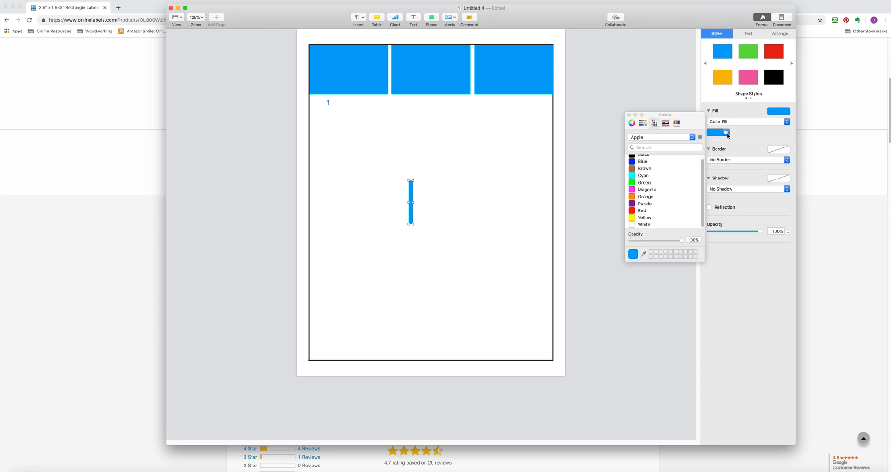
pyautogui.click(642, 159)
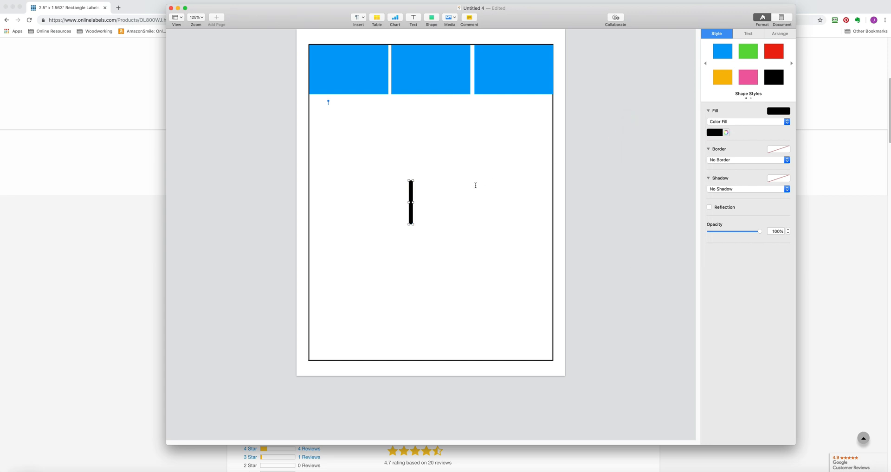
pyautogui.moveTo(411, 203); pyautogui.dragTo(391, 137)
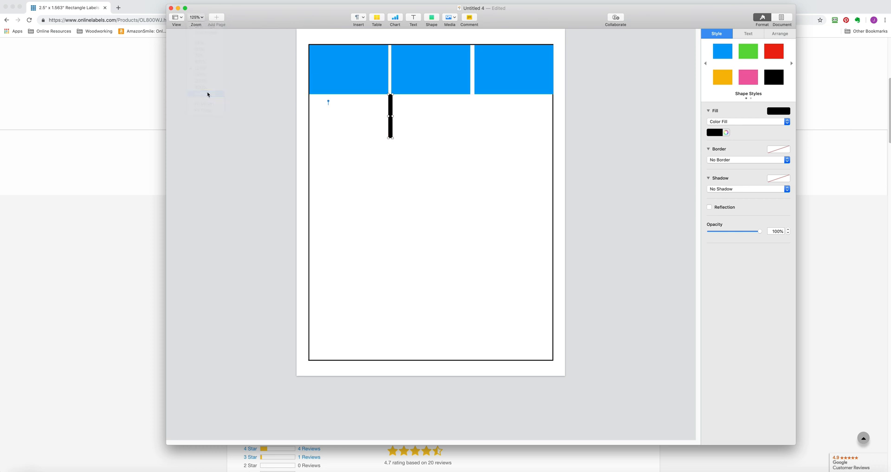
# Step: Zoom in to align the black bar with the label gap, then zoom back out
pyautogui.click(196, 17)
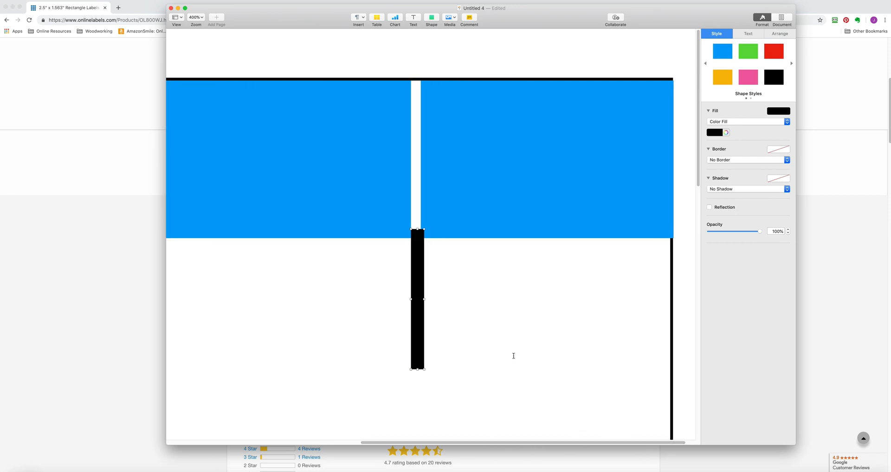
pyautogui.click(546, 160)
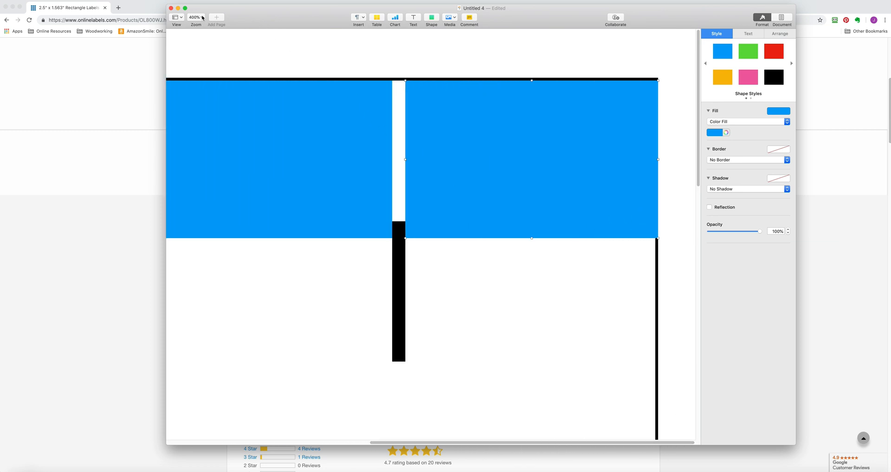
pyautogui.click(196, 17)
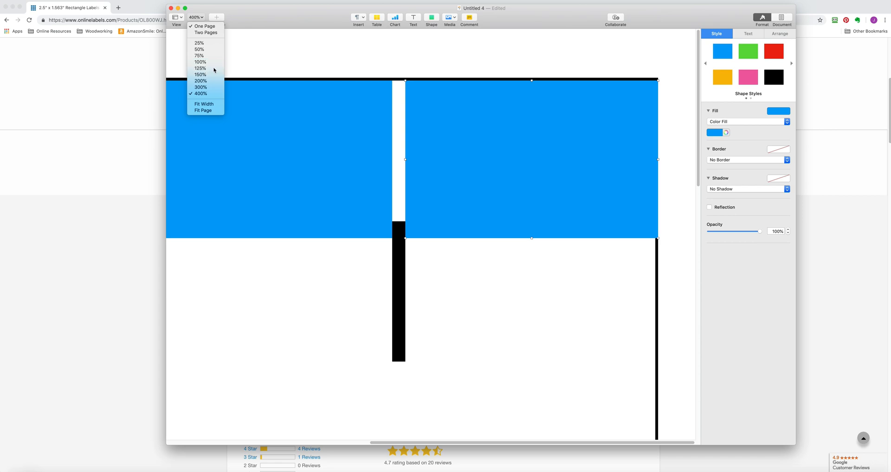
pyautogui.click(200, 68)
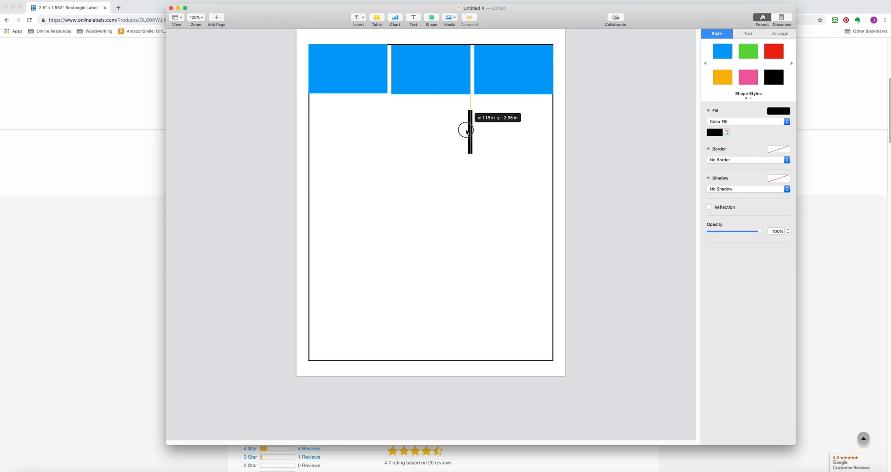
# Step: Move the black bar below the middle label and set its rotation angle to 90°
pyautogui.moveTo(471, 131); pyautogui.dragTo(432, 134)
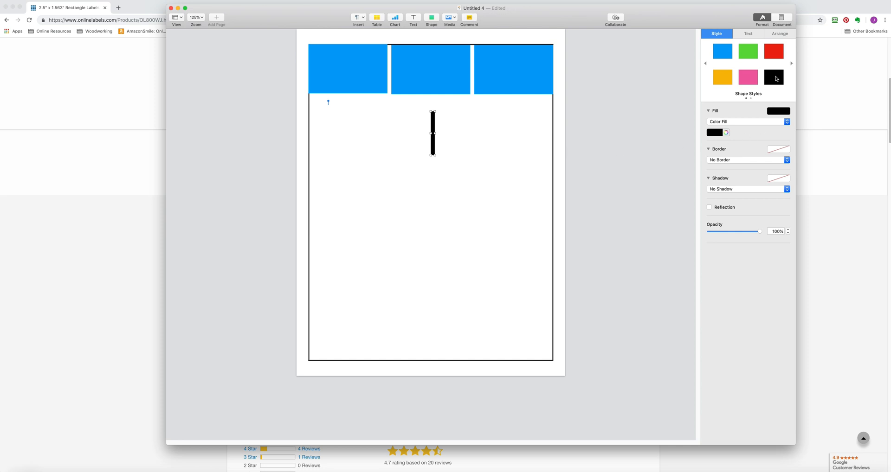
pyautogui.click(779, 34)
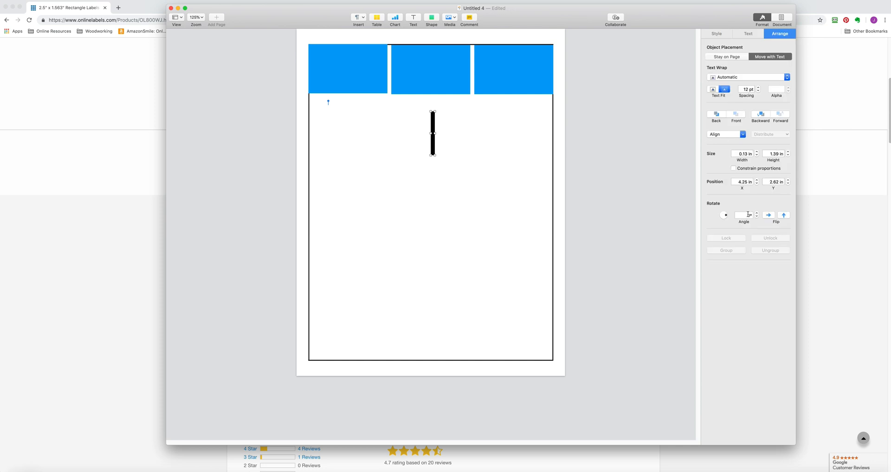
pyautogui.click(743, 215)
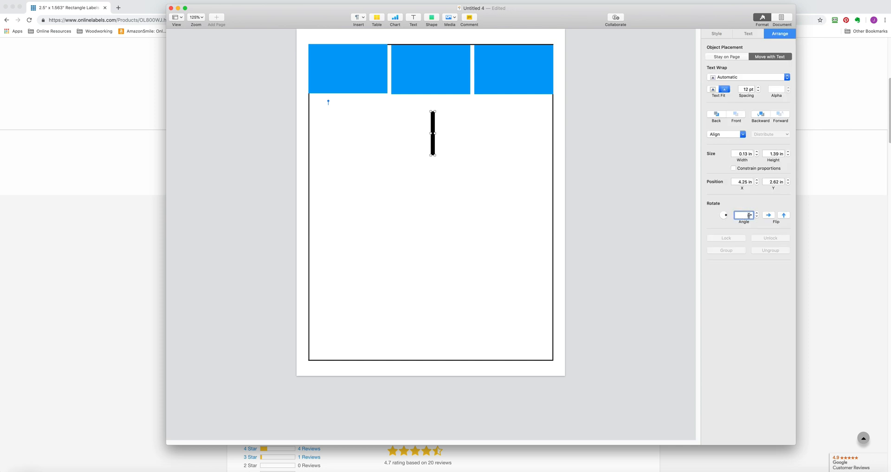
pyautogui.write('90')
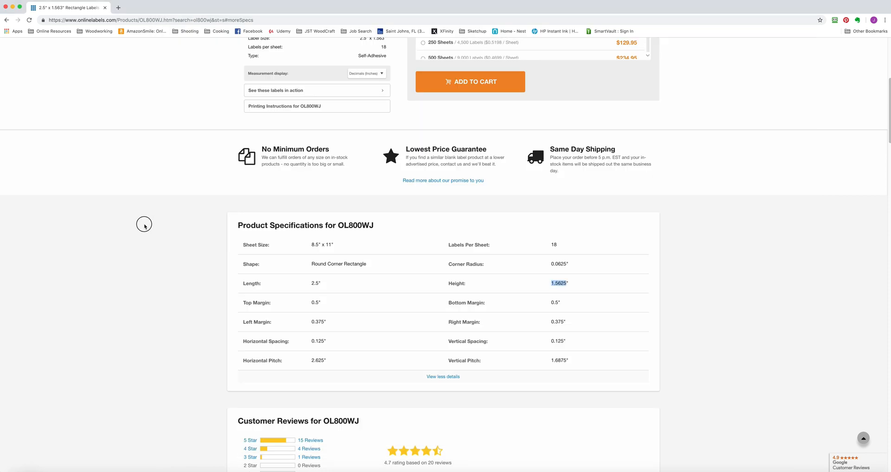
pyautogui.moveTo(300, 306)
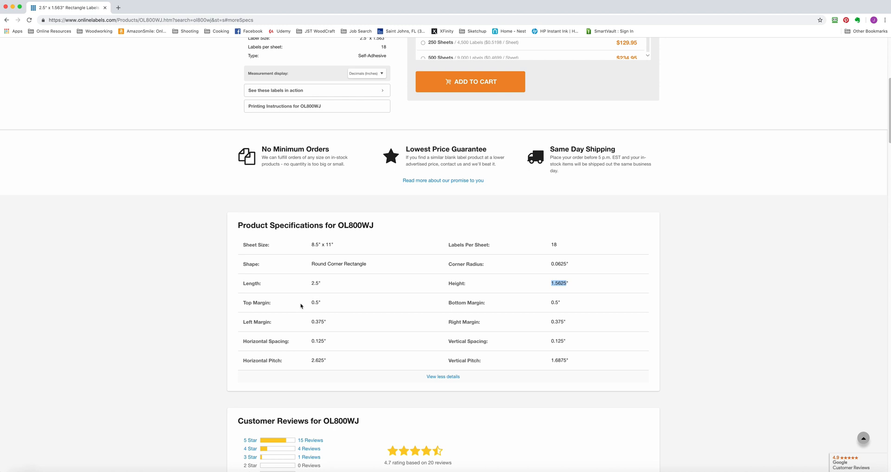
pyautogui.moveTo(391, 347)
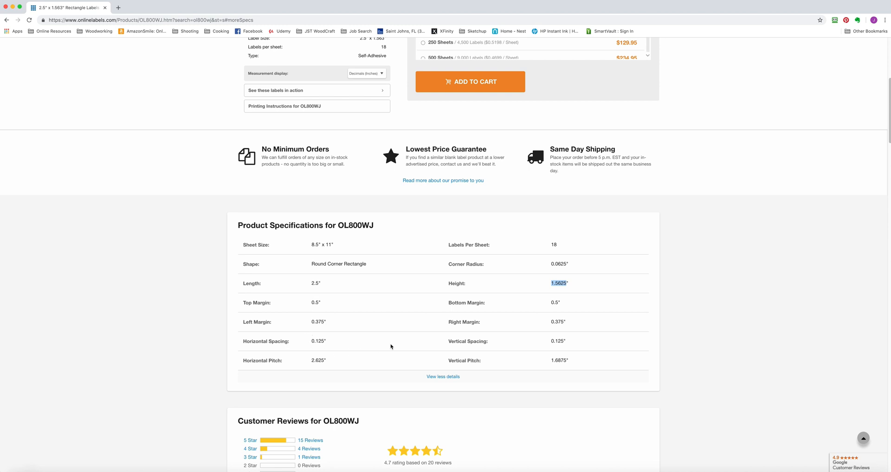
pyautogui.moveTo(360, 366)
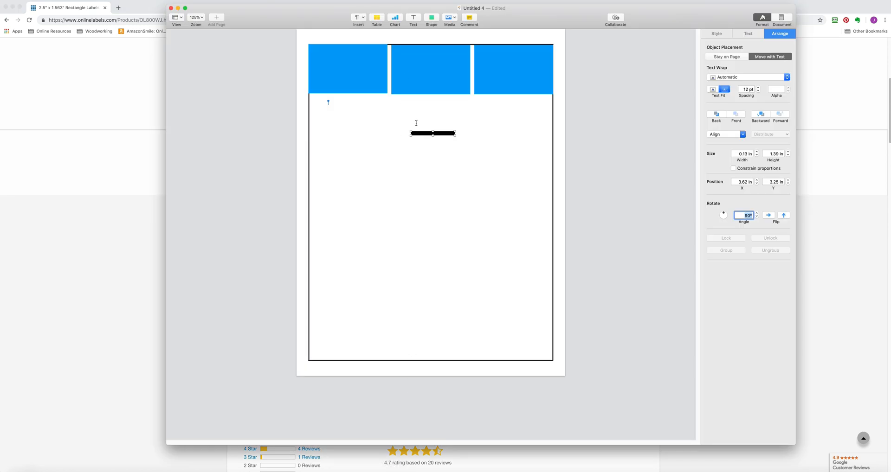
# Step: Place the horizontal bar under the first label and align all three top labels at 0.48 in
pyautogui.moveTo(432, 133); pyautogui.dragTo(321, 116)
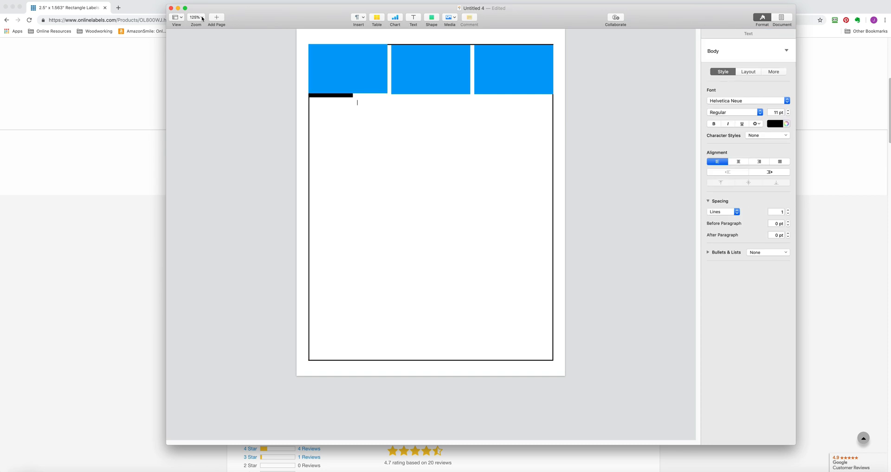
pyautogui.click(196, 17)
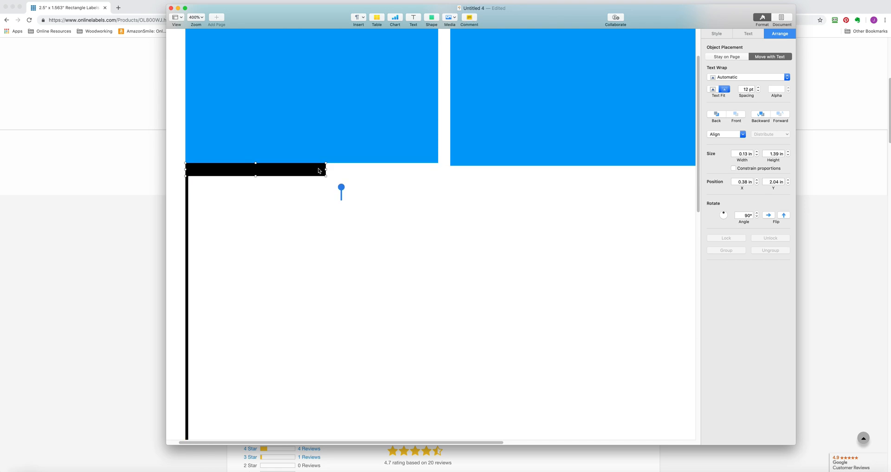
pyautogui.doubleClick(255, 169)
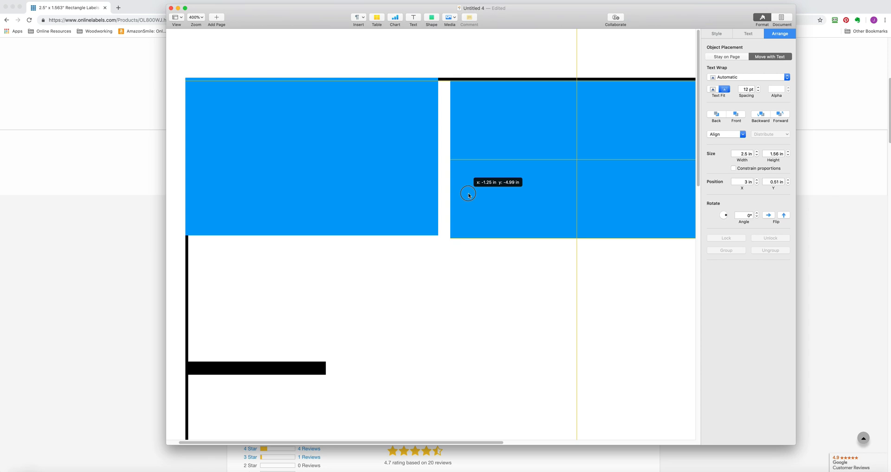
pyautogui.moveTo(469, 194); pyautogui.dragTo(466, 176)
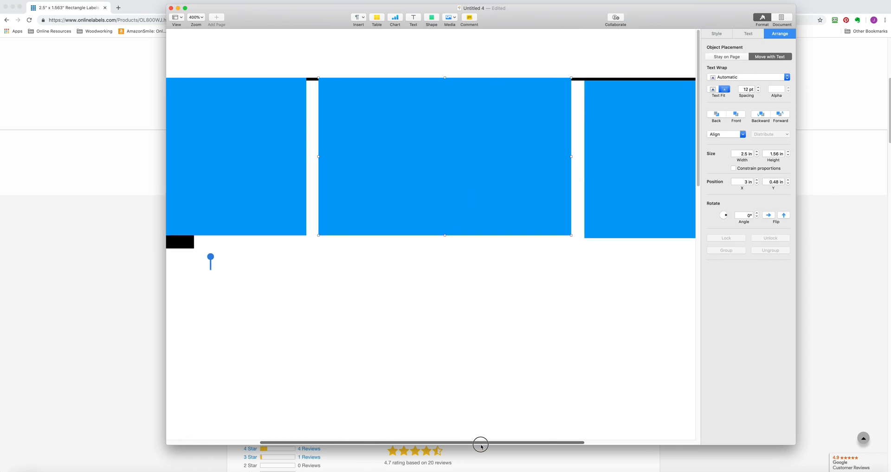
pyautogui.moveTo(444, 157); pyautogui.dragTo(584, 140)
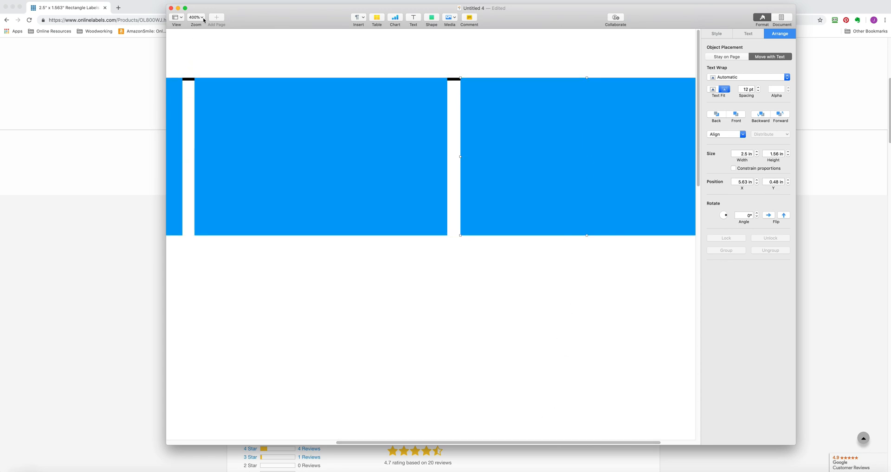
pyautogui.click(195, 18)
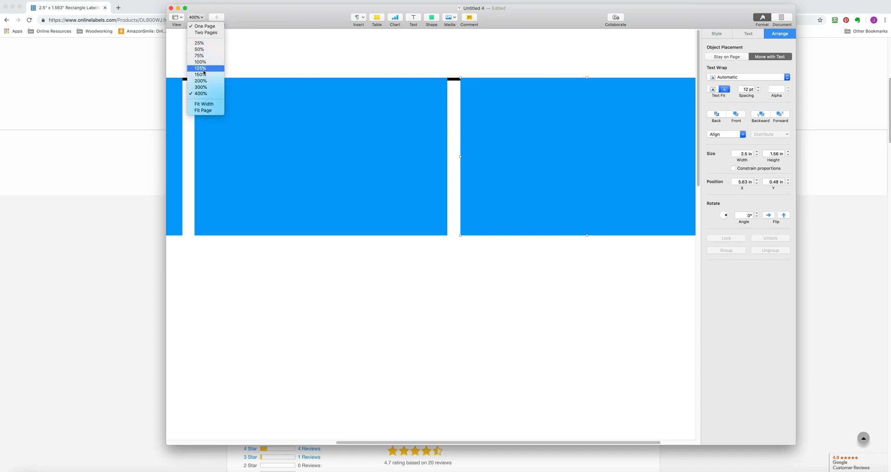
pyautogui.click(199, 69)
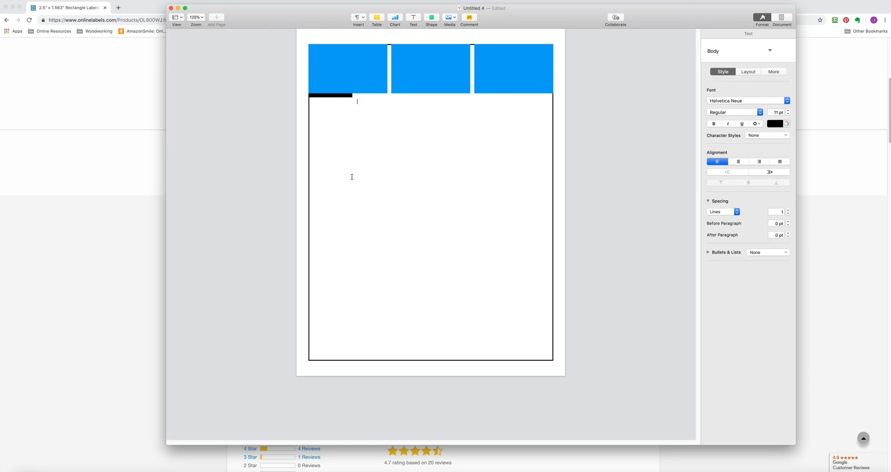
pyautogui.click(347, 68)
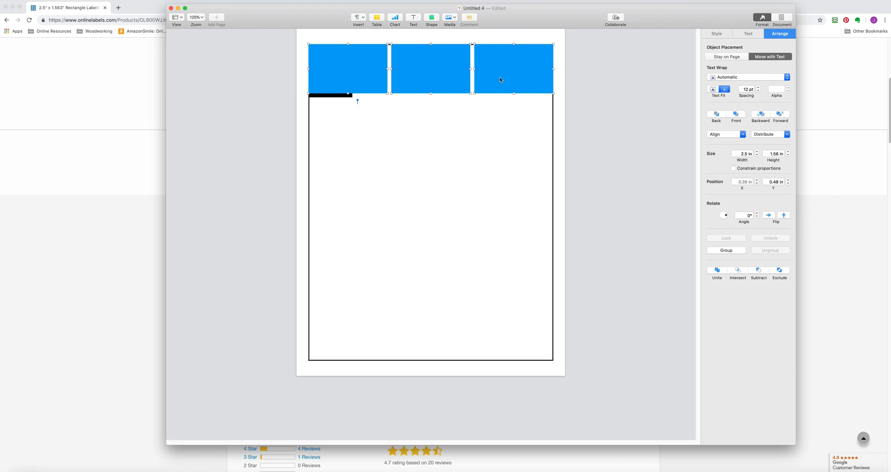
# Step: Group the three top-row labels into one 7.75 in wide object
pyautogui.rightClick(499, 79)
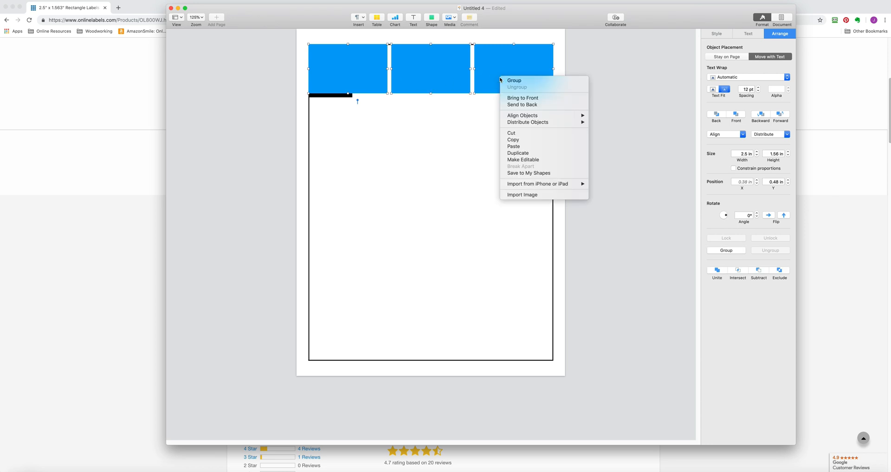
pyautogui.click(514, 81)
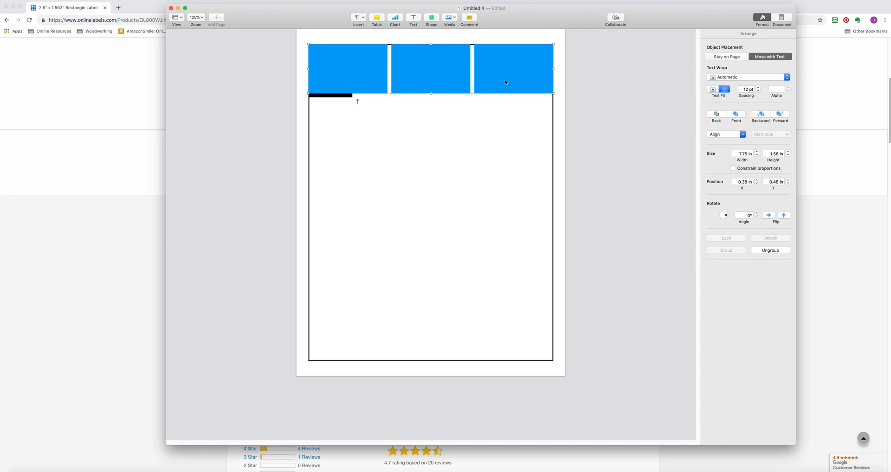
# Step: Copy the label row into five more rows down the page, nudging one label top-left
pyautogui.moveTo(505, 82); pyautogui.dragTo(429, 129)
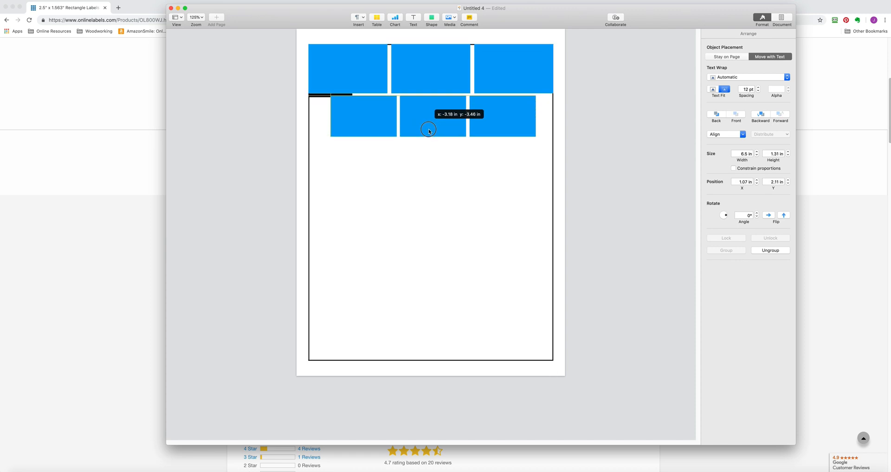
pyautogui.moveTo(429, 129); pyautogui.dragTo(409, 128)
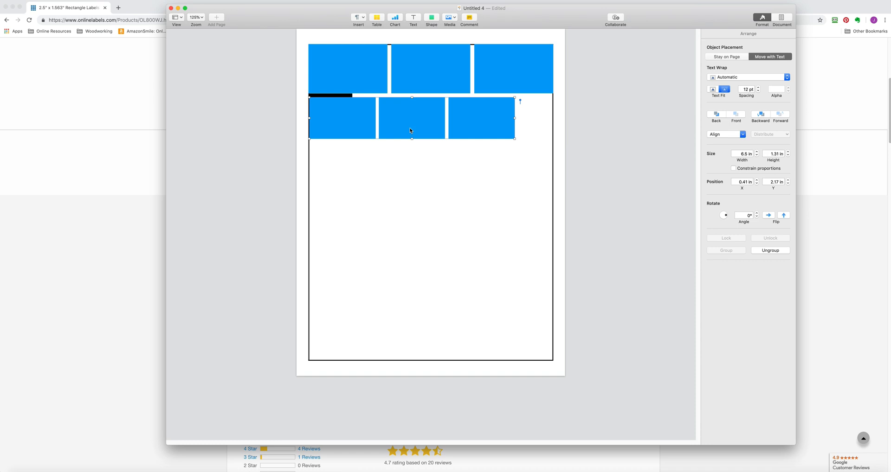
pyautogui.moveTo(411, 129); pyautogui.dragTo(408, 157)
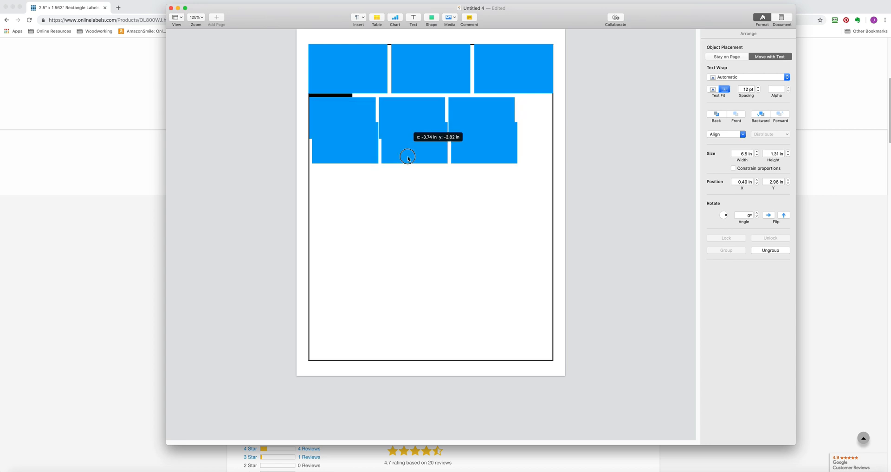
pyautogui.moveTo(408, 157); pyautogui.dragTo(410, 173)
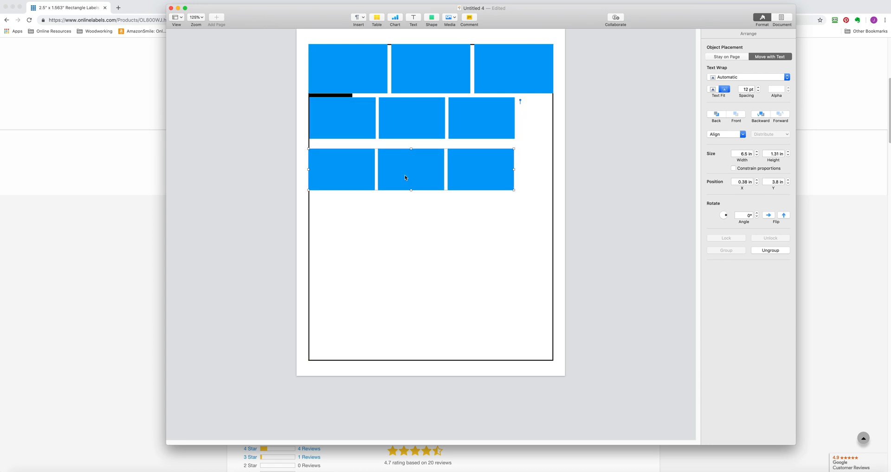
pyautogui.moveTo(411, 169); pyautogui.dragTo(411, 231)
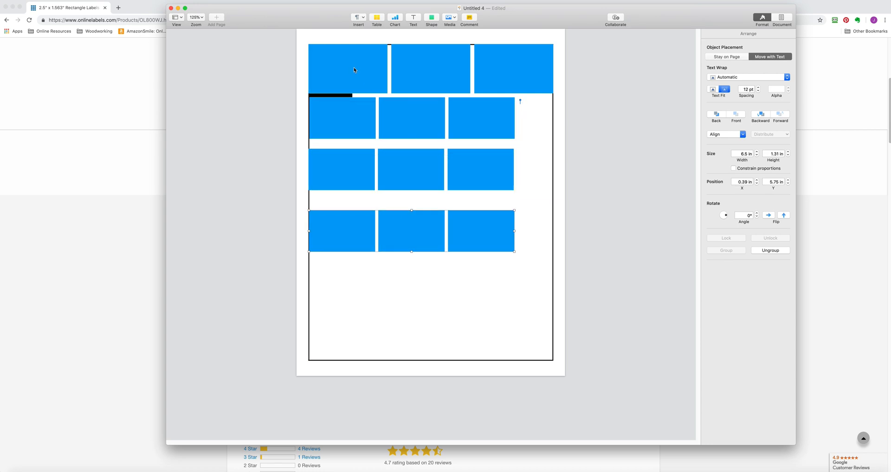
pyautogui.moveTo(412, 231); pyautogui.dragTo(357, 294)
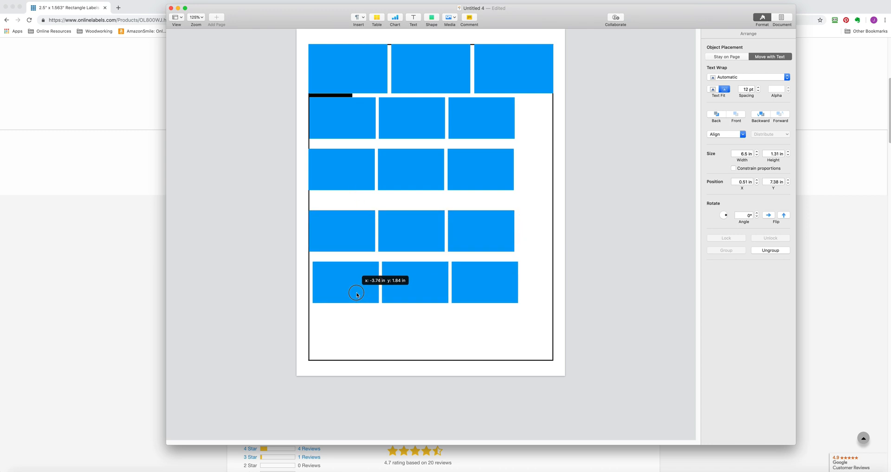
pyautogui.moveTo(356, 293); pyautogui.dragTo(349, 352)
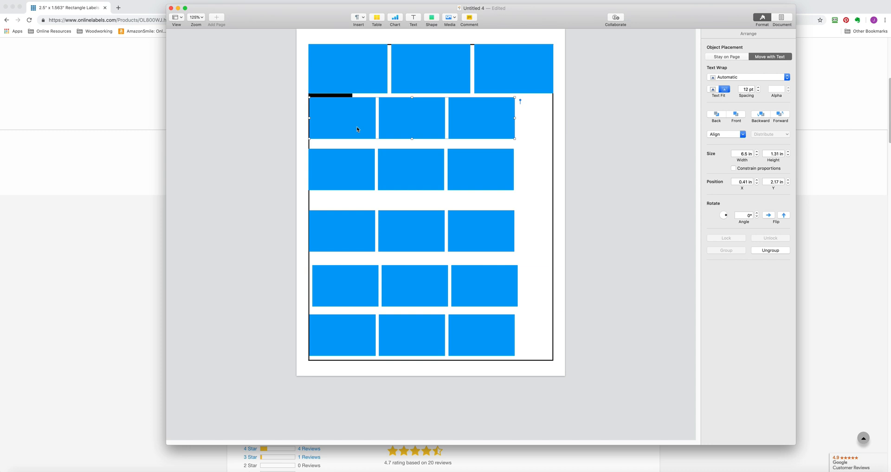
pyautogui.moveTo(360, 117)
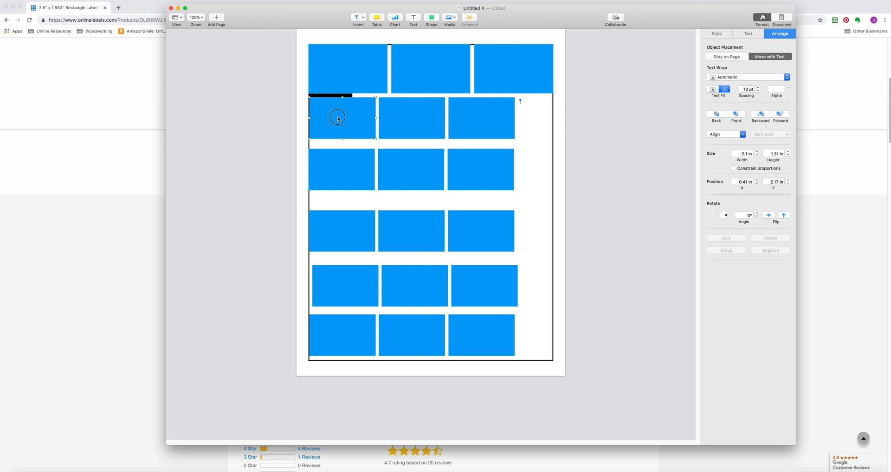
pyautogui.moveTo(337, 118); pyautogui.dragTo(335, 68)
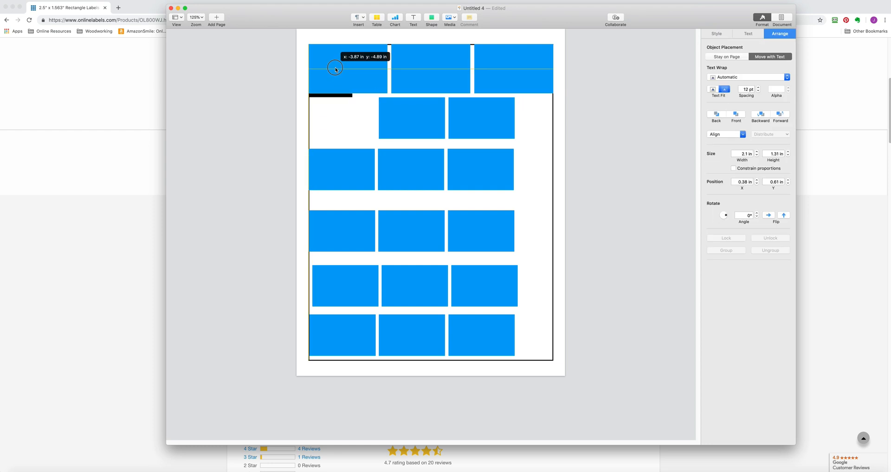
pyautogui.moveTo(348, 68); pyautogui.dragTo(348, 63)
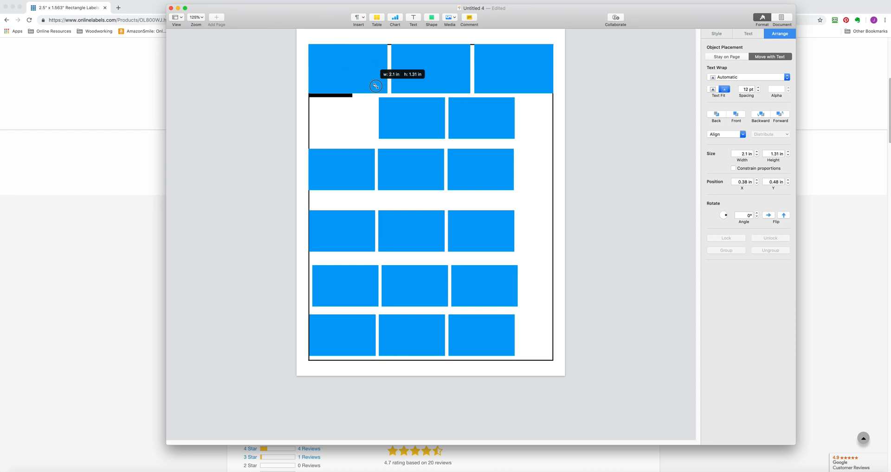
# Step: Ungroup the top row, then place a second label and black cutting line below the top-left label
pyautogui.moveTo(376, 86); pyautogui.dragTo(385, 94)
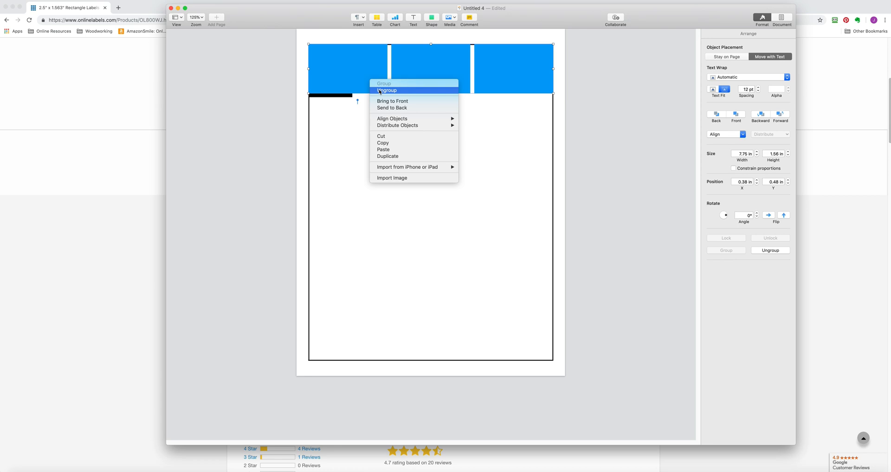
pyautogui.click(387, 91)
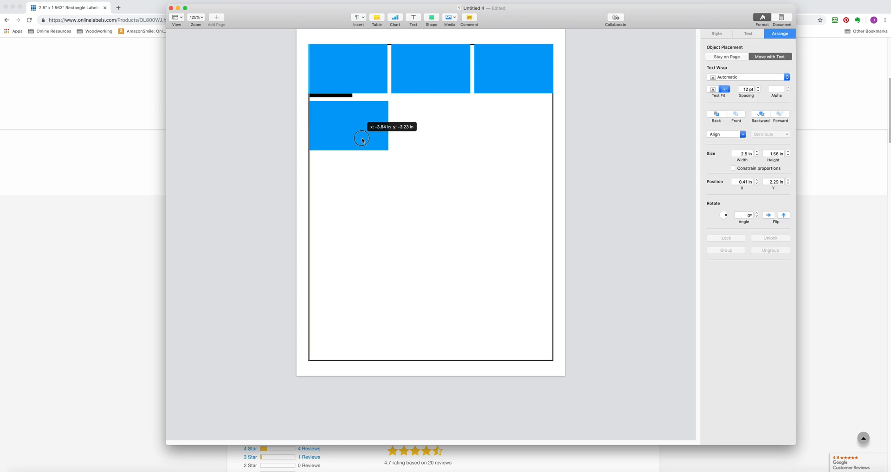
pyautogui.moveTo(362, 139); pyautogui.dragTo(349, 122)
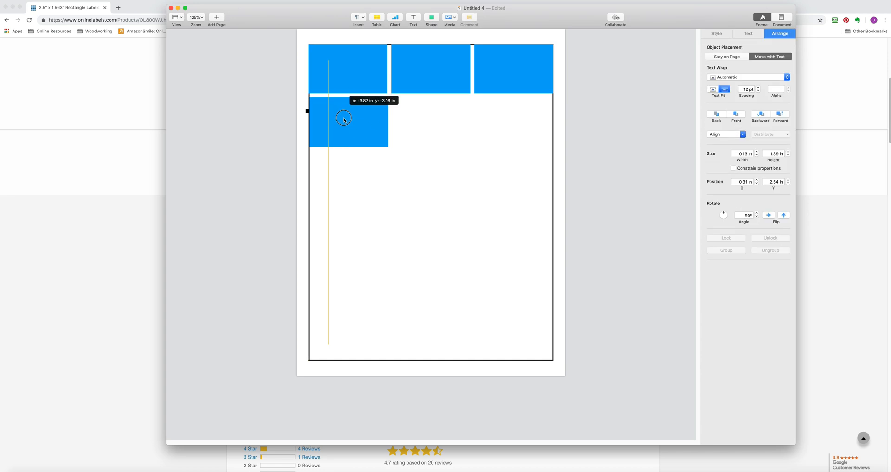
pyautogui.moveTo(344, 119); pyautogui.dragTo(329, 149)
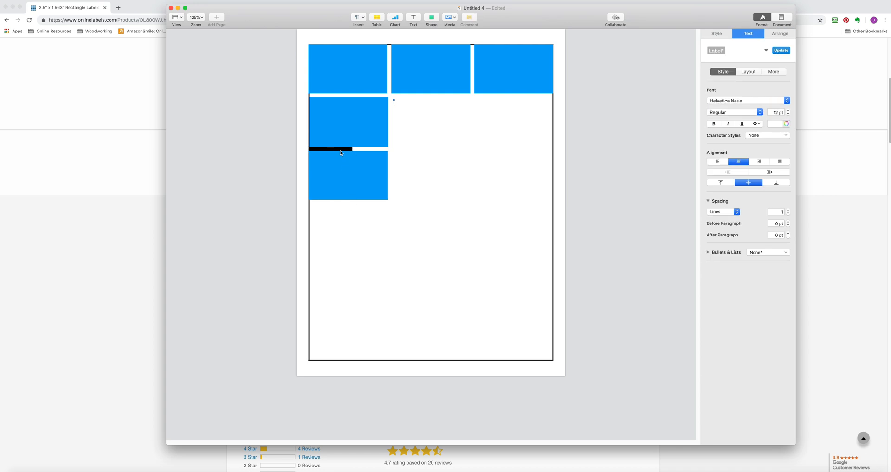
pyautogui.click(780, 33)
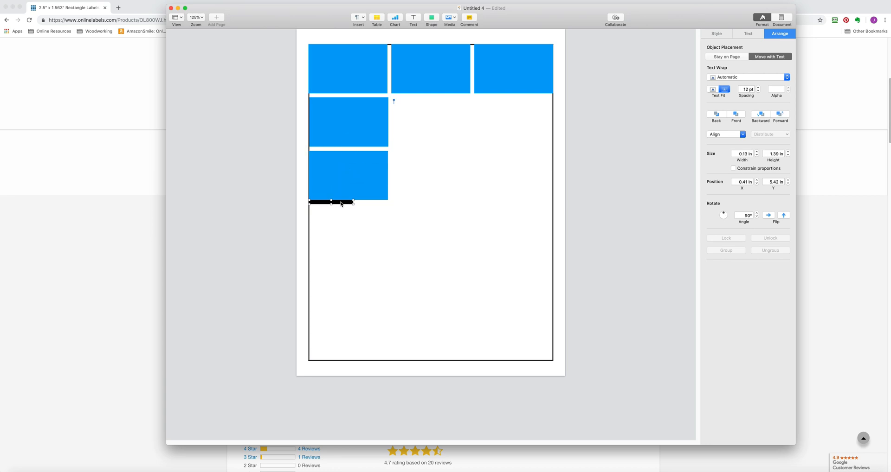
# Step: Copy labels and cutting lines down the left column through a sixth label at the page bottom
pyautogui.moveTo(348, 187); pyautogui.dragTo(352, 234)
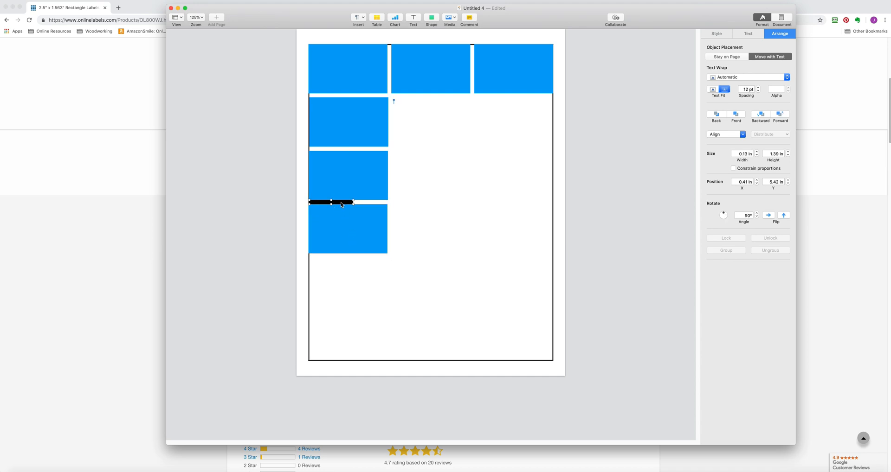
pyautogui.moveTo(341, 202); pyautogui.dragTo(339, 262)
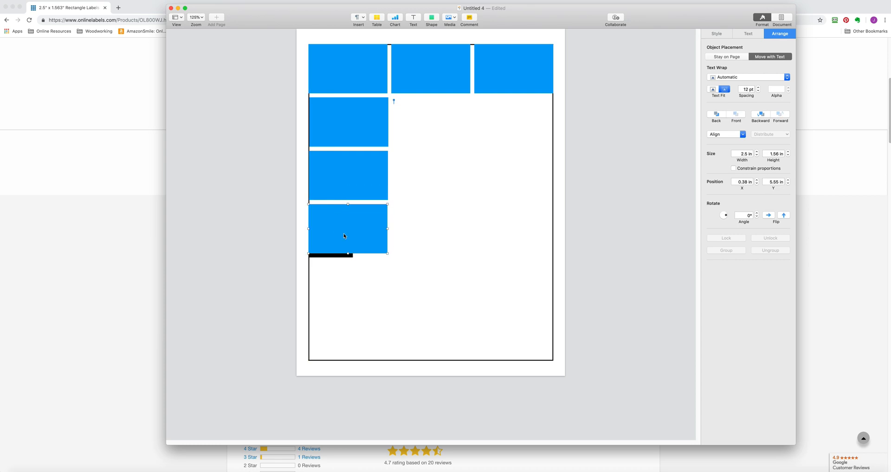
pyautogui.moveTo(344, 228); pyautogui.dragTo(339, 290)
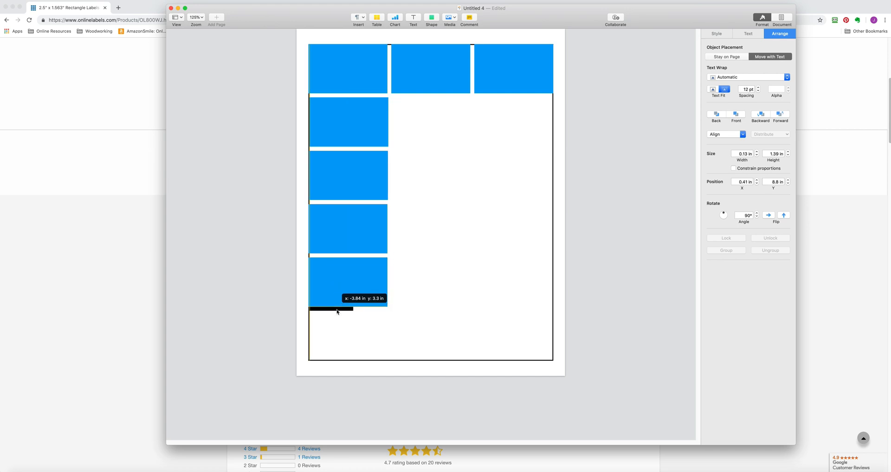
pyautogui.moveTo(331, 308); pyautogui.dragTo(346, 335)
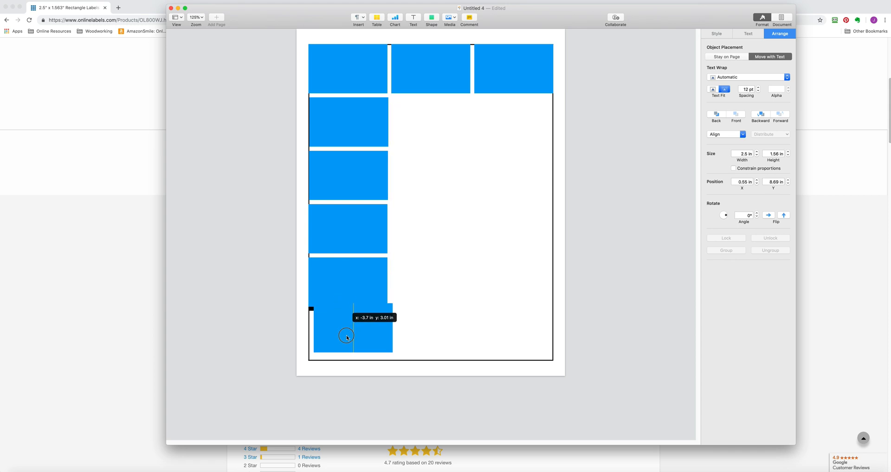
pyautogui.moveTo(346, 337); pyautogui.dragTo(340, 339)
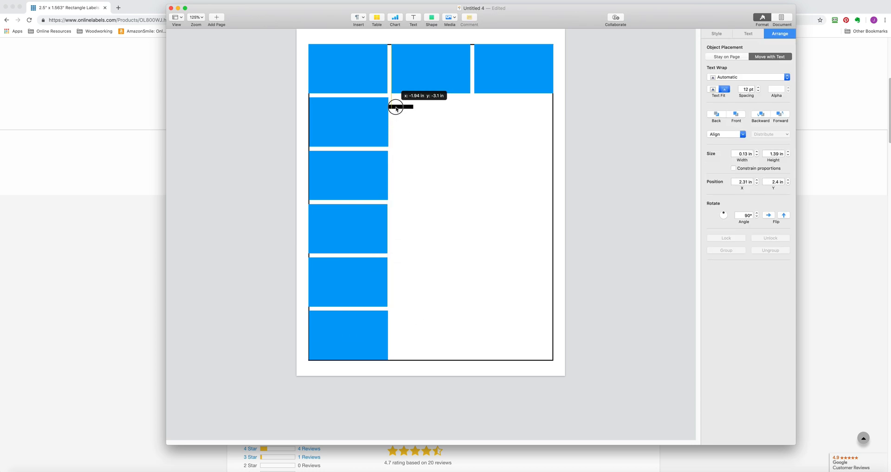
# Step: Move the leftover line onto the top-left label and copy middle-column labels down through six rows
pyautogui.moveTo(395, 107); pyautogui.dragTo(368, 83)
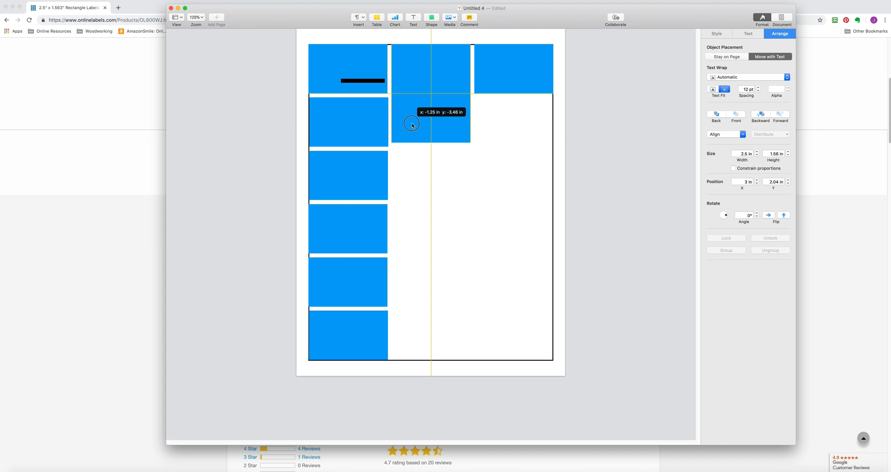
pyautogui.moveTo(412, 124); pyautogui.dragTo(411, 129)
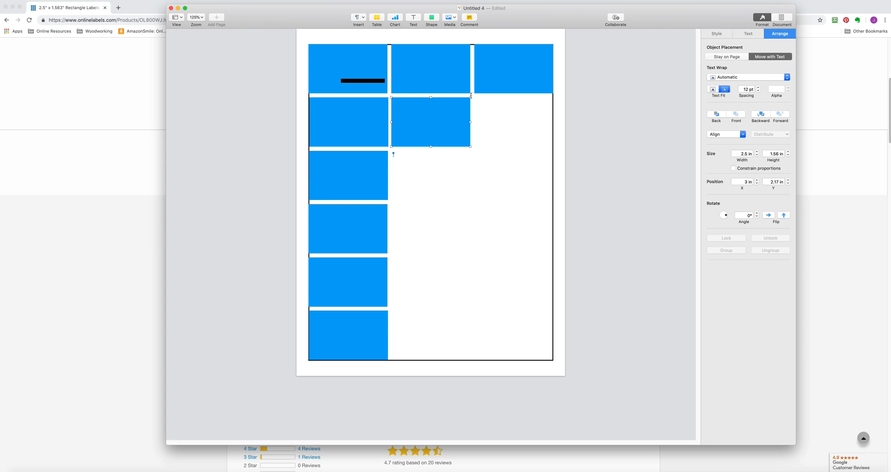
pyautogui.moveTo(430, 121); pyautogui.dragTo(431, 122)
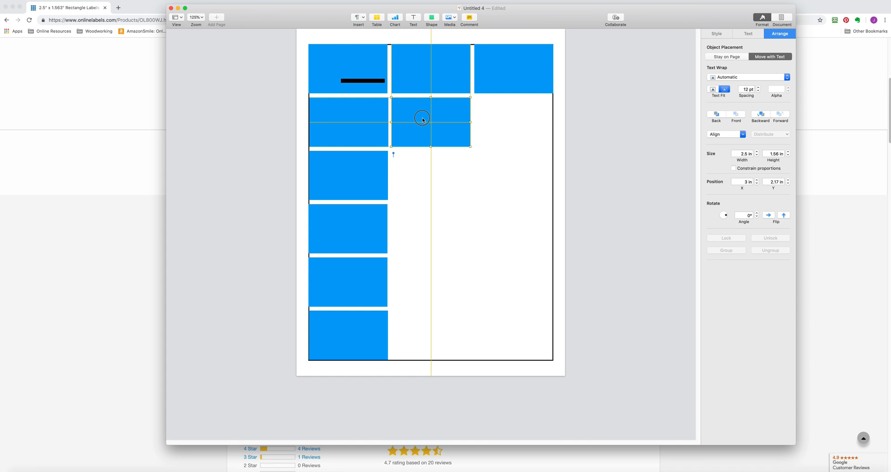
pyautogui.moveTo(422, 119); pyautogui.dragTo(430, 128)
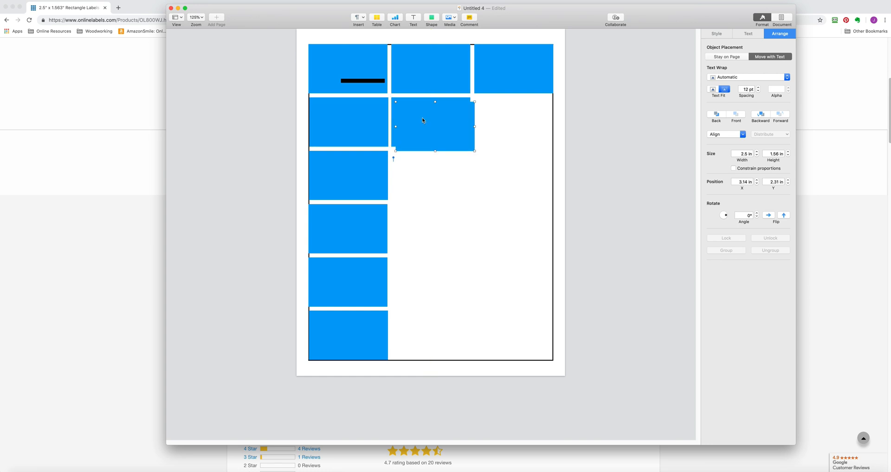
pyautogui.moveTo(433, 125); pyautogui.dragTo(418, 167)
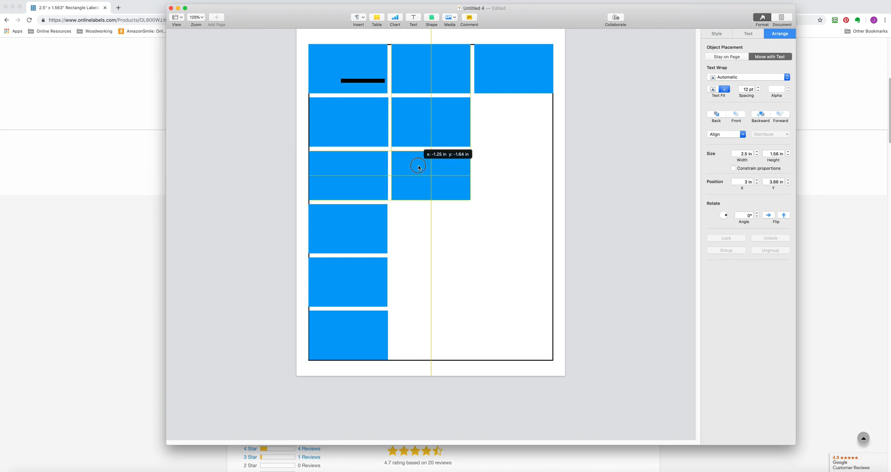
pyautogui.moveTo(418, 165); pyautogui.dragTo(415, 206)
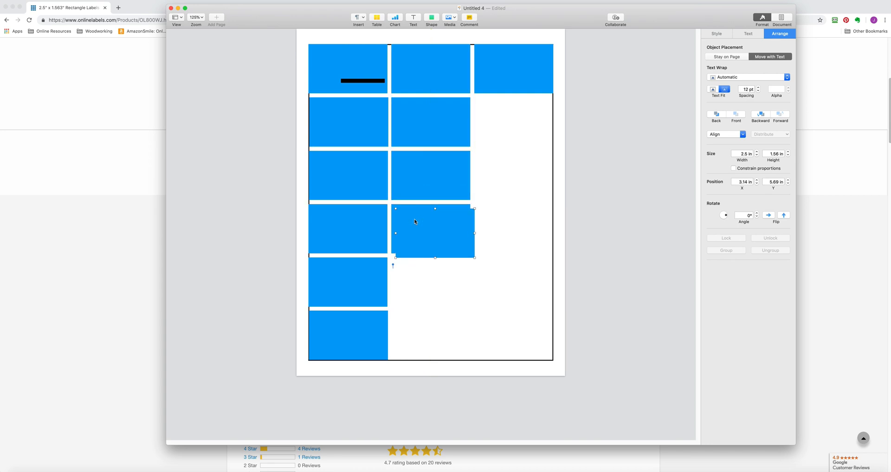
pyautogui.moveTo(433, 230); pyautogui.dragTo(410, 270)
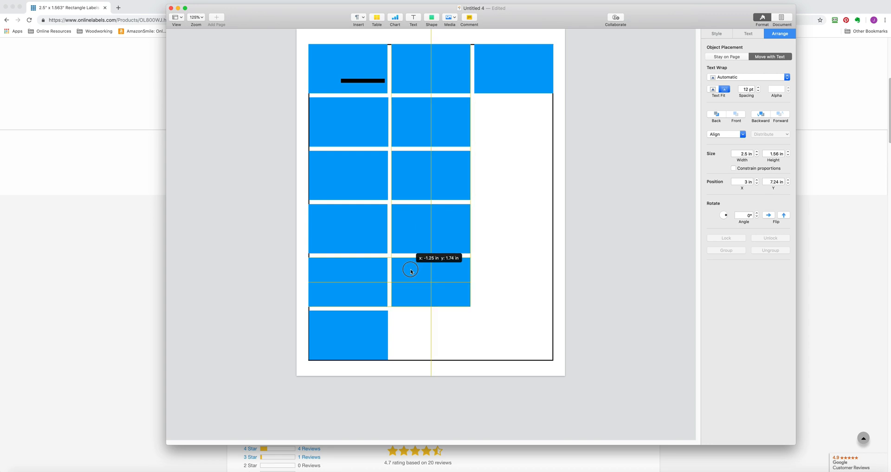
pyautogui.moveTo(410, 270); pyautogui.dragTo(407, 314)
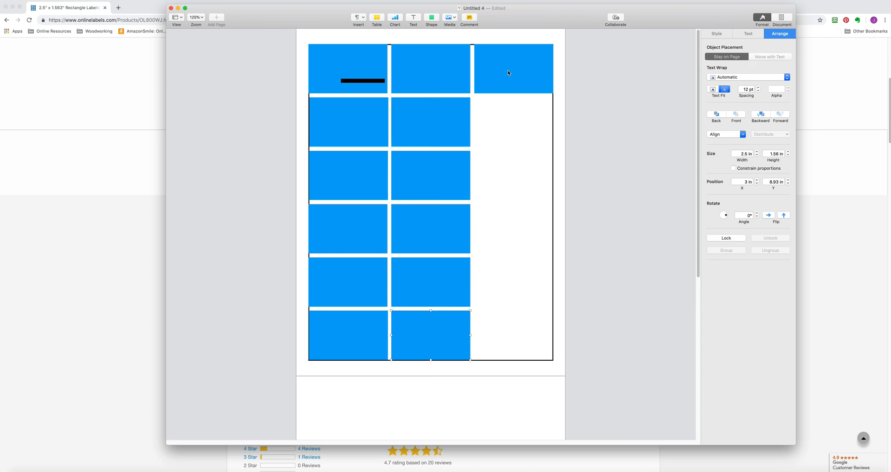
# Step: Copy the bottom middle label into the right column, filling rows two through six
pyautogui.moveTo(430, 334); pyautogui.dragTo(450, 339)
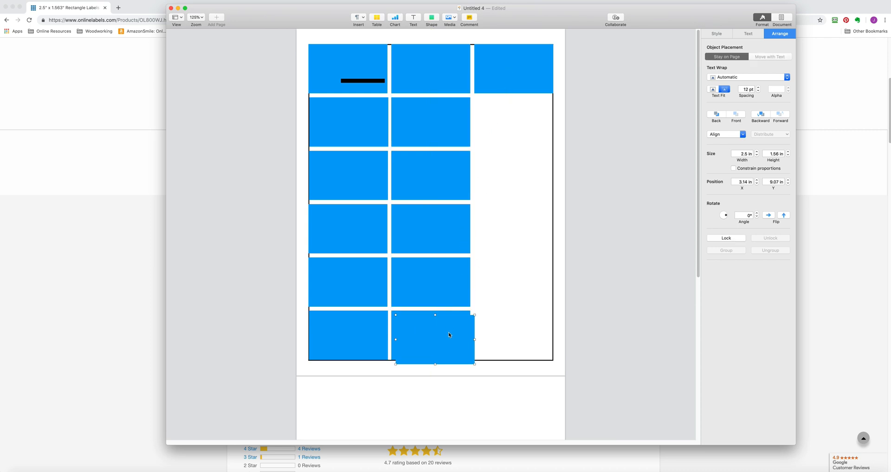
pyautogui.moveTo(432, 335); pyautogui.dragTo(528, 114)
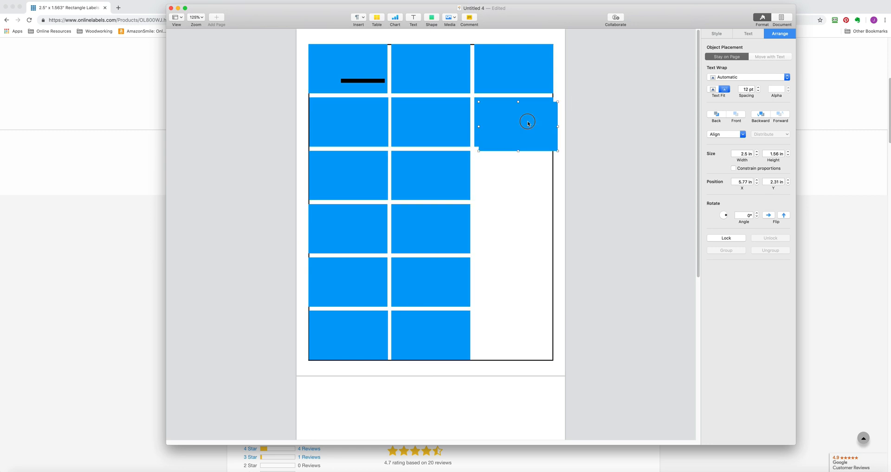
pyautogui.moveTo(527, 124); pyautogui.dragTo(524, 174)
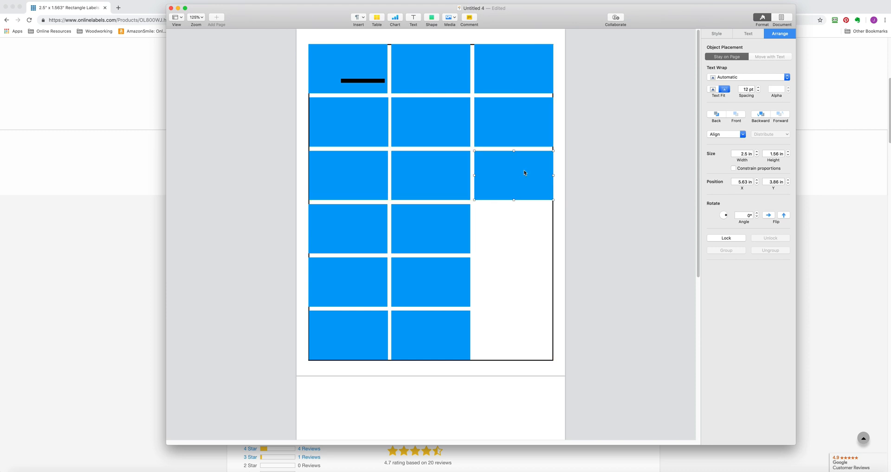
pyautogui.moveTo(524, 173); pyautogui.dragTo(518, 220)
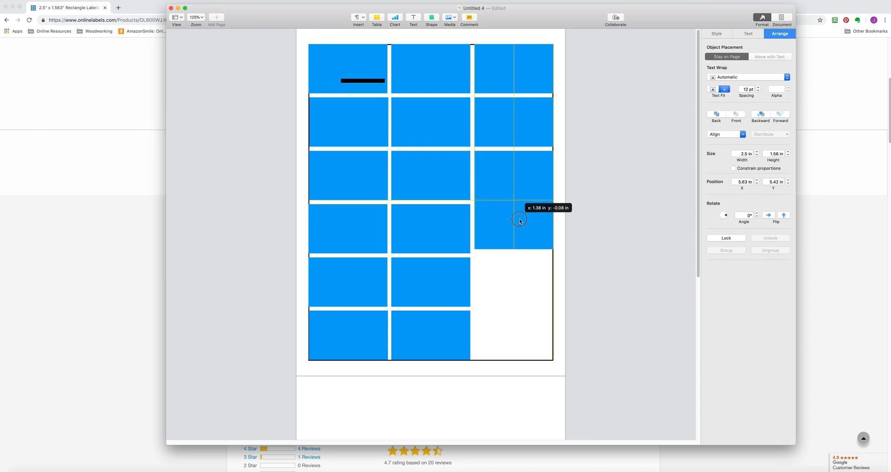
pyautogui.moveTo(519, 220); pyautogui.dragTo(519, 228)
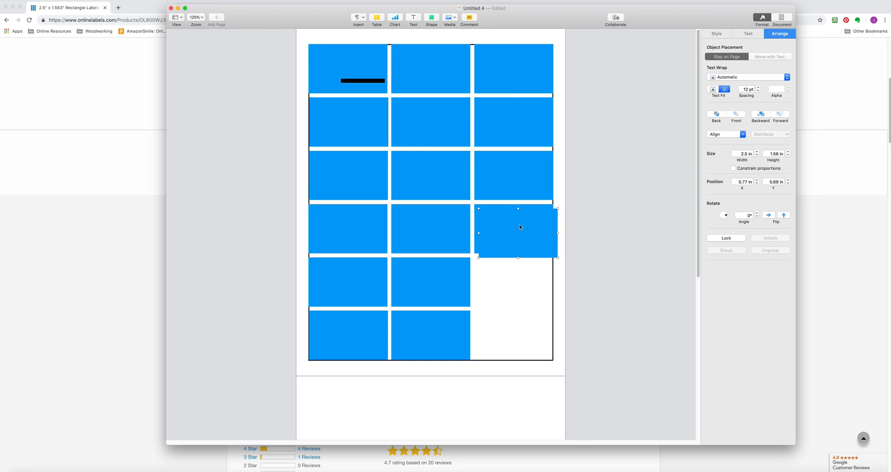
pyautogui.moveTo(517, 230); pyautogui.dragTo(512, 279)
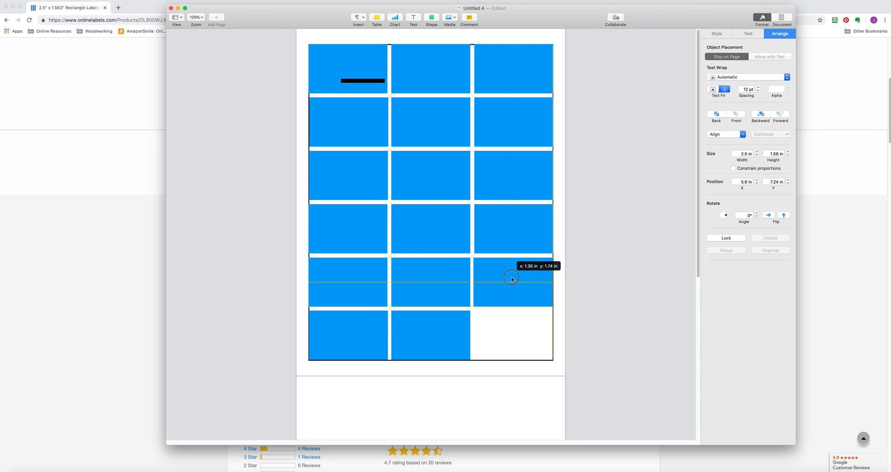
pyautogui.moveTo(511, 279); pyautogui.dragTo(509, 331)
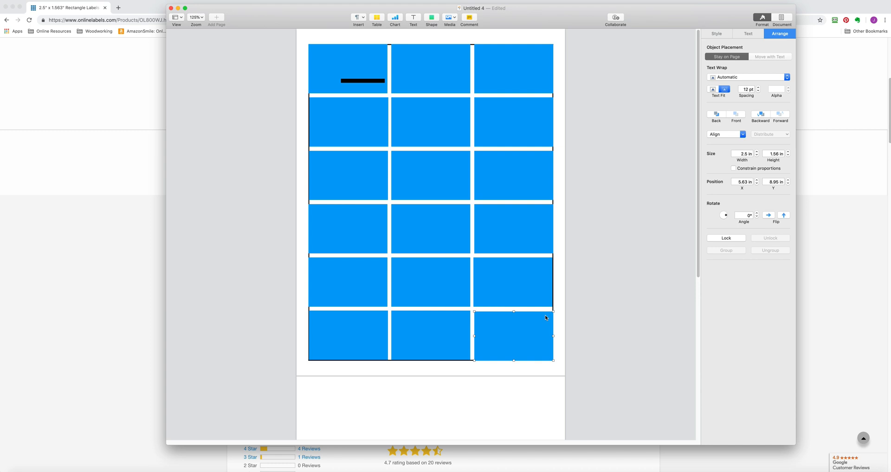
pyautogui.moveTo(370, 100)
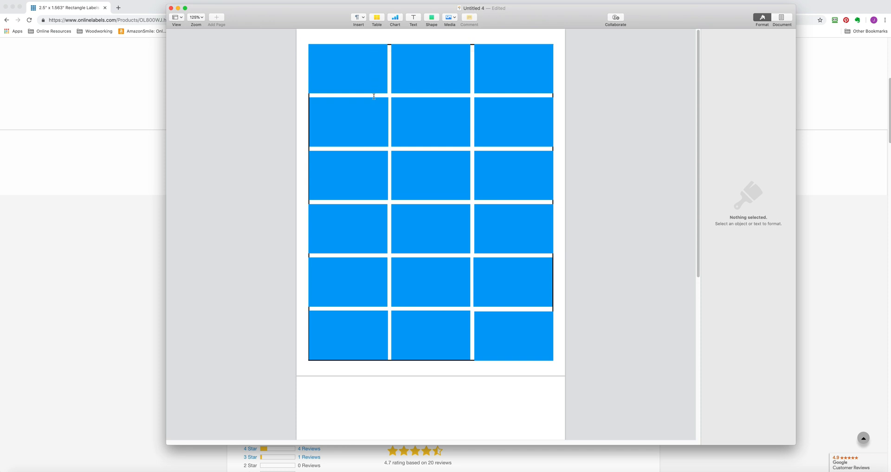
pyautogui.moveTo(458, 106)
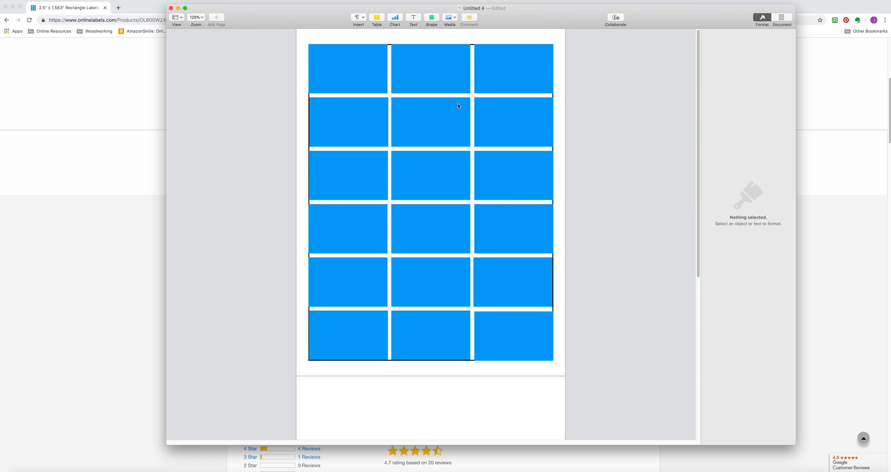
pyautogui.moveTo(542, 149)
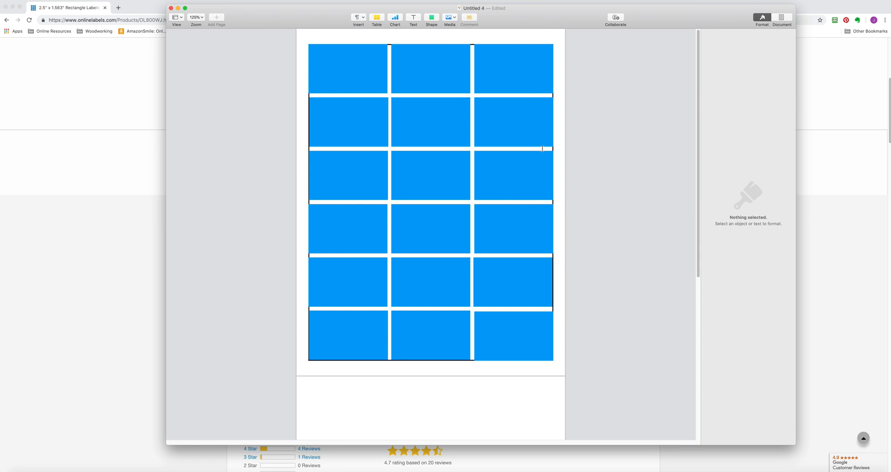
pyautogui.moveTo(393, 63)
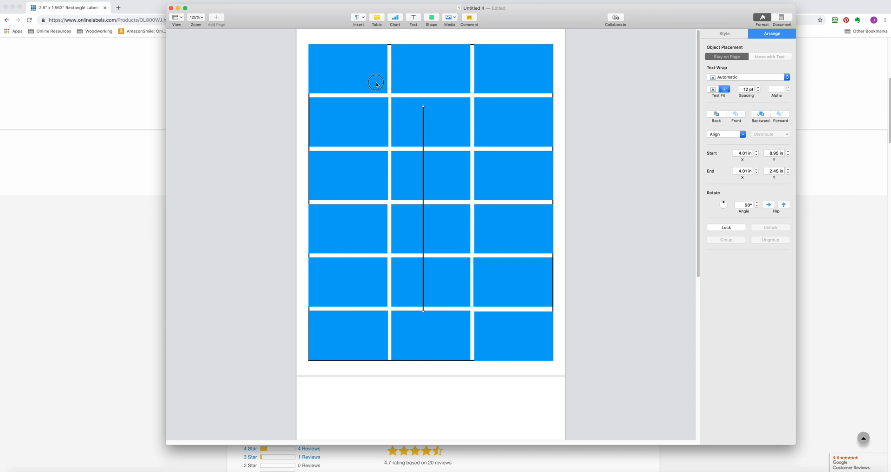
# Step: Select the top-left label to check its 2.5 × 1.56 in size in Arrange
pyautogui.click(348, 68)
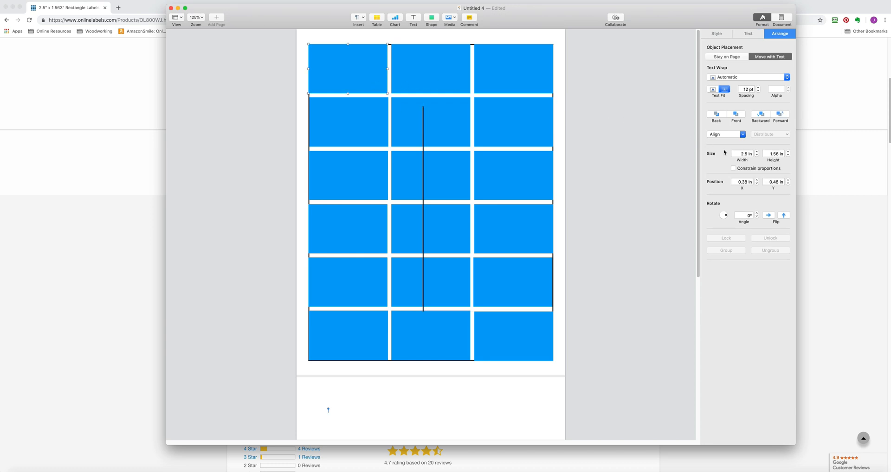
pyautogui.moveTo(754, 154)
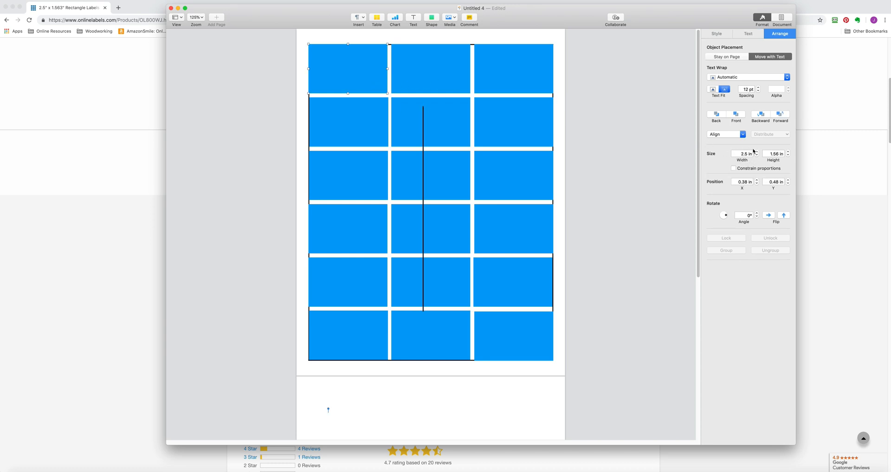
pyautogui.click(743, 154)
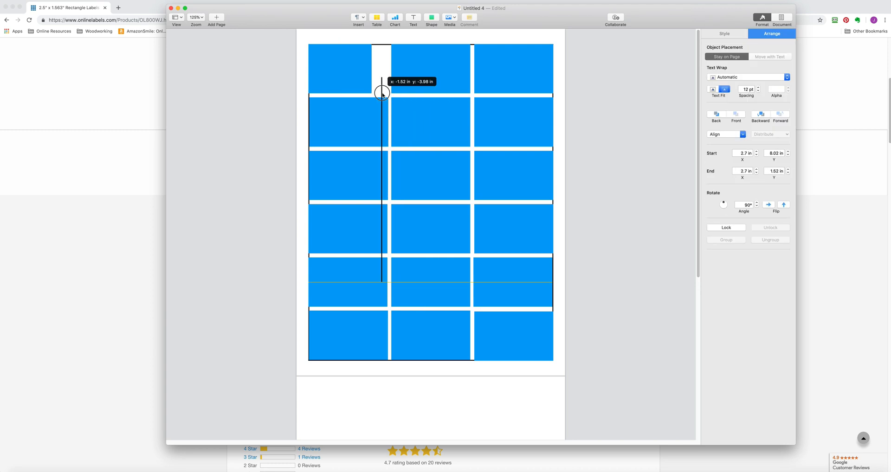
# Step: Place the vertical line at 2.39 in beside the first column, spanning the grid's full height
pyautogui.moveTo(382, 94); pyautogui.dragTo(373, 62)
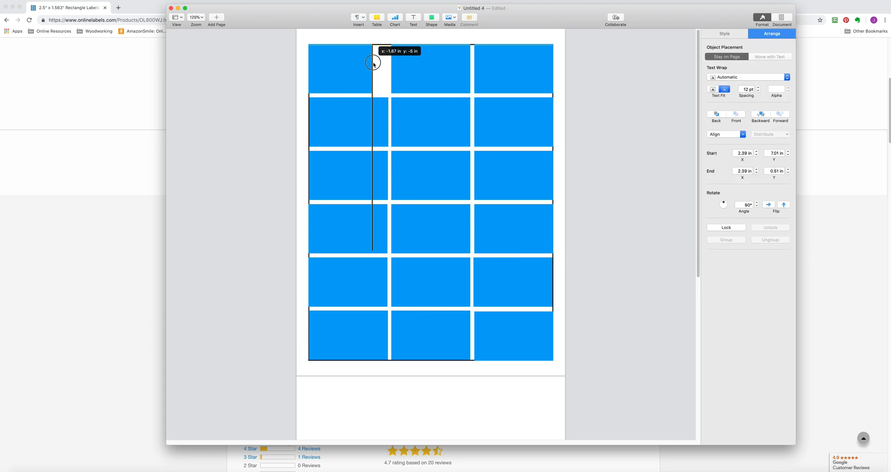
pyautogui.moveTo(373, 62); pyautogui.dragTo(371, 249)
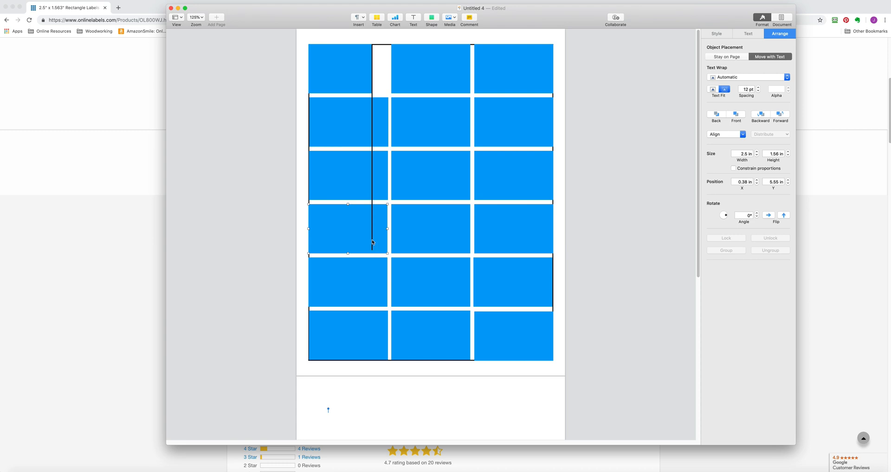
pyautogui.moveTo(347, 253); pyautogui.dragTo(369, 324)
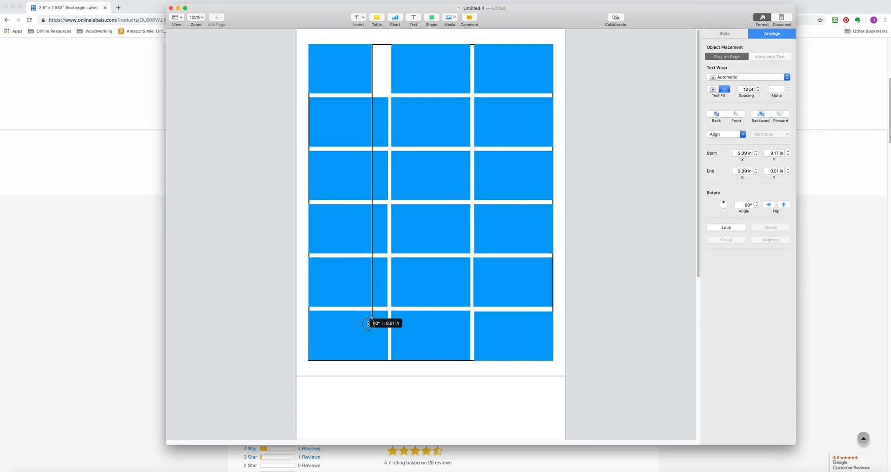
pyautogui.moveTo(372, 324); pyautogui.dragTo(372, 362)
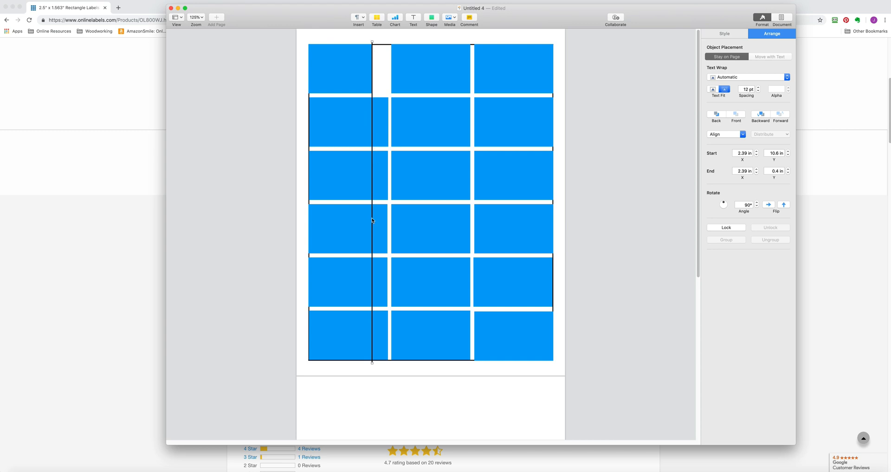
pyautogui.moveTo(387, 66)
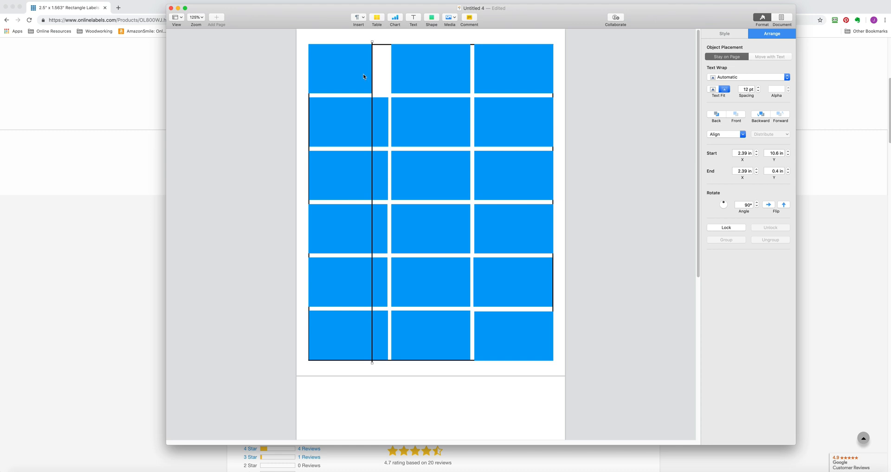
pyautogui.moveTo(418, 103)
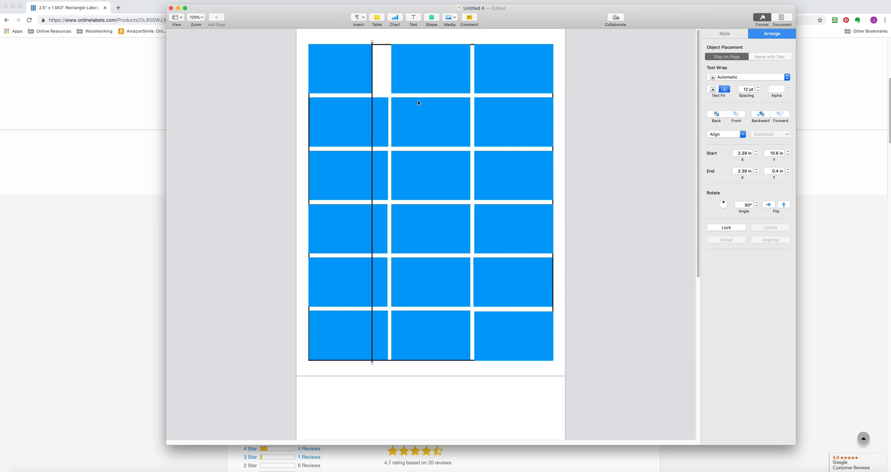
pyautogui.moveTo(372, 98)
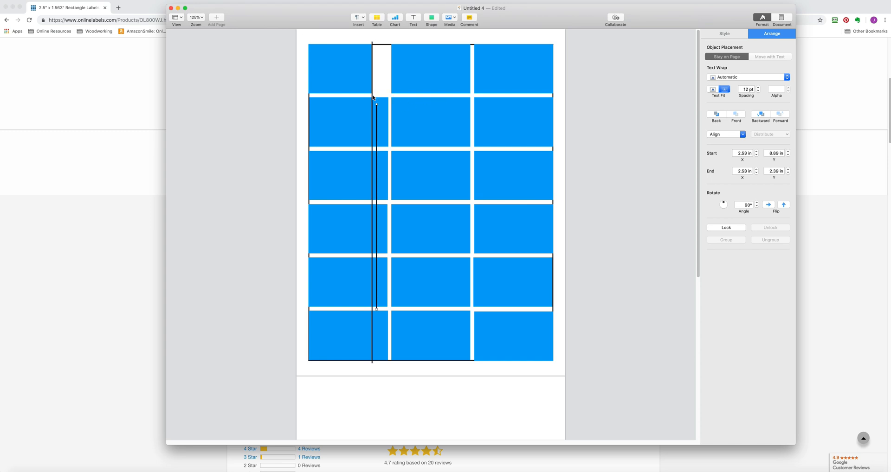
pyautogui.moveTo(376, 116)
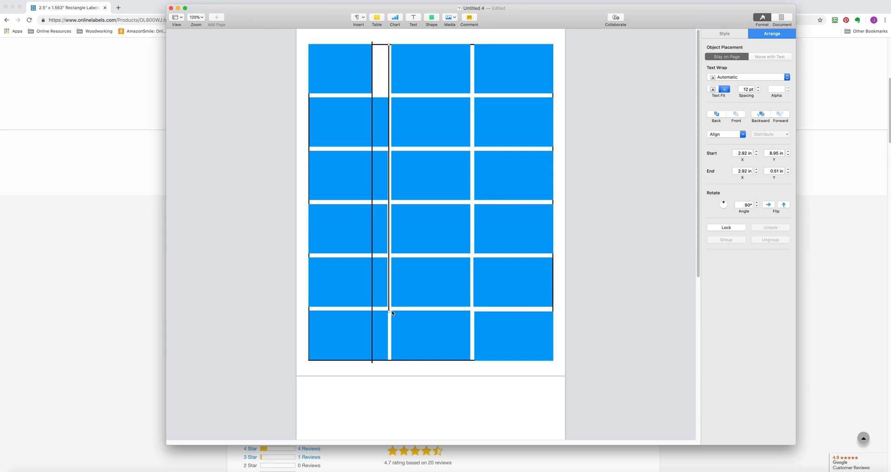
# Step: Position a vertical line at the second column's edge, 3 in, extending to the grid bottom
pyautogui.moveTo(389, 310); pyautogui.dragTo(389, 359)
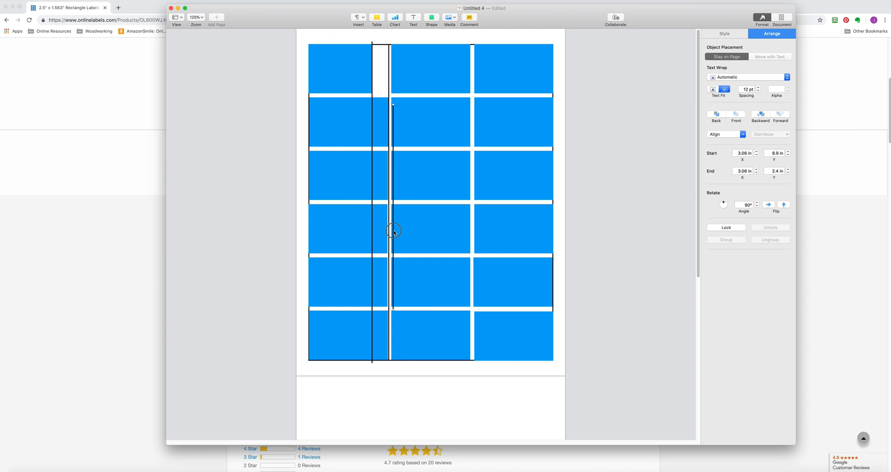
pyautogui.moveTo(393, 232); pyautogui.dragTo(471, 142)
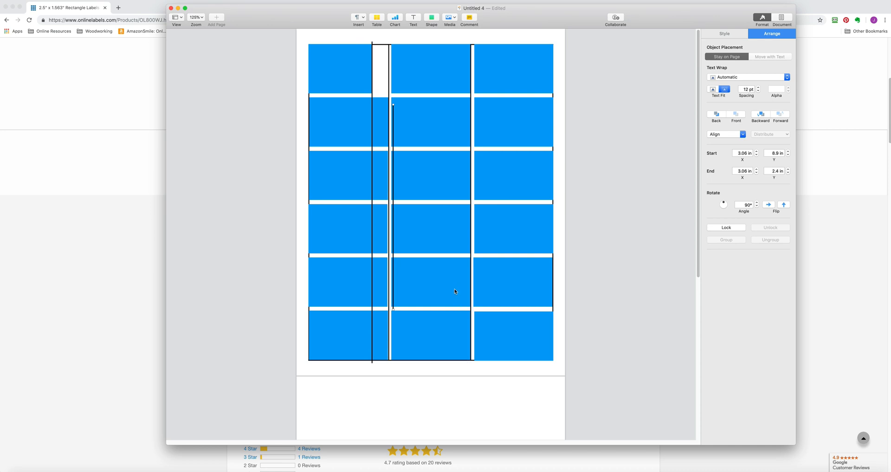
pyautogui.moveTo(393, 126)
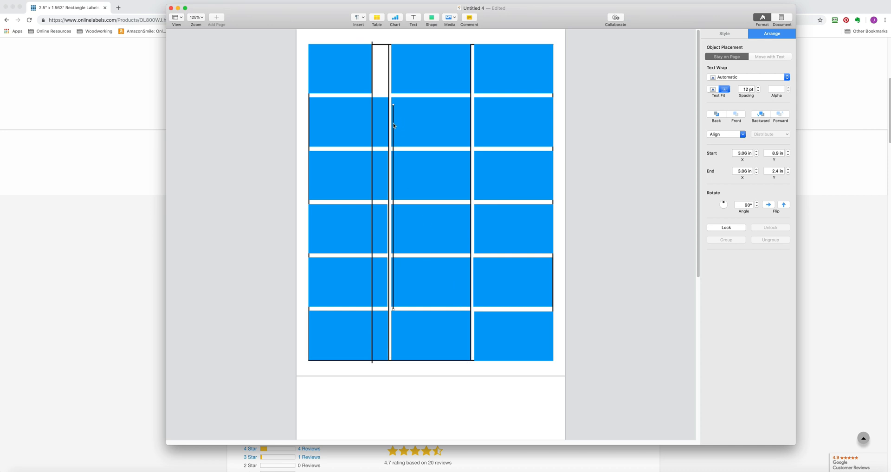
pyautogui.moveTo(392, 126); pyautogui.dragTo(391, 126)
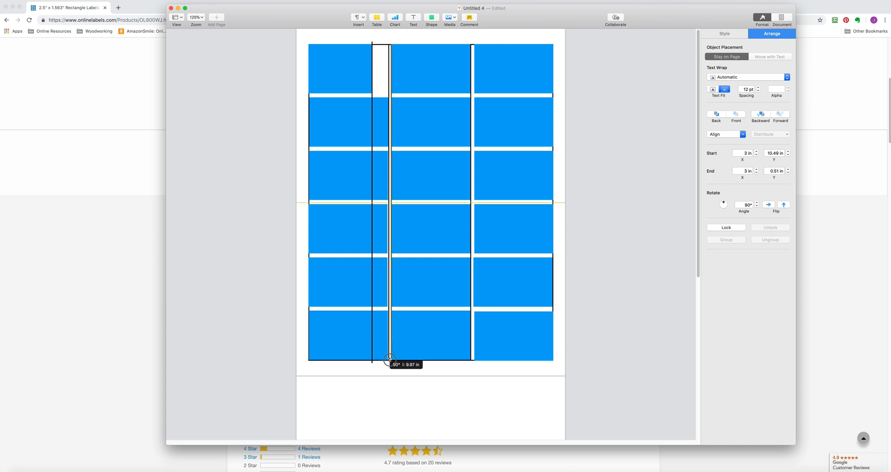
pyautogui.moveTo(390, 359); pyautogui.dragTo(390, 363)
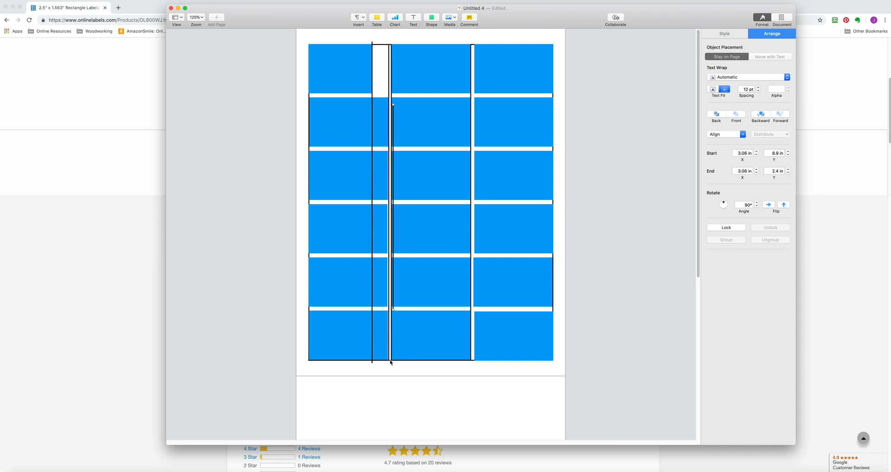
pyautogui.moveTo(392, 243)
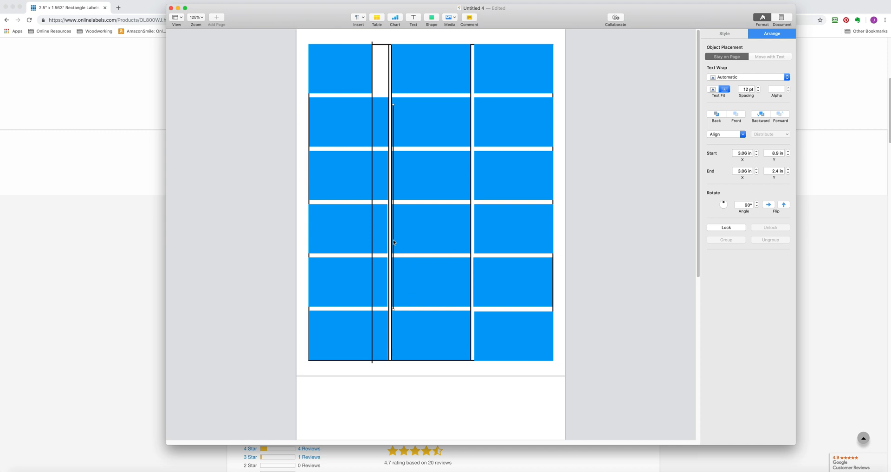
# Step: Move another line to the third column's left edge at 5.62 in and stretch it full height
pyautogui.moveTo(392, 243); pyautogui.dragTo(471, 244)
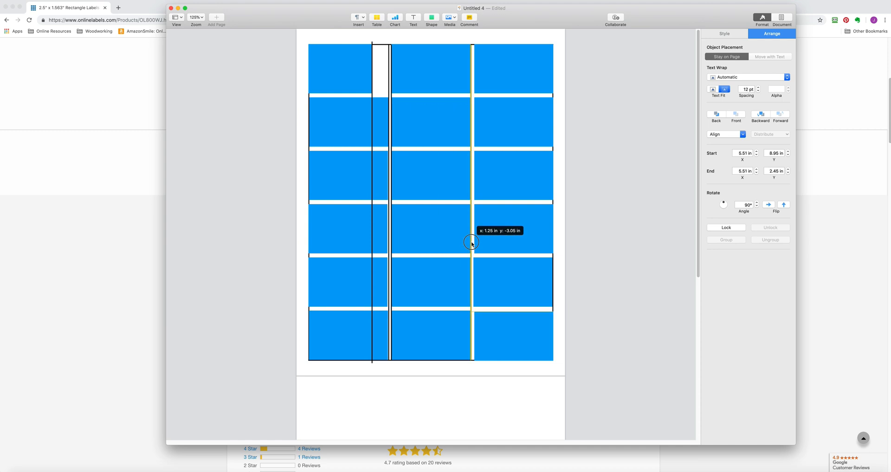
pyautogui.moveTo(470, 243); pyautogui.dragTo(473, 111)
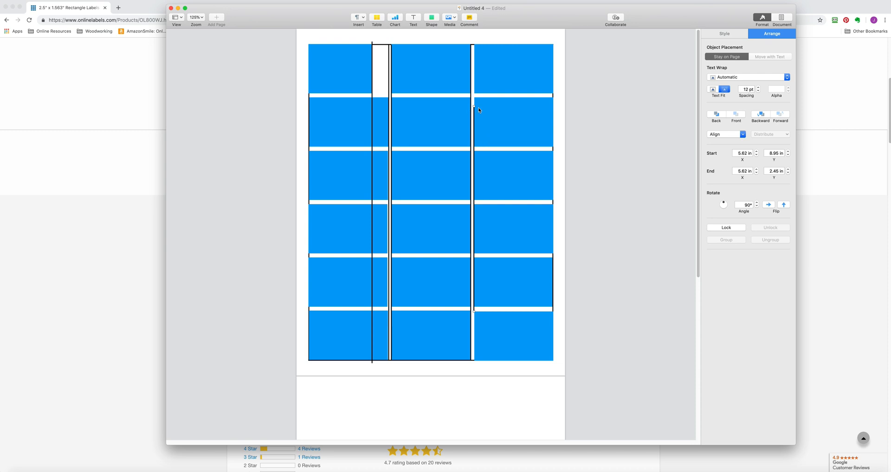
pyautogui.moveTo(473, 111); pyautogui.dragTo(474, 56)
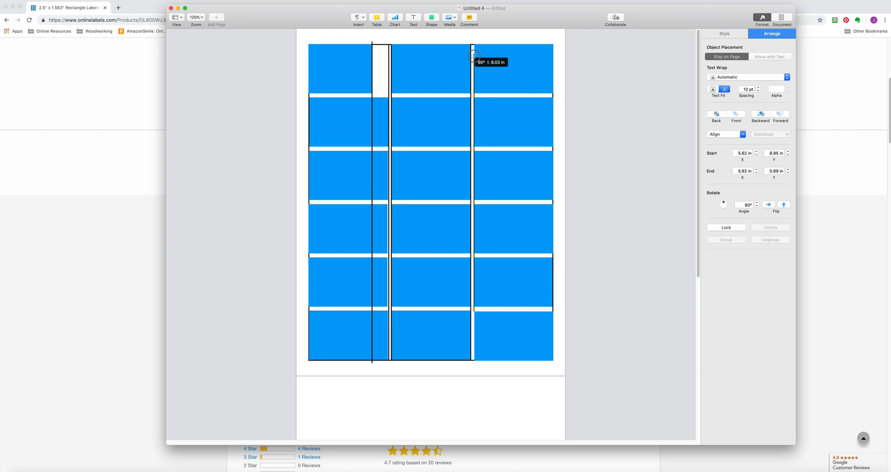
pyautogui.moveTo(474, 57); pyautogui.dragTo(474, 313)
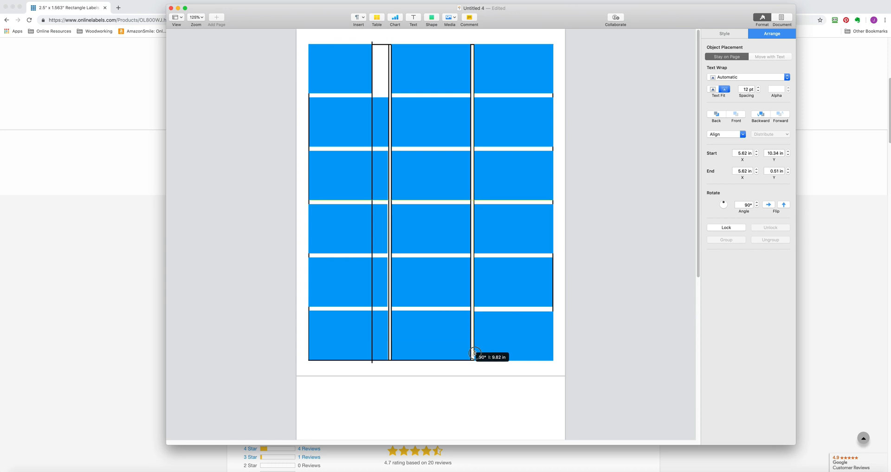
pyautogui.moveTo(473, 353); pyautogui.dragTo(473, 362)
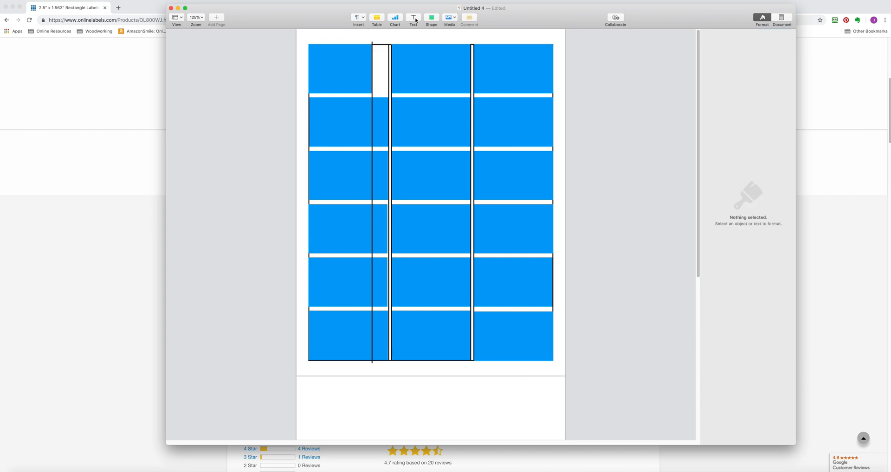
# Step: Insert a text box above the label grid and type 'Sierra'
pyautogui.click(413, 17)
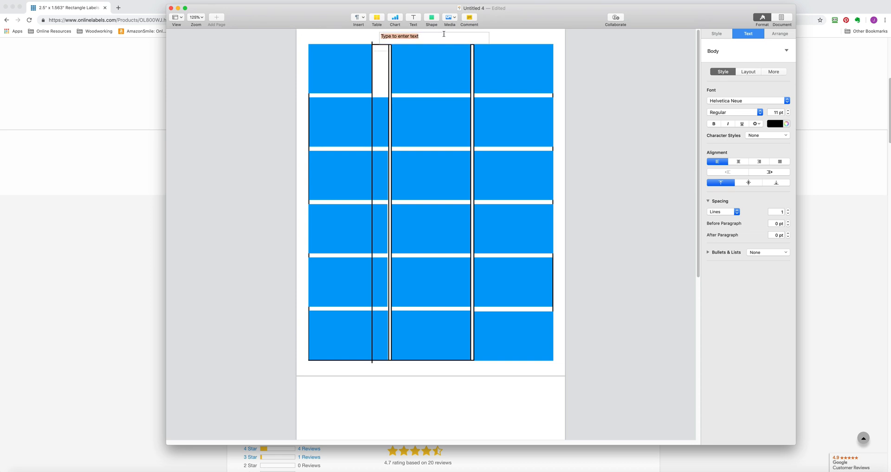
pyautogui.write('Sierra')
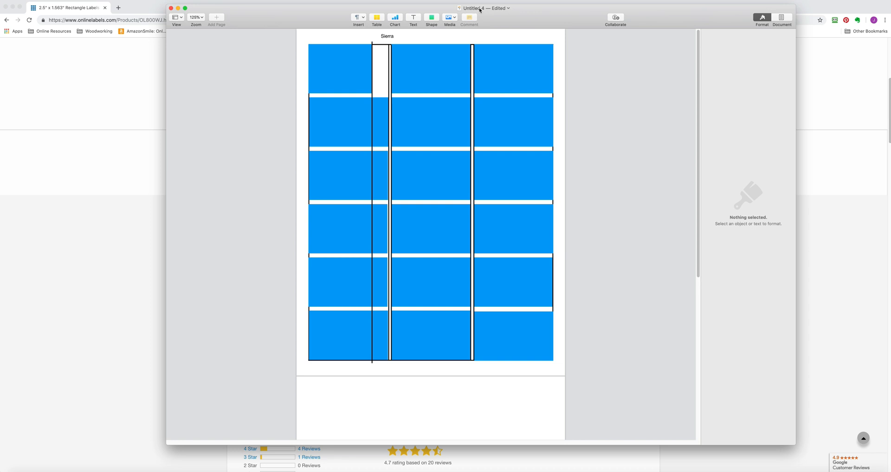
pyautogui.moveTo(462, 104)
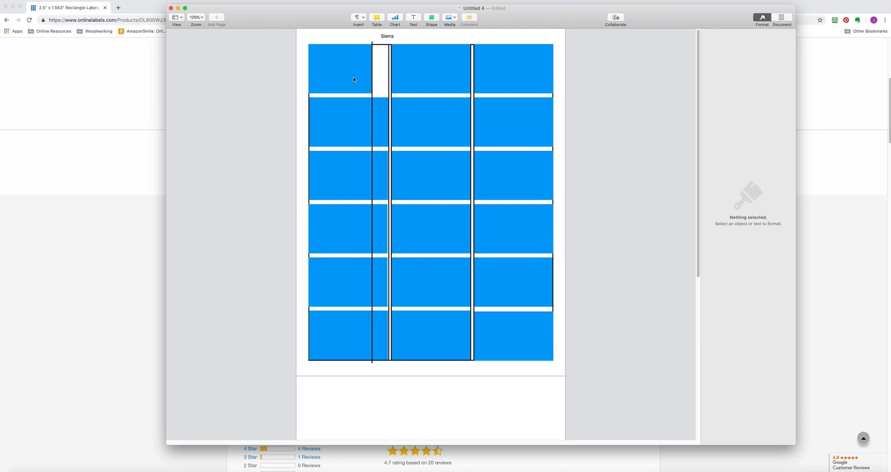
pyautogui.moveTo(397, 140)
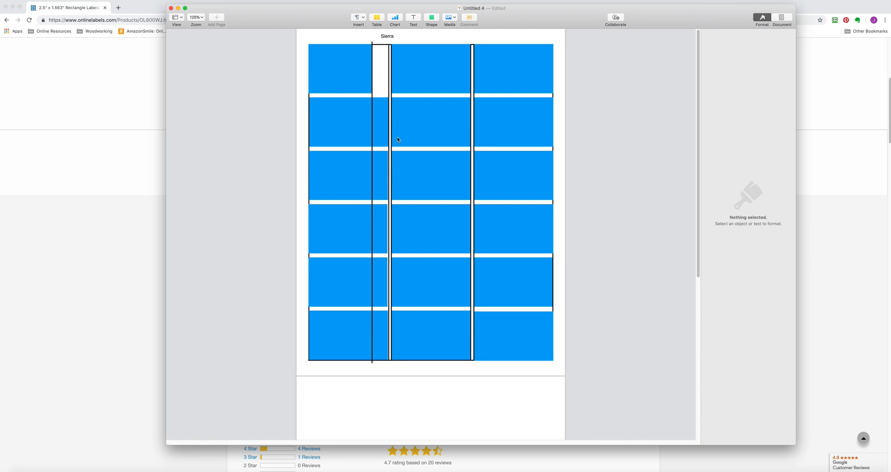
pyautogui.moveTo(472, 279)
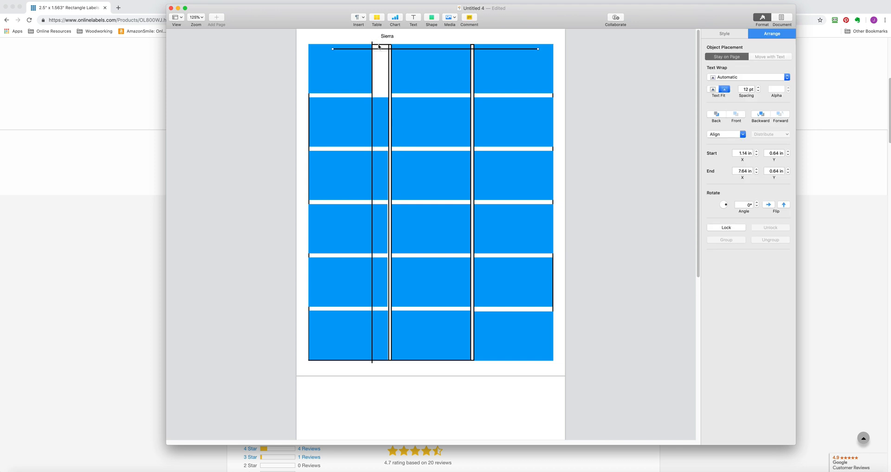
# Step: Place horizontal cutting lines below the first row, stretched to the labels' right edge
pyautogui.moveTo(377, 48); pyautogui.dragTo(354, 96)
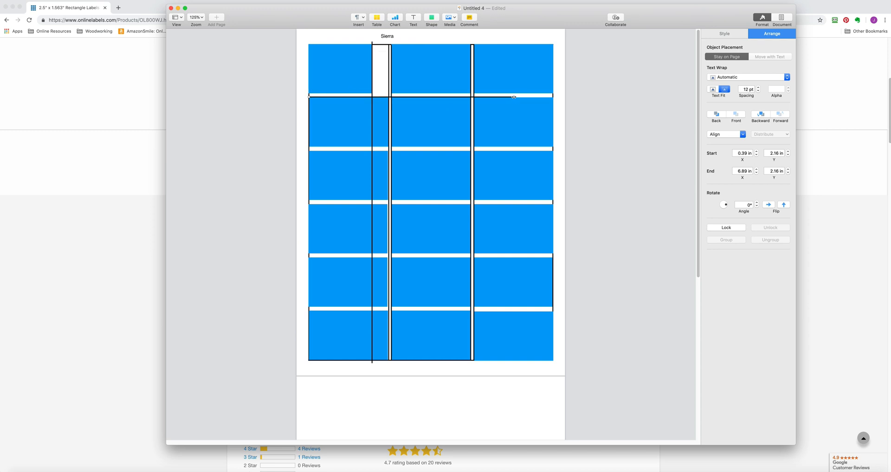
pyautogui.moveTo(515, 97); pyautogui.dragTo(550, 97)
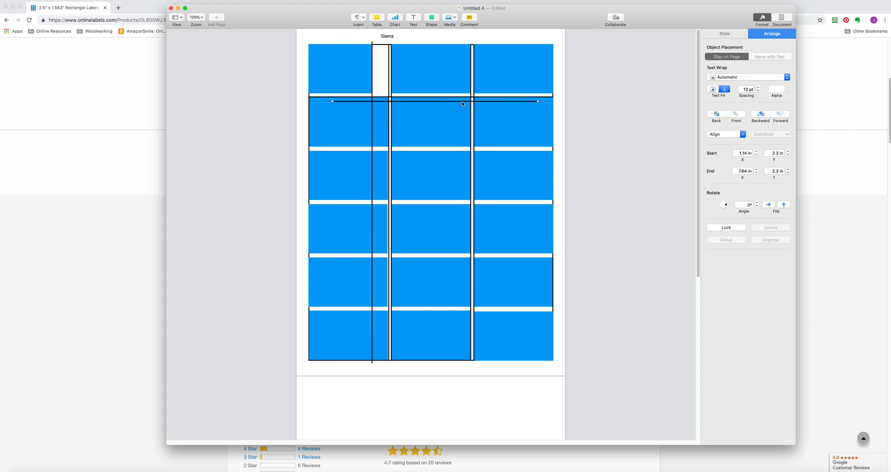
pyautogui.moveTo(463, 104); pyautogui.dragTo(462, 95)
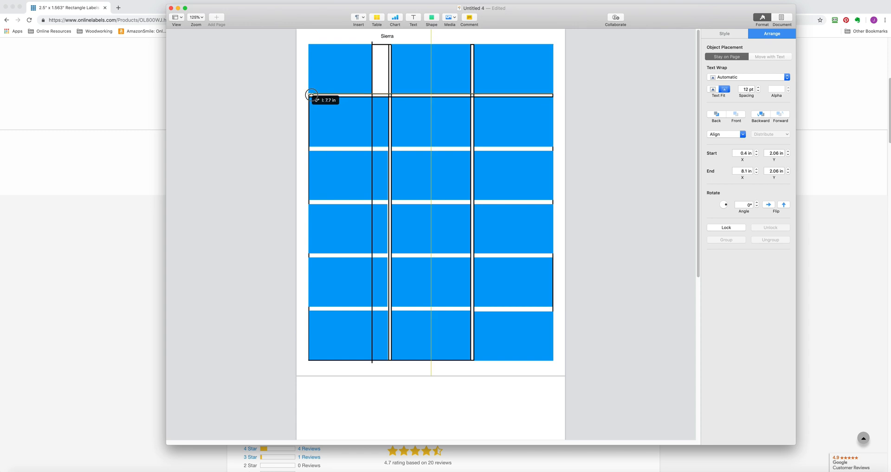
pyautogui.moveTo(311, 95); pyautogui.dragTo(348, 101)
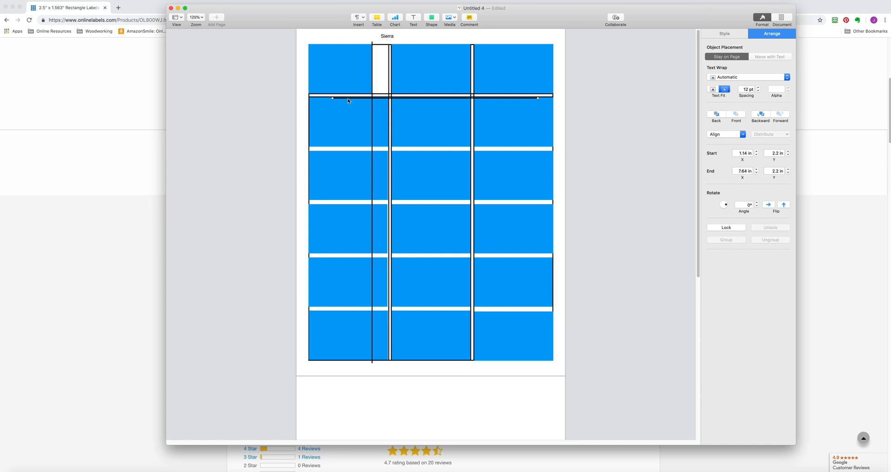
pyautogui.moveTo(333, 99); pyautogui.dragTo(327, 149)
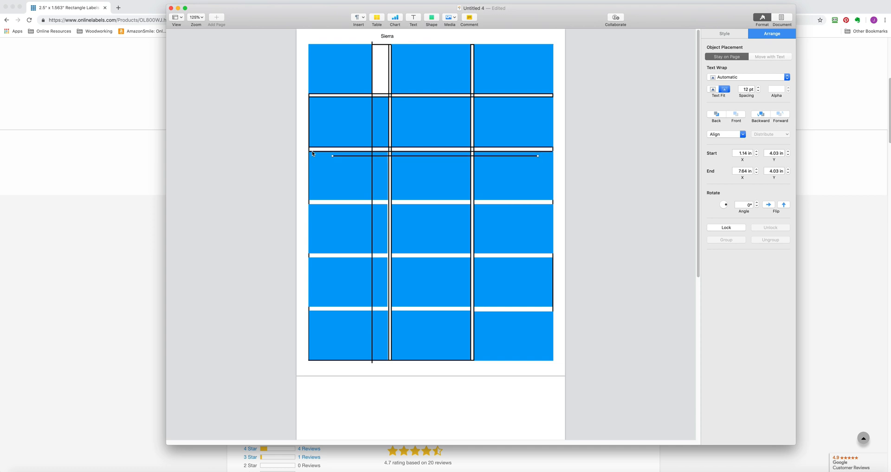
# Step: Move a guide line into the third row gap and extend it across the labels
pyautogui.moveTo(330, 155); pyautogui.dragTo(324, 200)
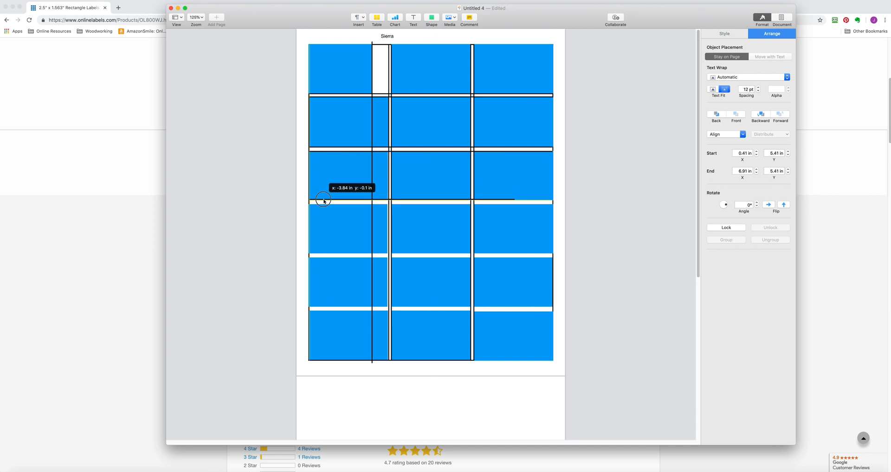
pyautogui.moveTo(324, 200); pyautogui.dragTo(517, 200)
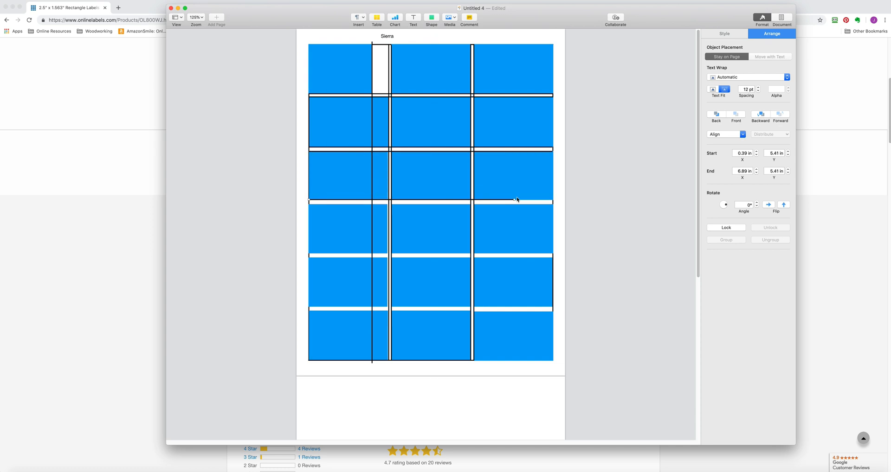
pyautogui.moveTo(517, 200); pyautogui.dragTo(548, 200)
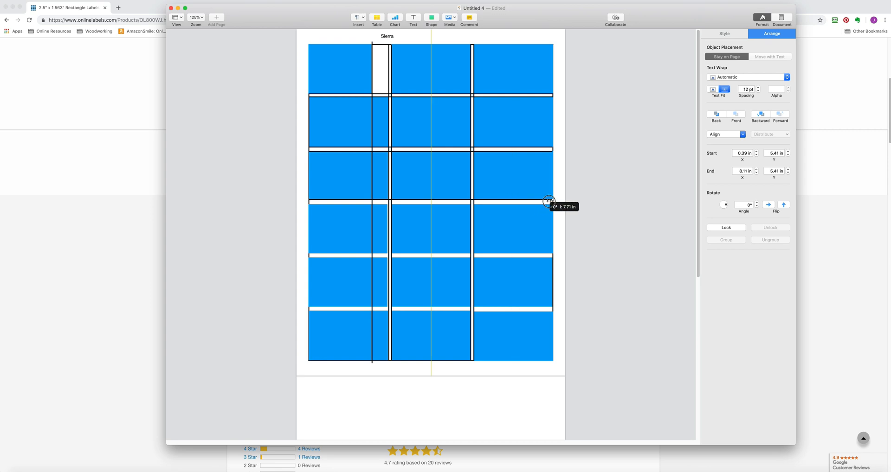
pyautogui.moveTo(550, 202); pyautogui.dragTo(537, 207)
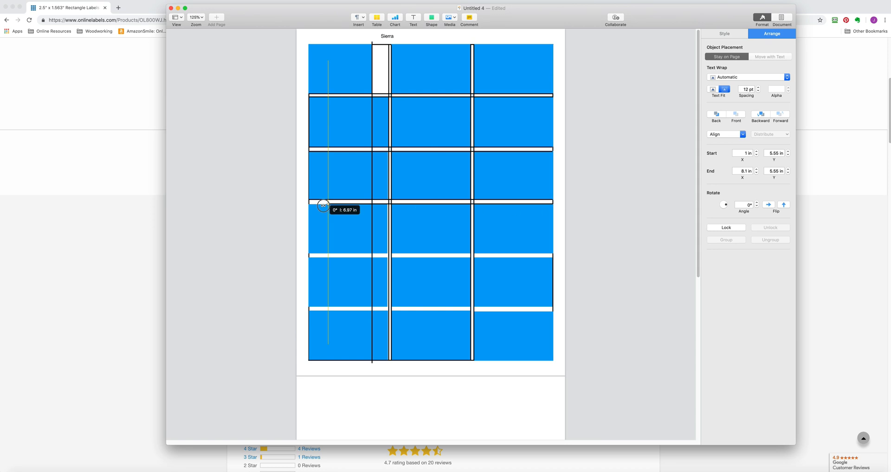
# Step: Add full-width horizontal cutting lines in the fourth and fifth row gaps
pyautogui.moveTo(324, 205); pyautogui.dragTo(537, 208)
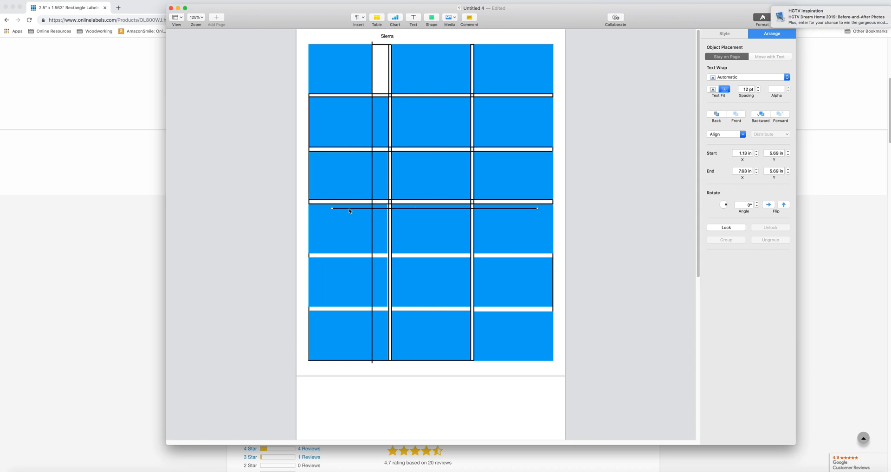
pyautogui.moveTo(349, 209); pyautogui.dragTo(326, 254)
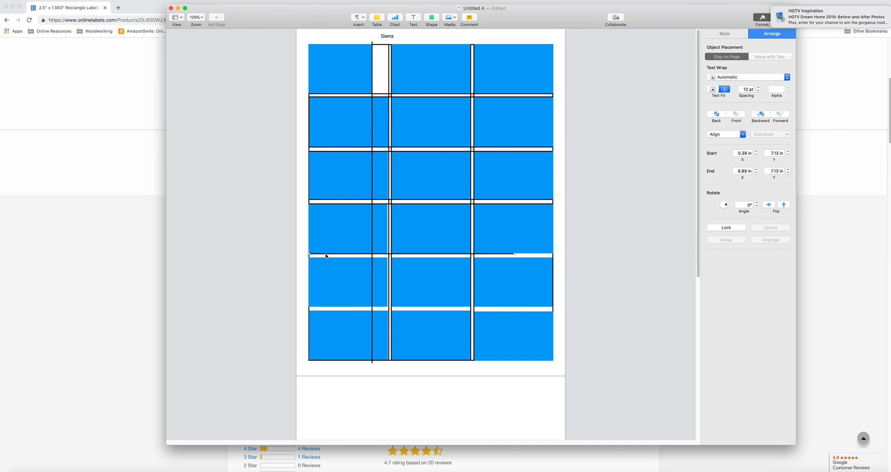
pyautogui.moveTo(514, 254); pyautogui.dragTo(534, 254)
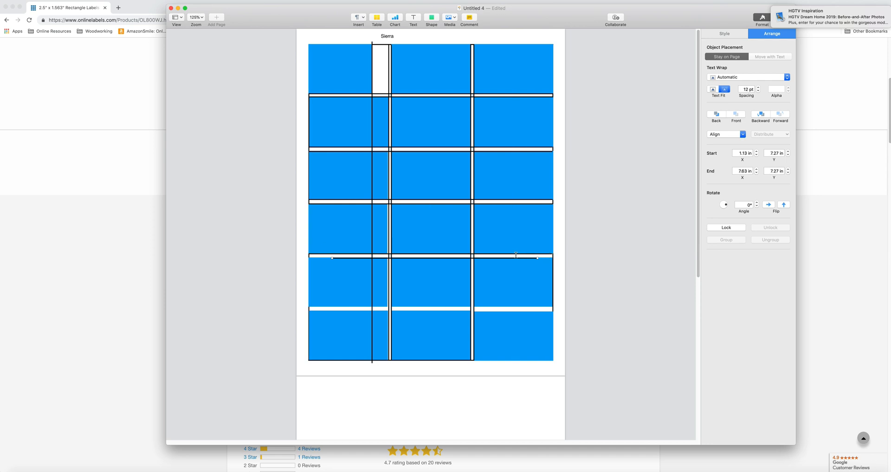
pyautogui.moveTo(539, 258); pyautogui.dragTo(540, 259)
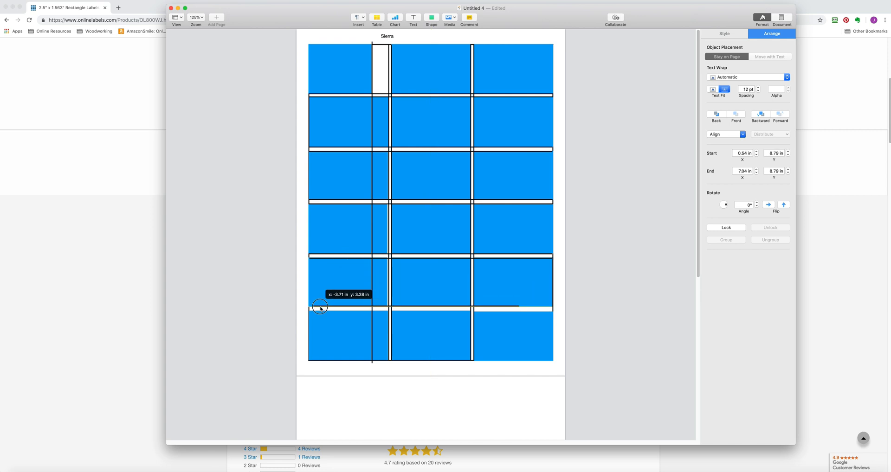
pyautogui.moveTo(321, 308); pyautogui.dragTo(514, 309)
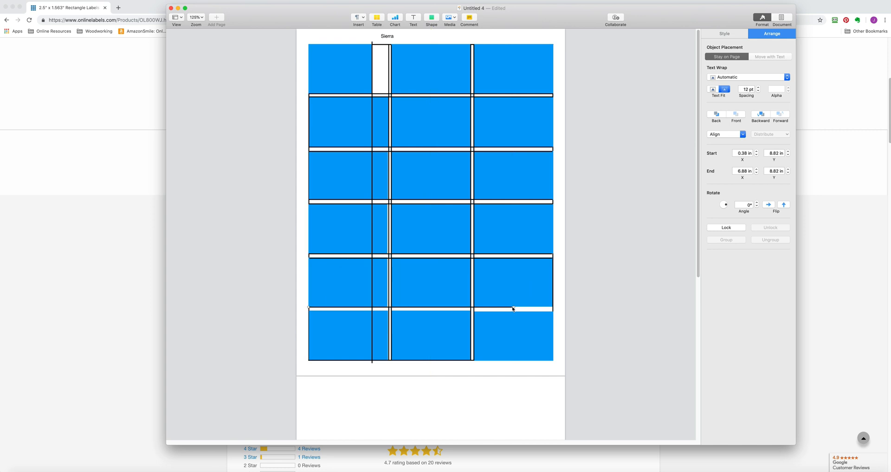
pyautogui.moveTo(512, 309); pyautogui.dragTo(550, 308)
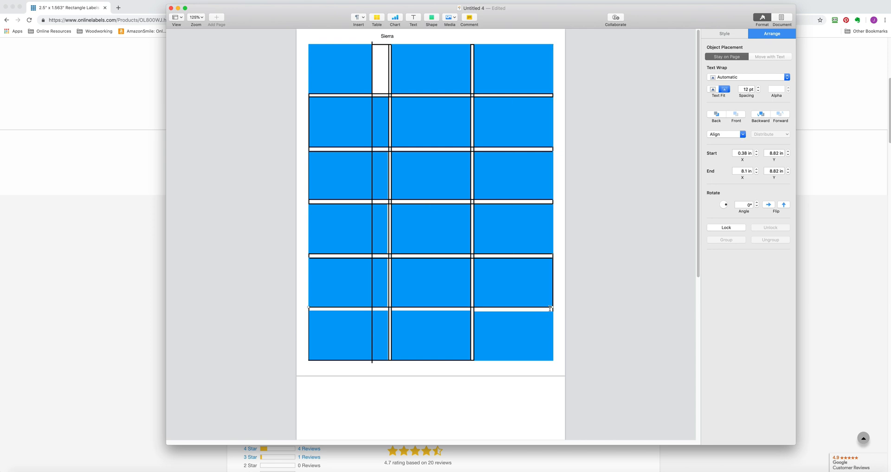
pyautogui.moveTo(549, 309); pyautogui.dragTo(536, 311)
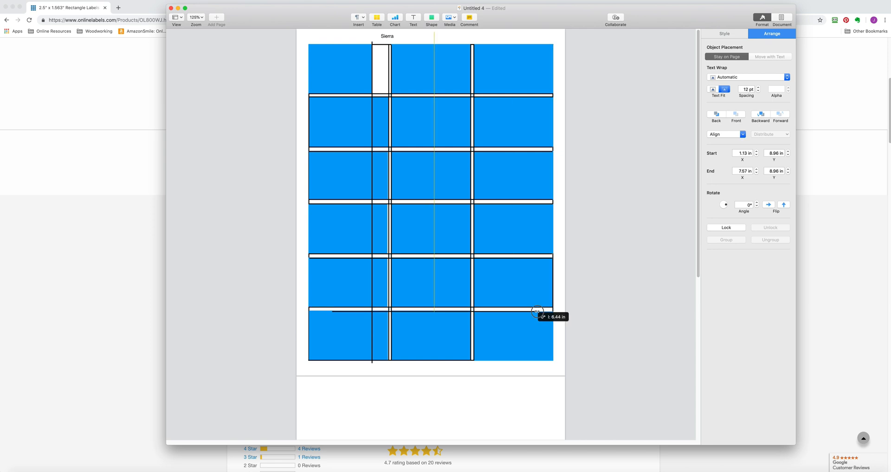
pyautogui.moveTo(537, 312); pyautogui.dragTo(550, 312)
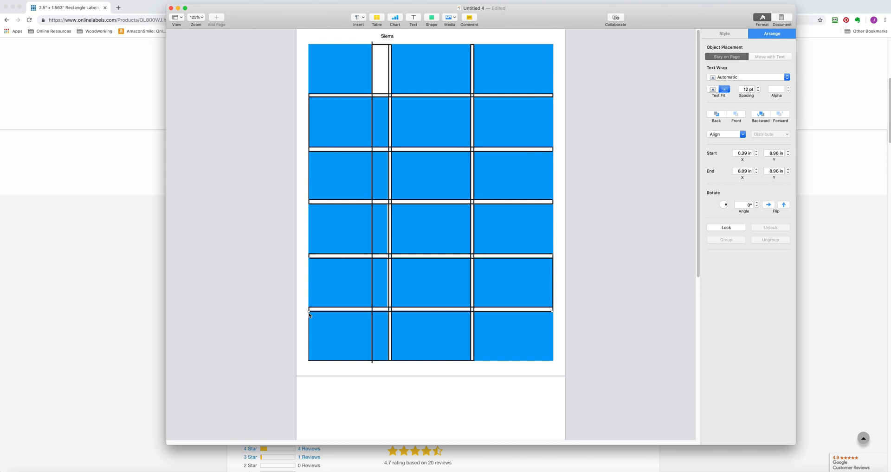
pyautogui.moveTo(401, 203)
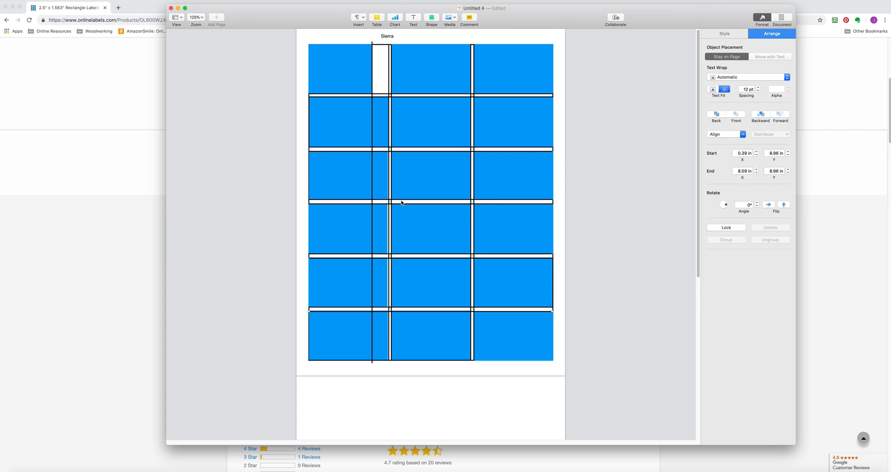
pyautogui.moveTo(401, 195)
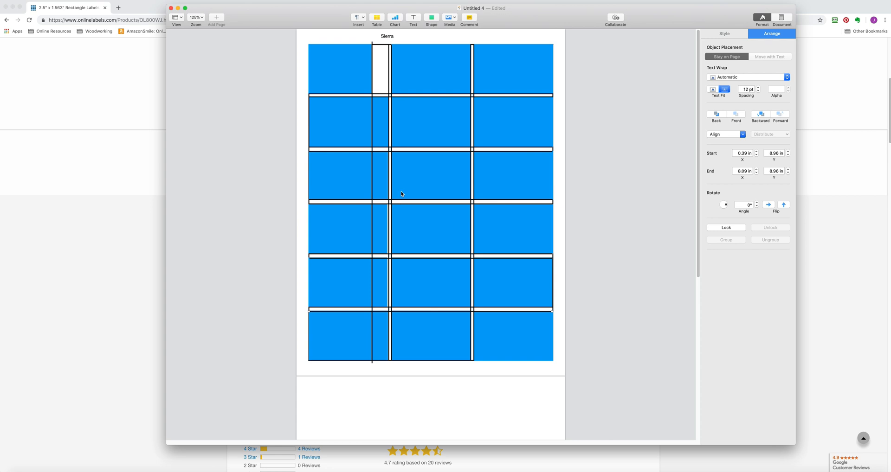
pyautogui.moveTo(365, 91)
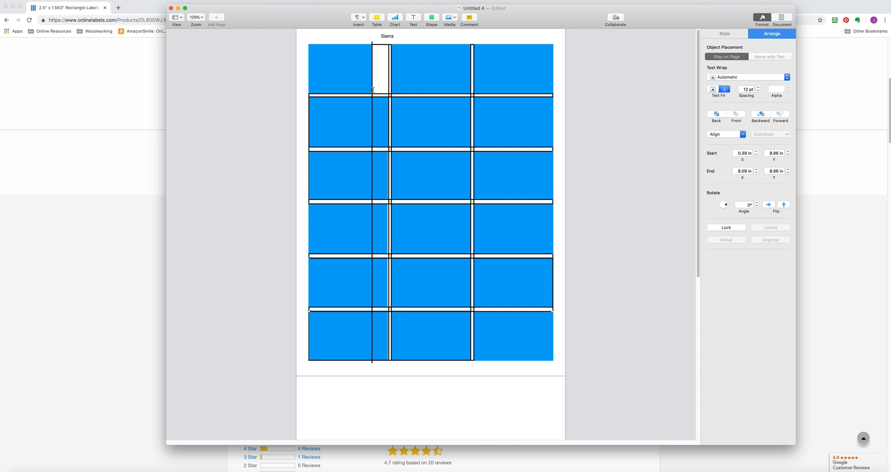
# Step: Move the top-left label toward the middle column and place a vertical line at the right edge
pyautogui.click(340, 68)
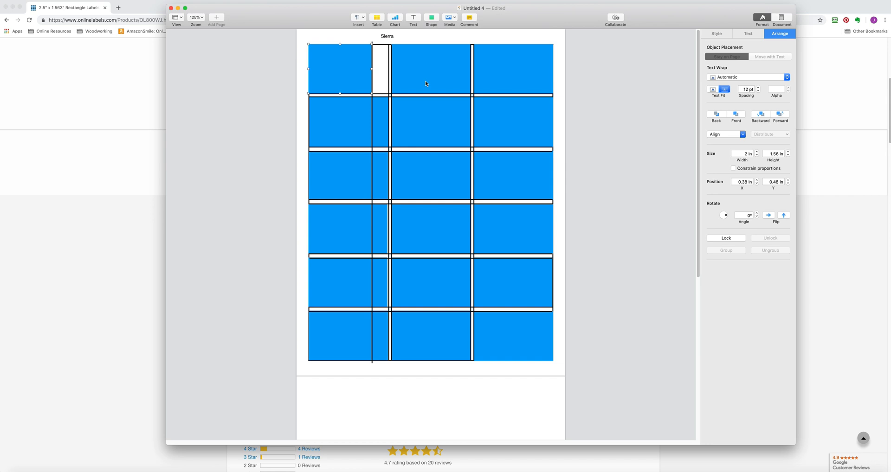
pyautogui.moveTo(470, 76)
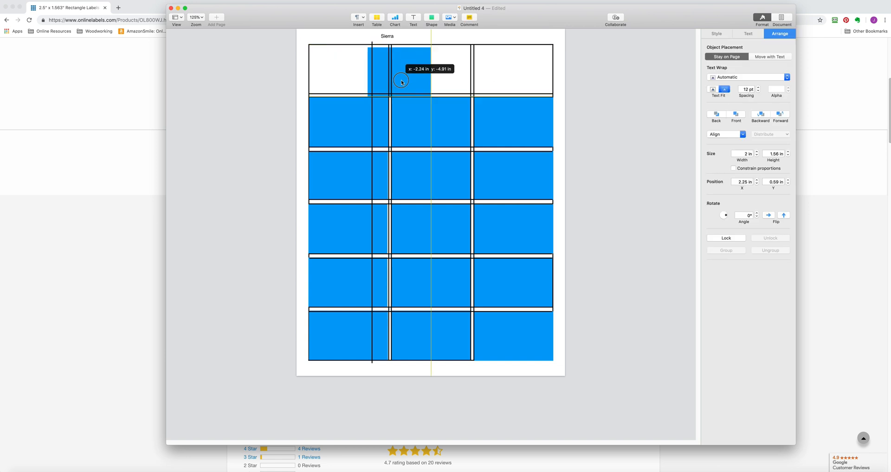
pyautogui.moveTo(401, 80); pyautogui.dragTo(422, 68)
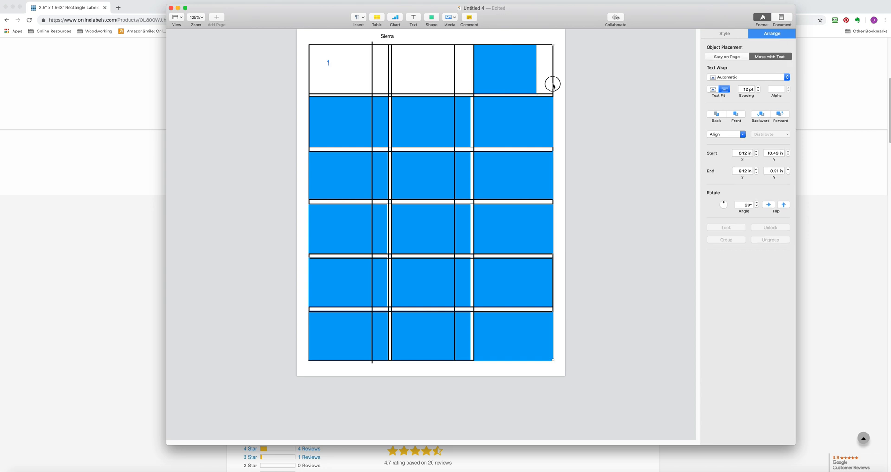
pyautogui.moveTo(552, 84); pyautogui.dragTo(537, 84)
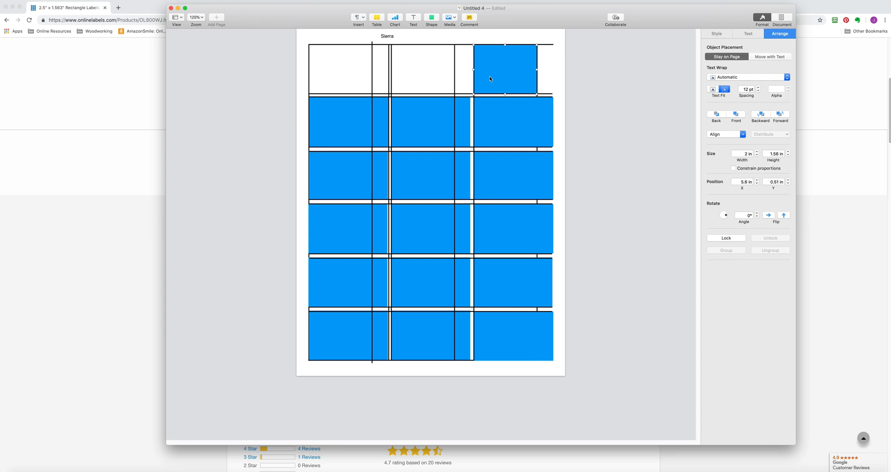
pyautogui.moveTo(377, 66)
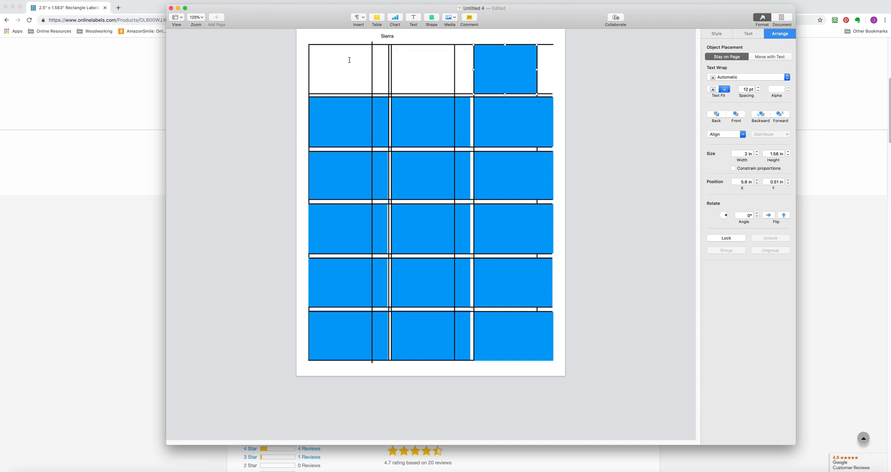
pyautogui.moveTo(344, 78)
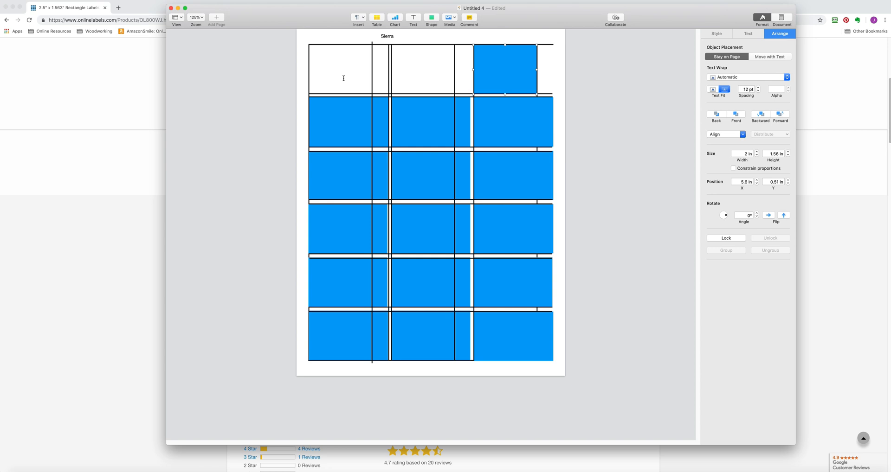
pyautogui.moveTo(502, 115)
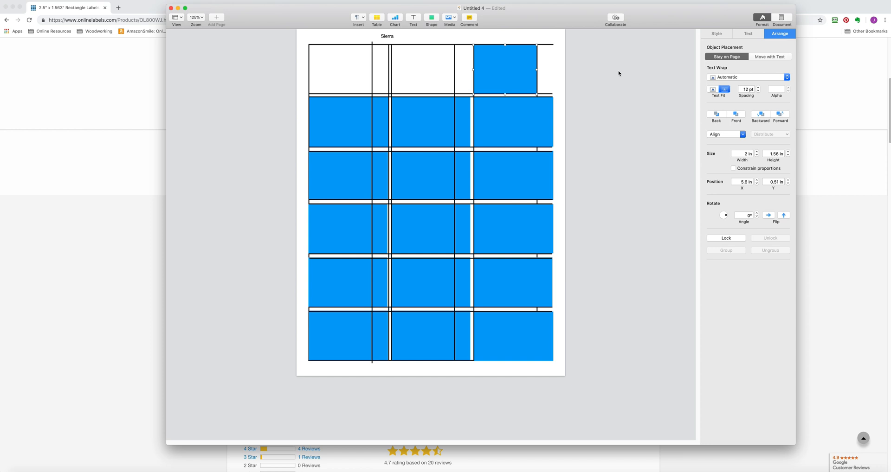
pyautogui.moveTo(677, 10)
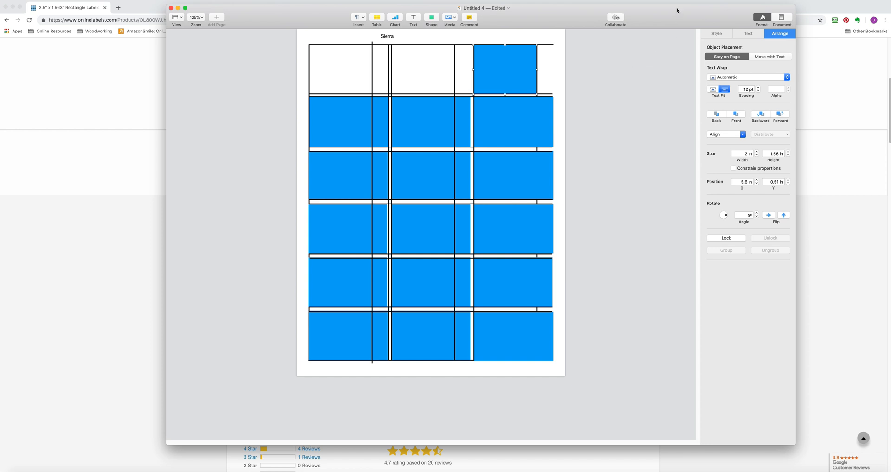